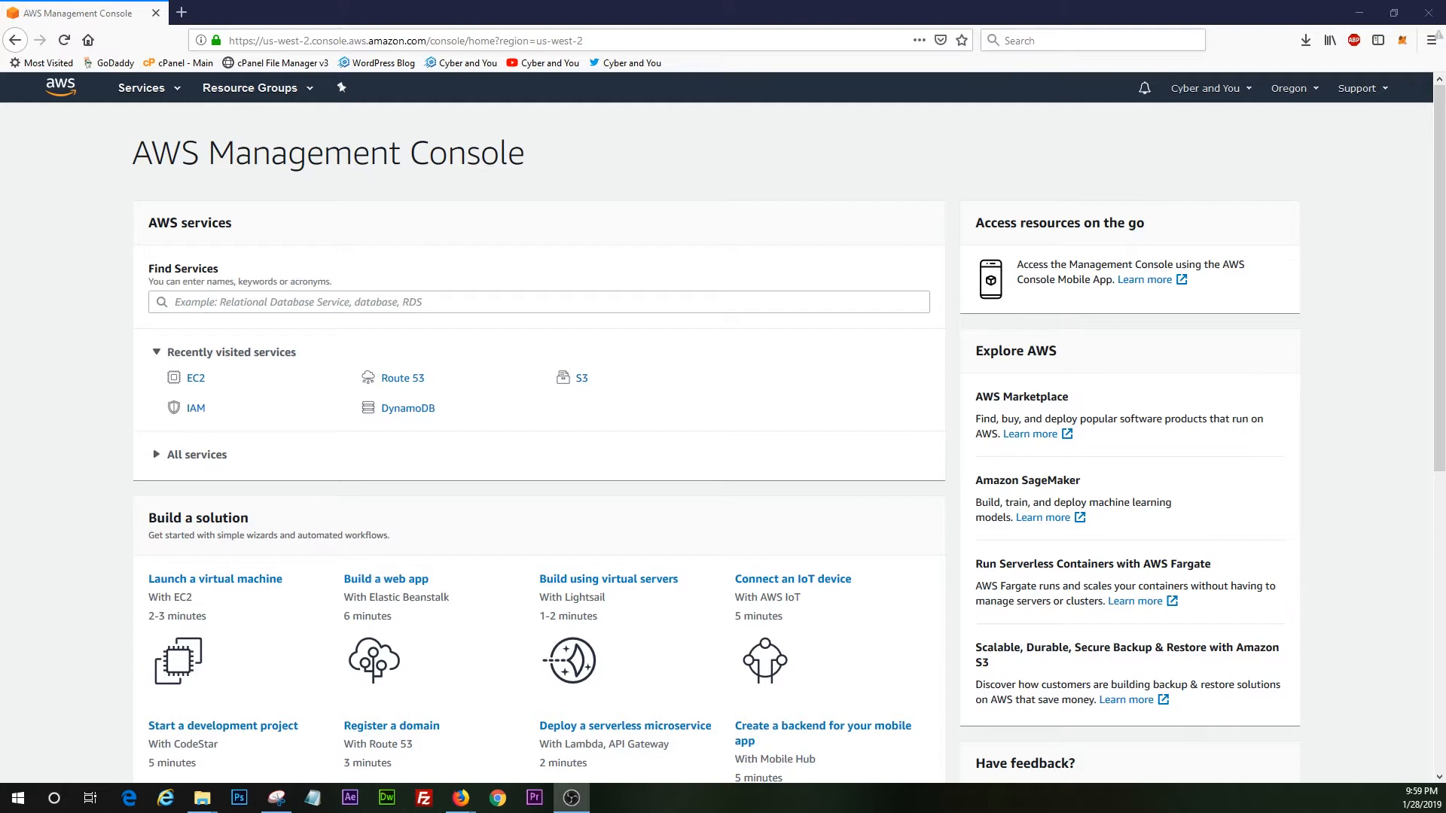
{"action": "mouse_move", "coordinate": [62, 100]}
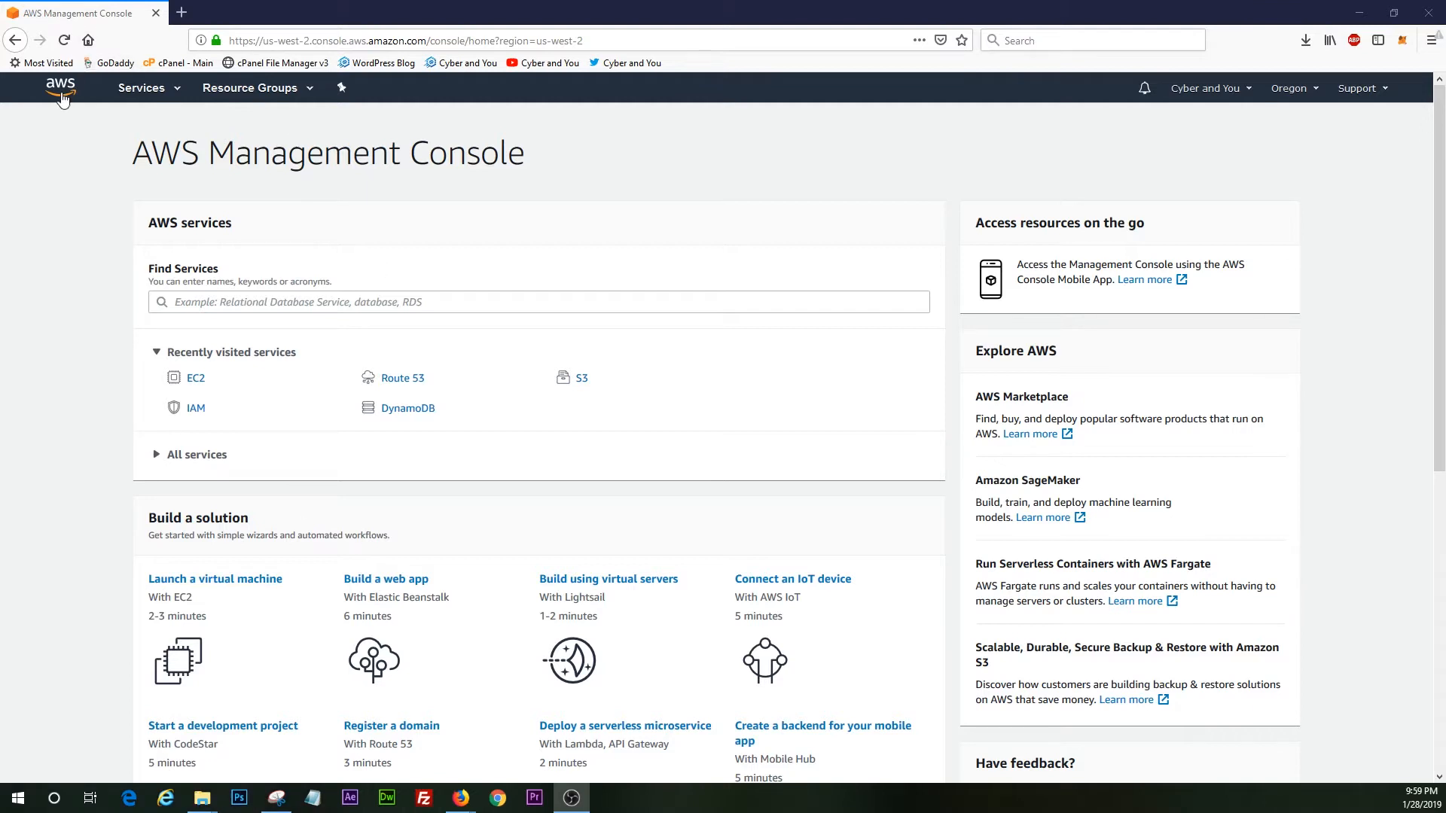
{"action": "mouse_move", "coordinate": [206, 171]}
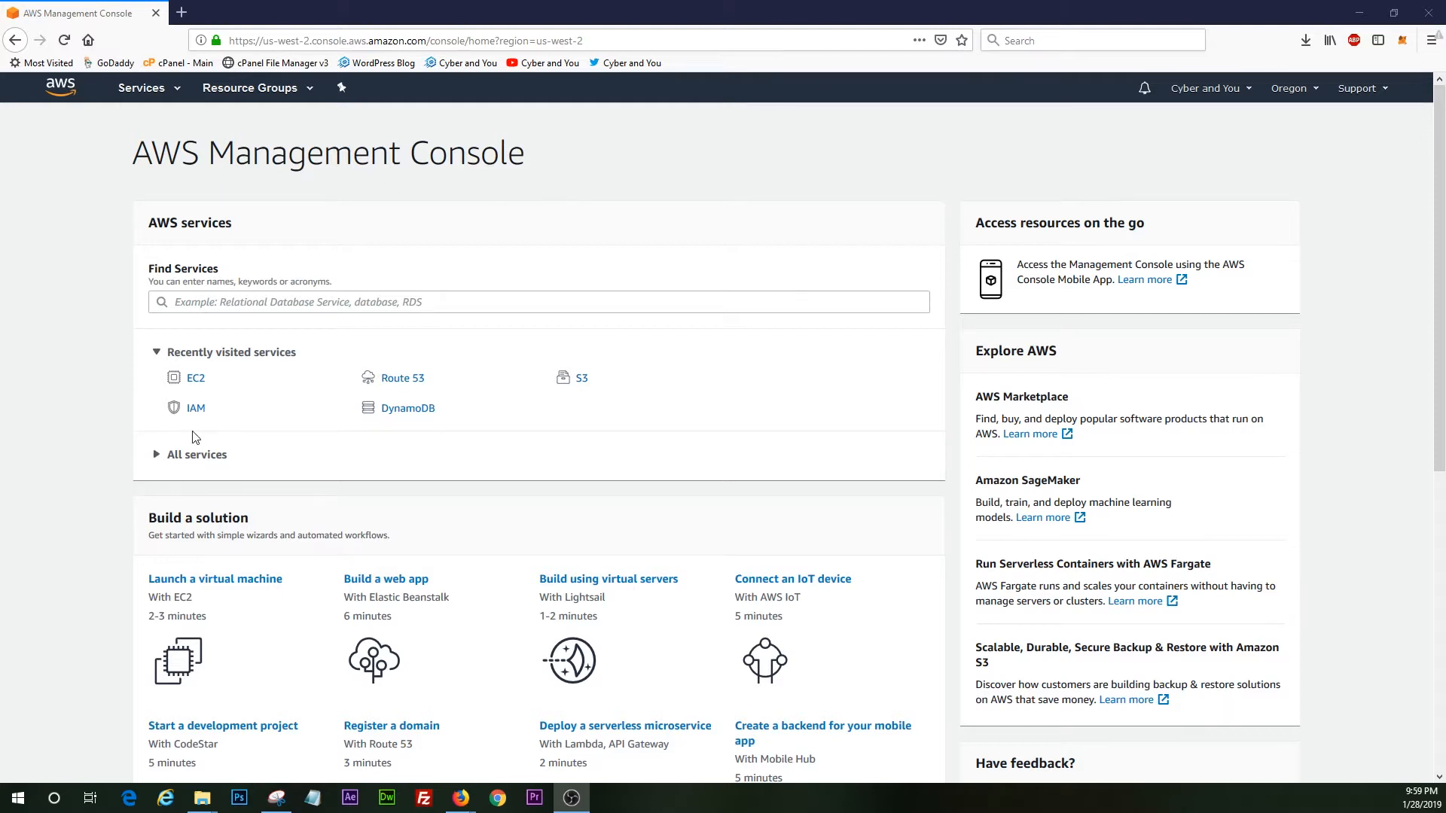
{"action": "mouse_move", "coordinate": [196, 378]}
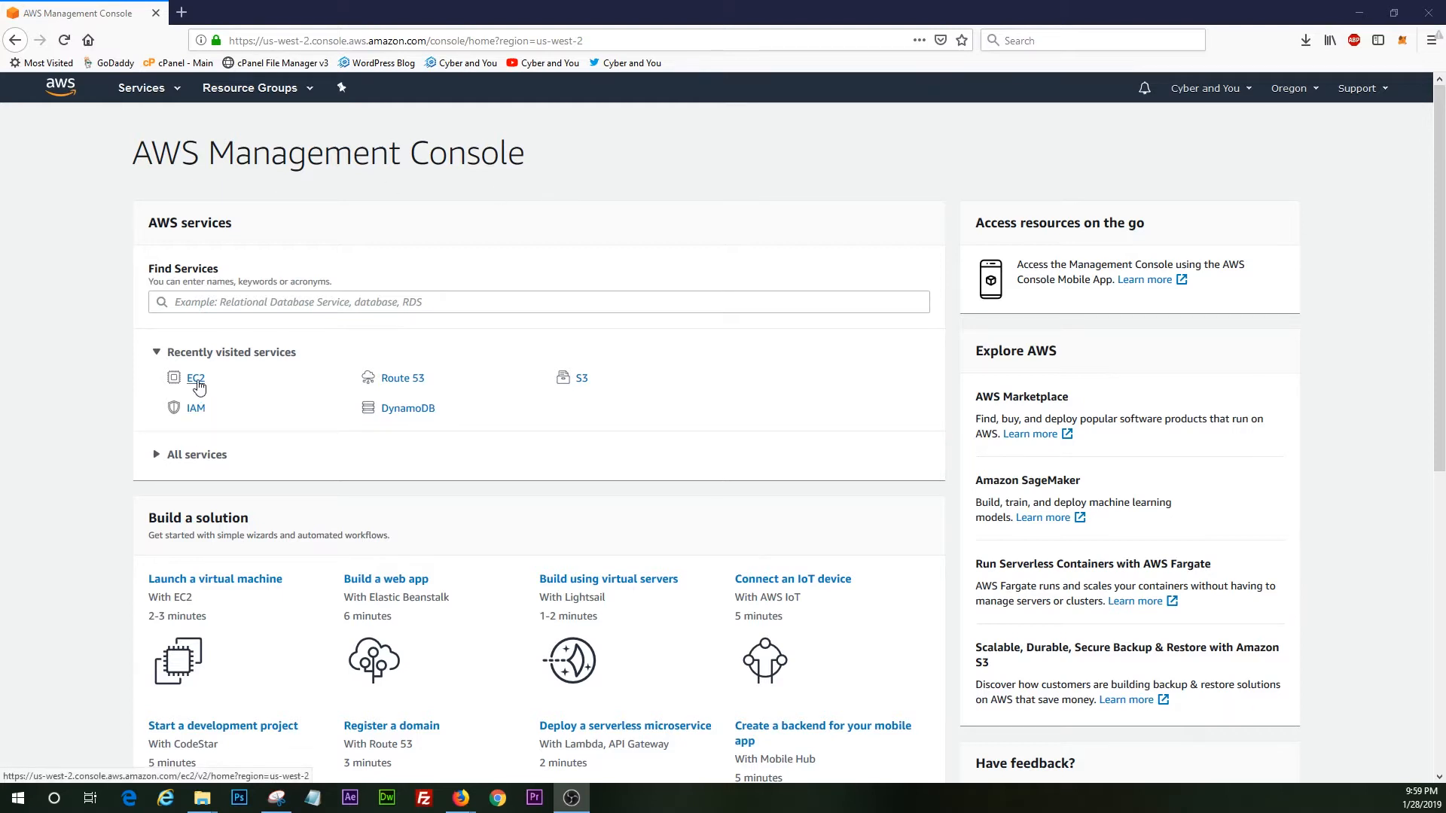
Open EC2 from recently visited services and view Running Instances, showing terminated cyberandyou-test1
{"action": "left_click", "coordinate": [194, 378]}
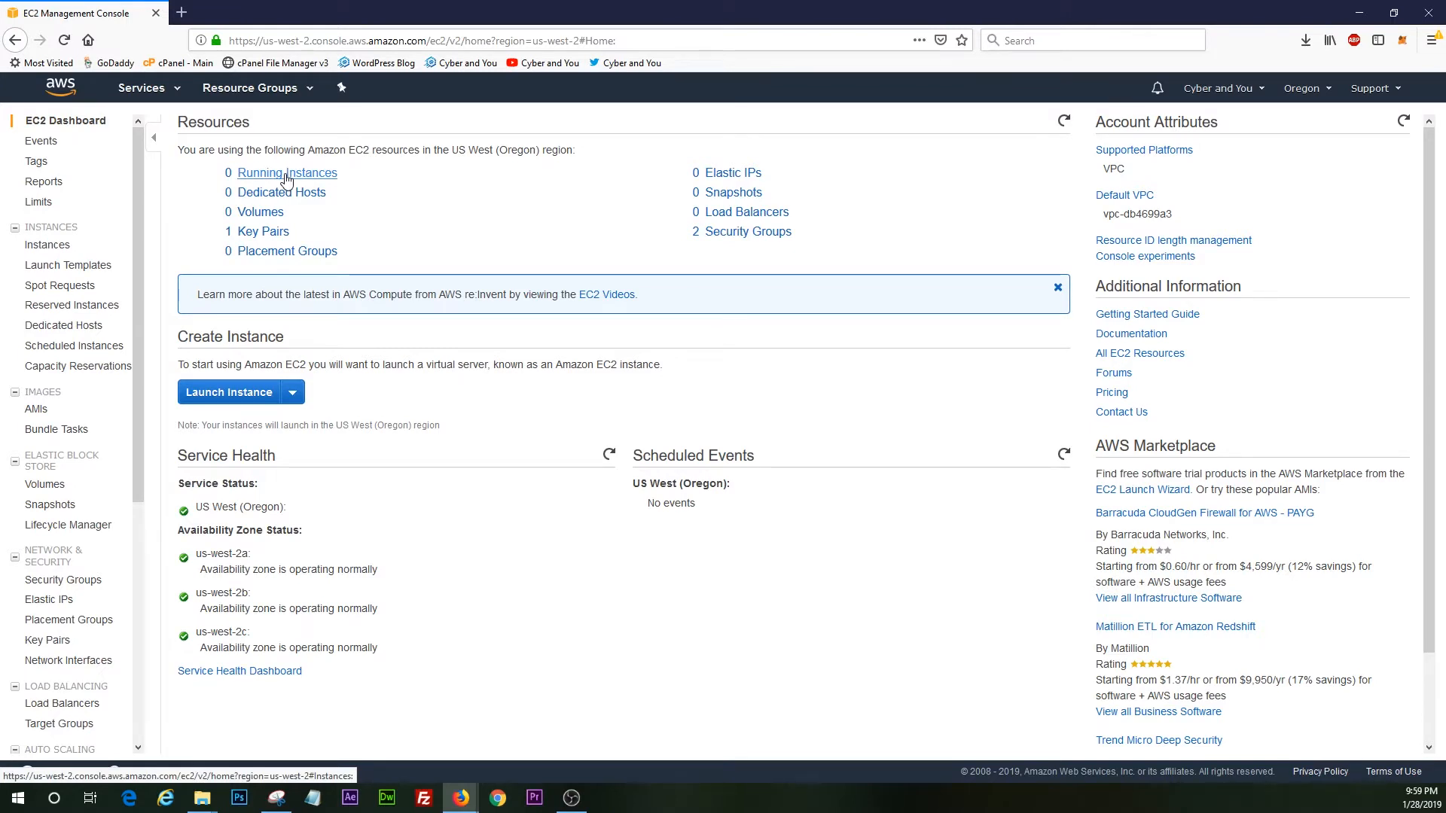
{"action": "left_click", "coordinate": [292, 172]}
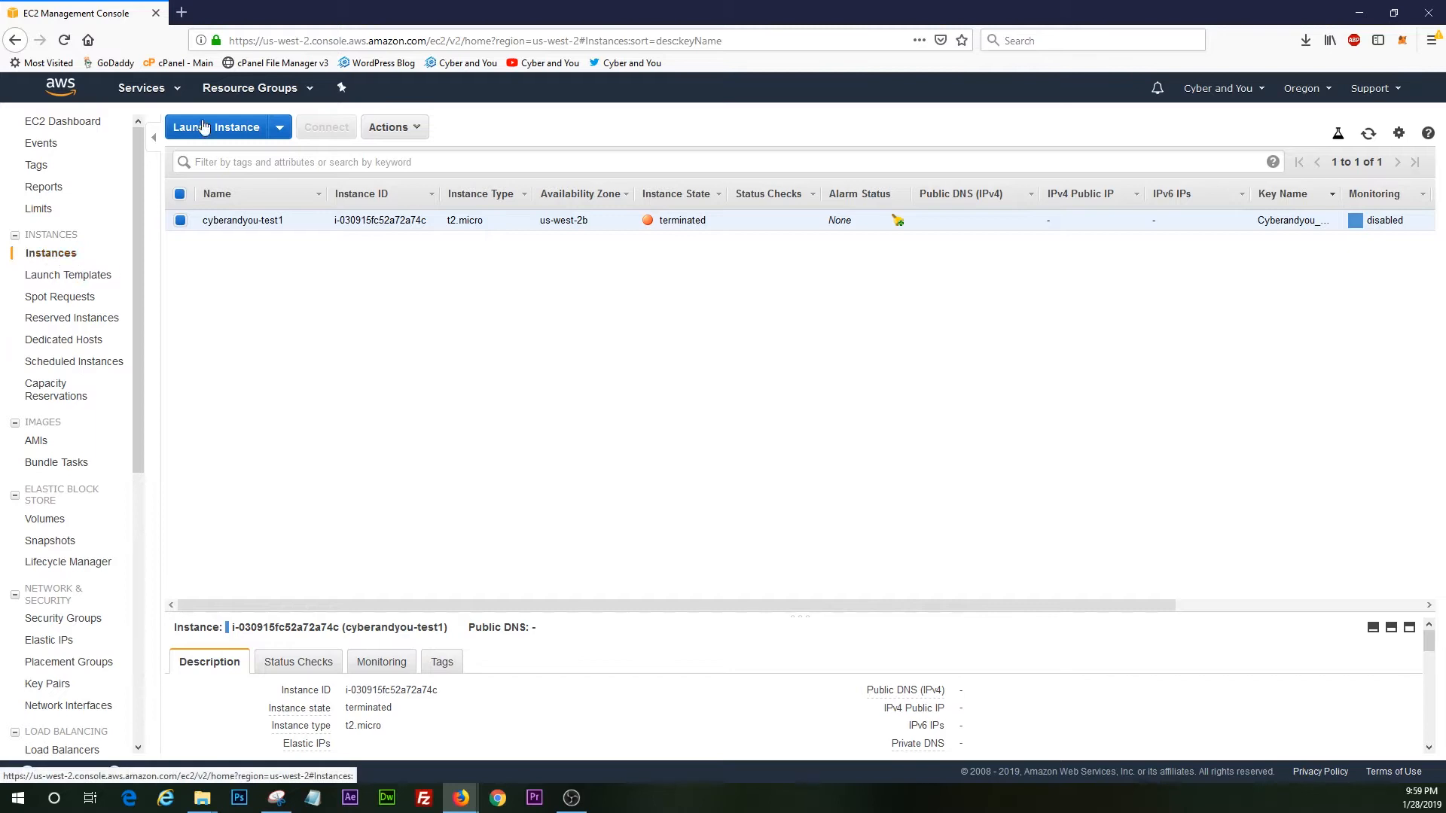
Start a new launch and search AMIs for 'Windows' to find Windows Server 2016 Base
{"action": "left_click", "coordinate": [217, 127]}
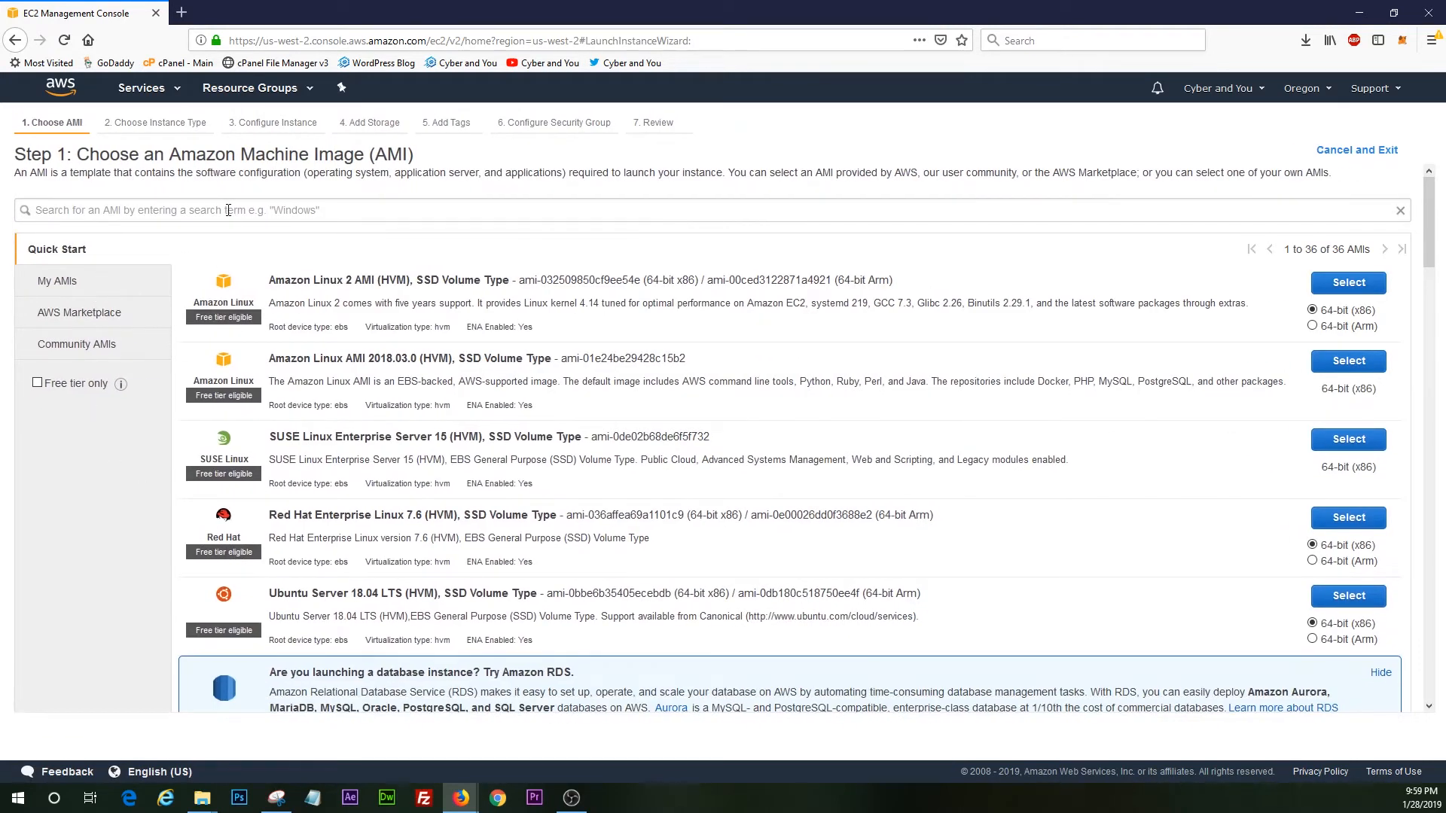
{"action": "type", "text": "Windows"}
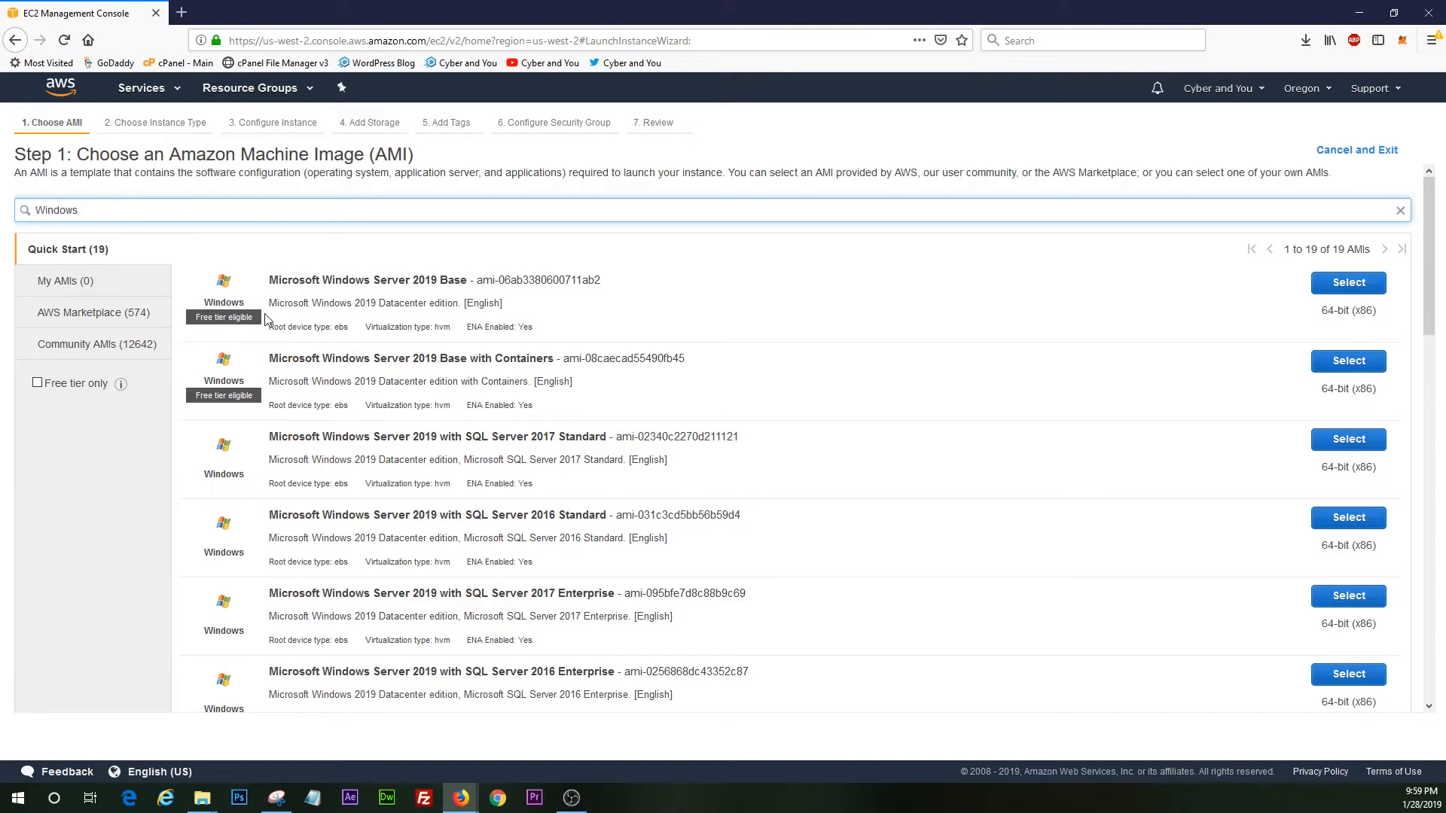
{"action": "scroll", "scroll_direction": "down", "scroll_amount": 3}
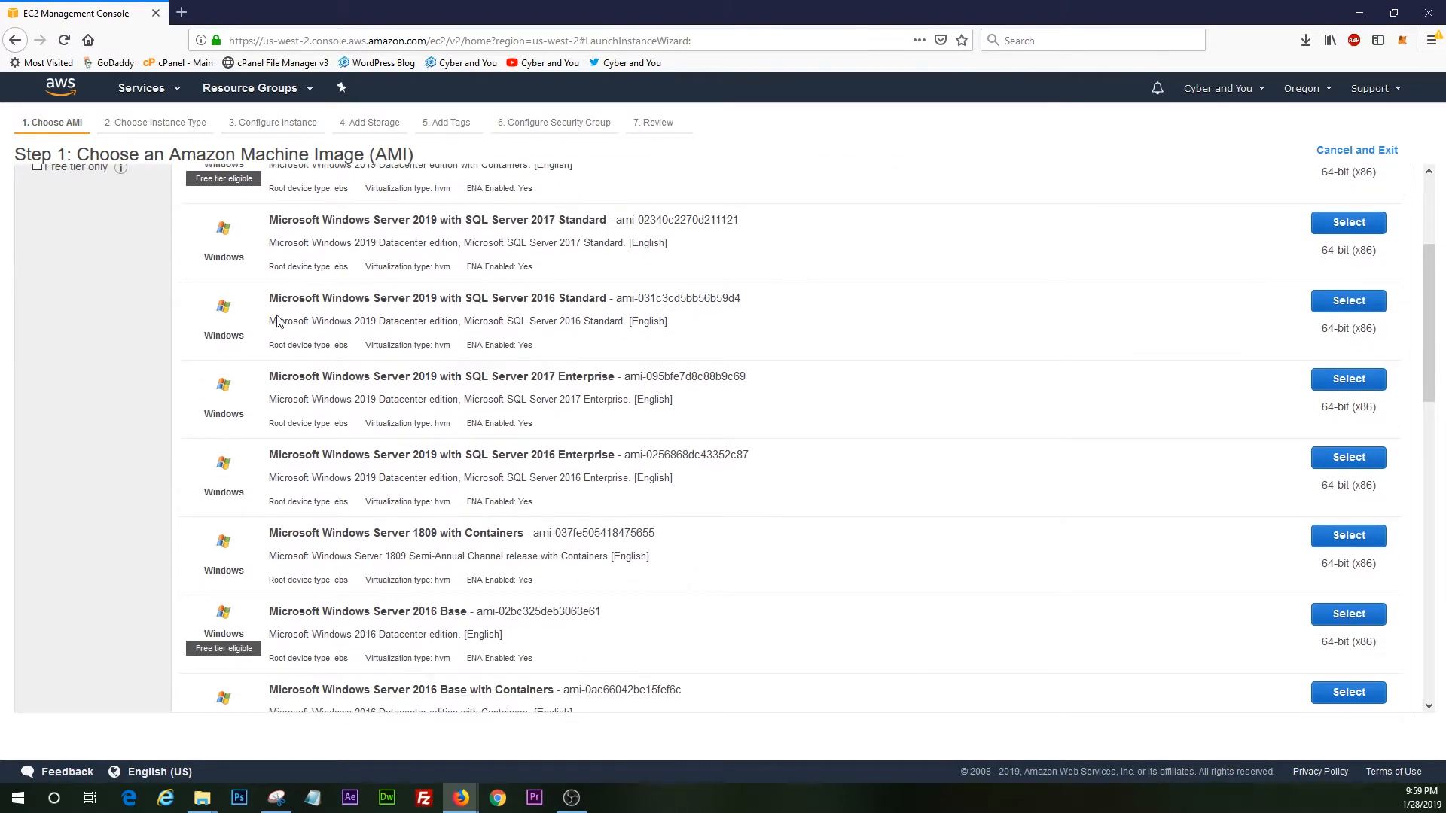
{"action": "mouse_move", "coordinate": [495, 627]}
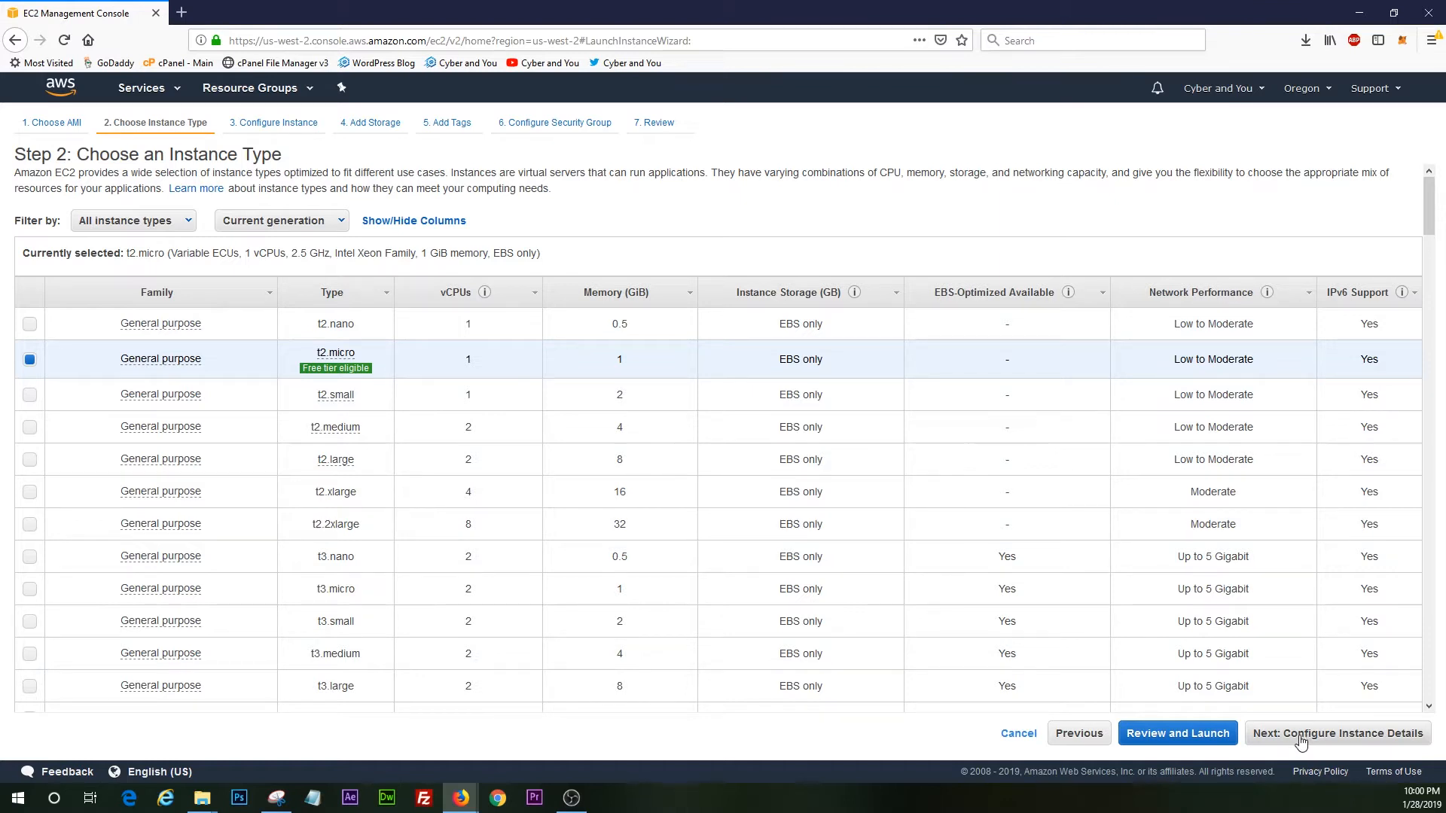
Advance to instance details and choose the Default in us-west-2b subnet
{"action": "left_click", "coordinate": [1337, 733]}
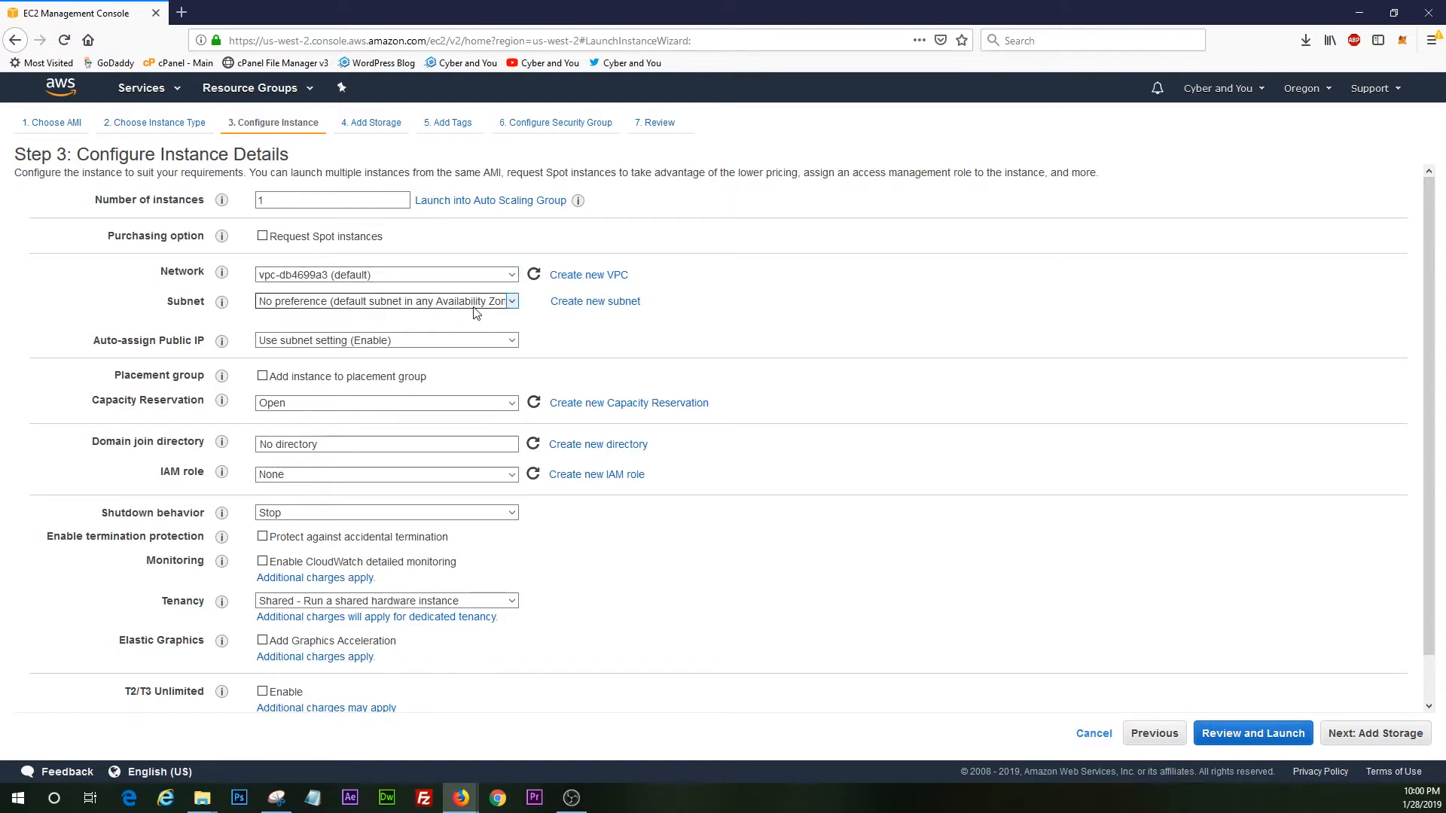
{"action": "left_click", "coordinate": [385, 300]}
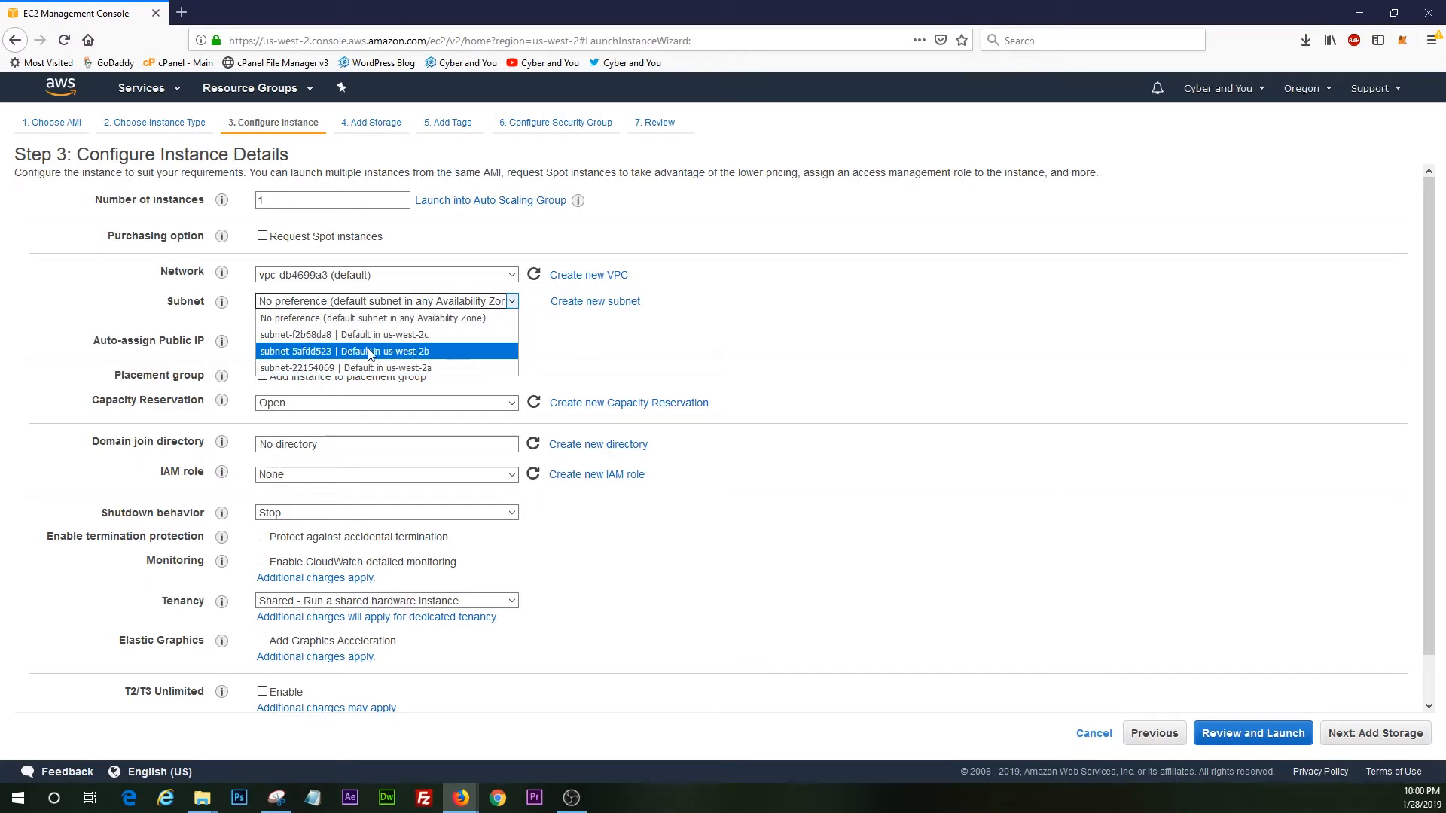
{"action": "mouse_move", "coordinate": [366, 366]}
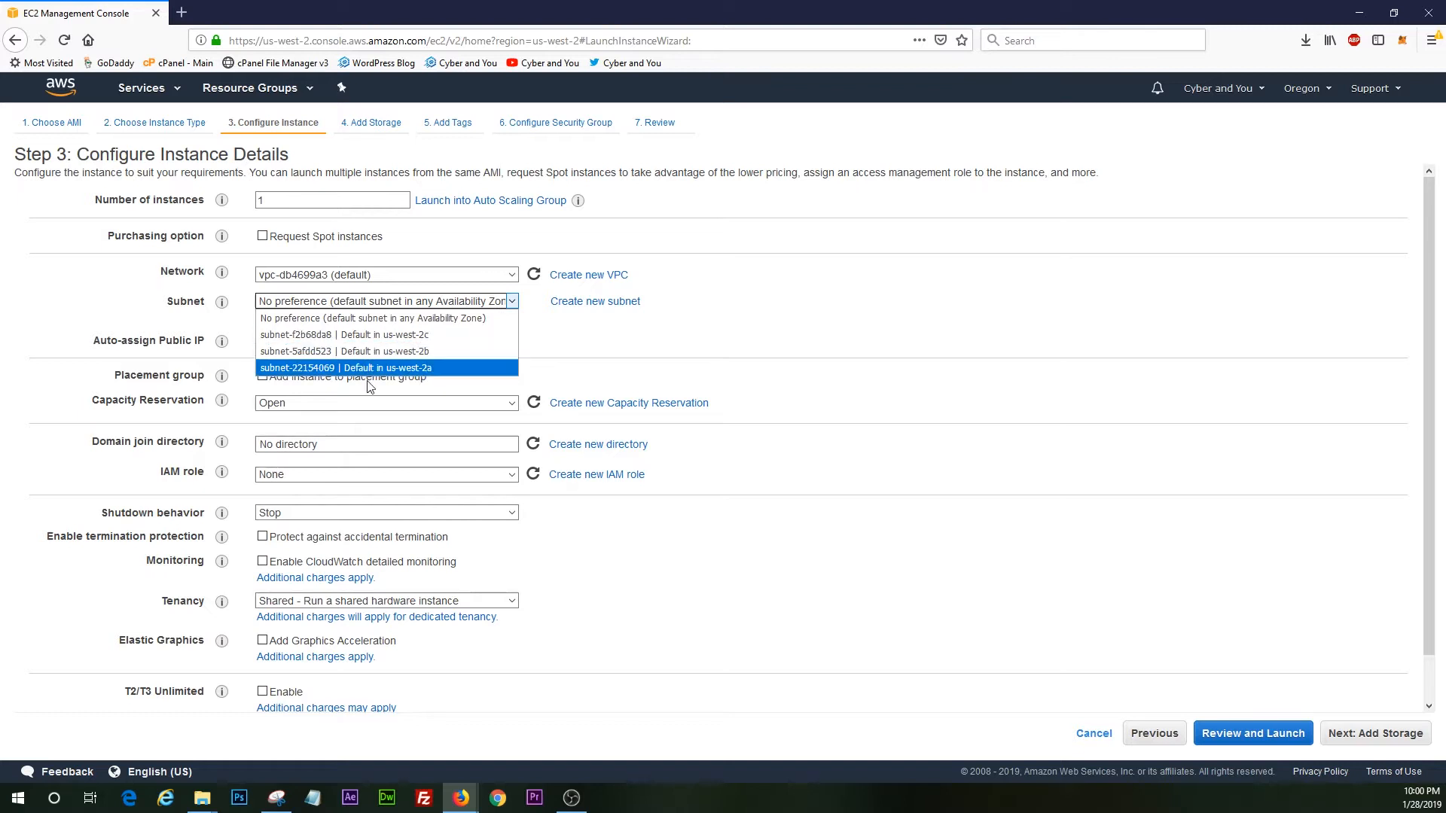
{"action": "mouse_move", "coordinate": [373, 352]}
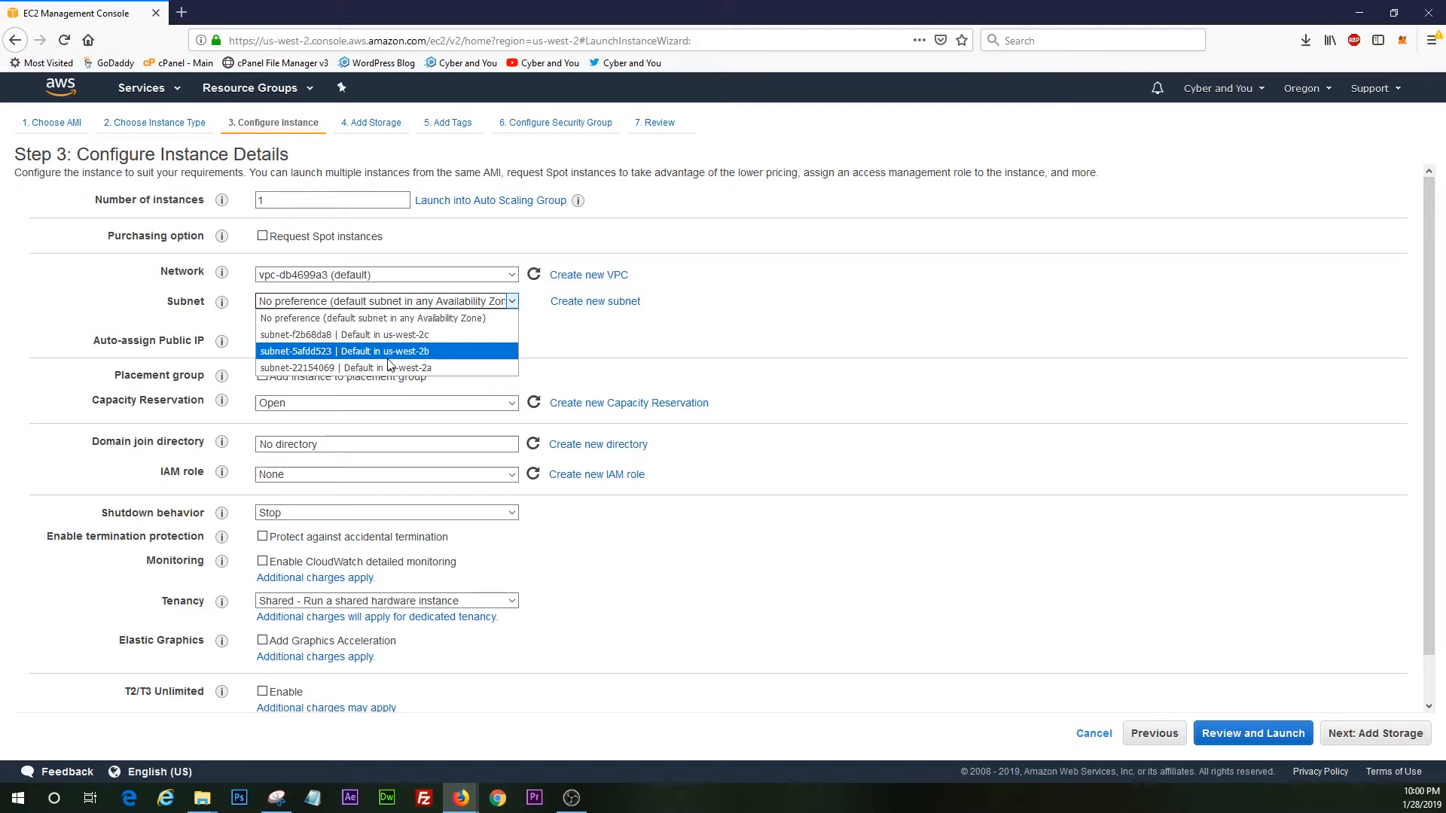
{"action": "left_click", "coordinate": [381, 350]}
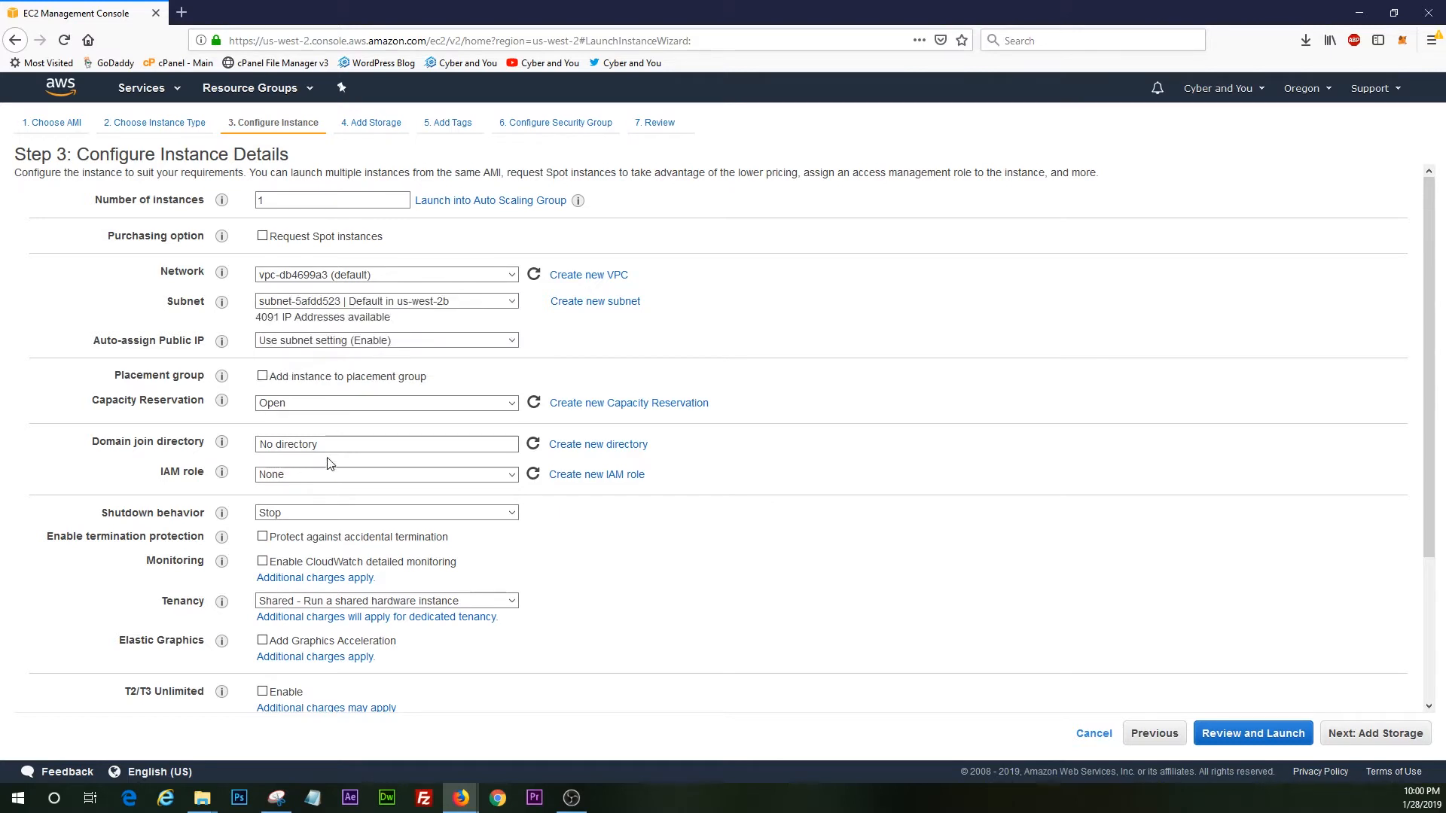
{"action": "mouse_move", "coordinate": [233, 369]}
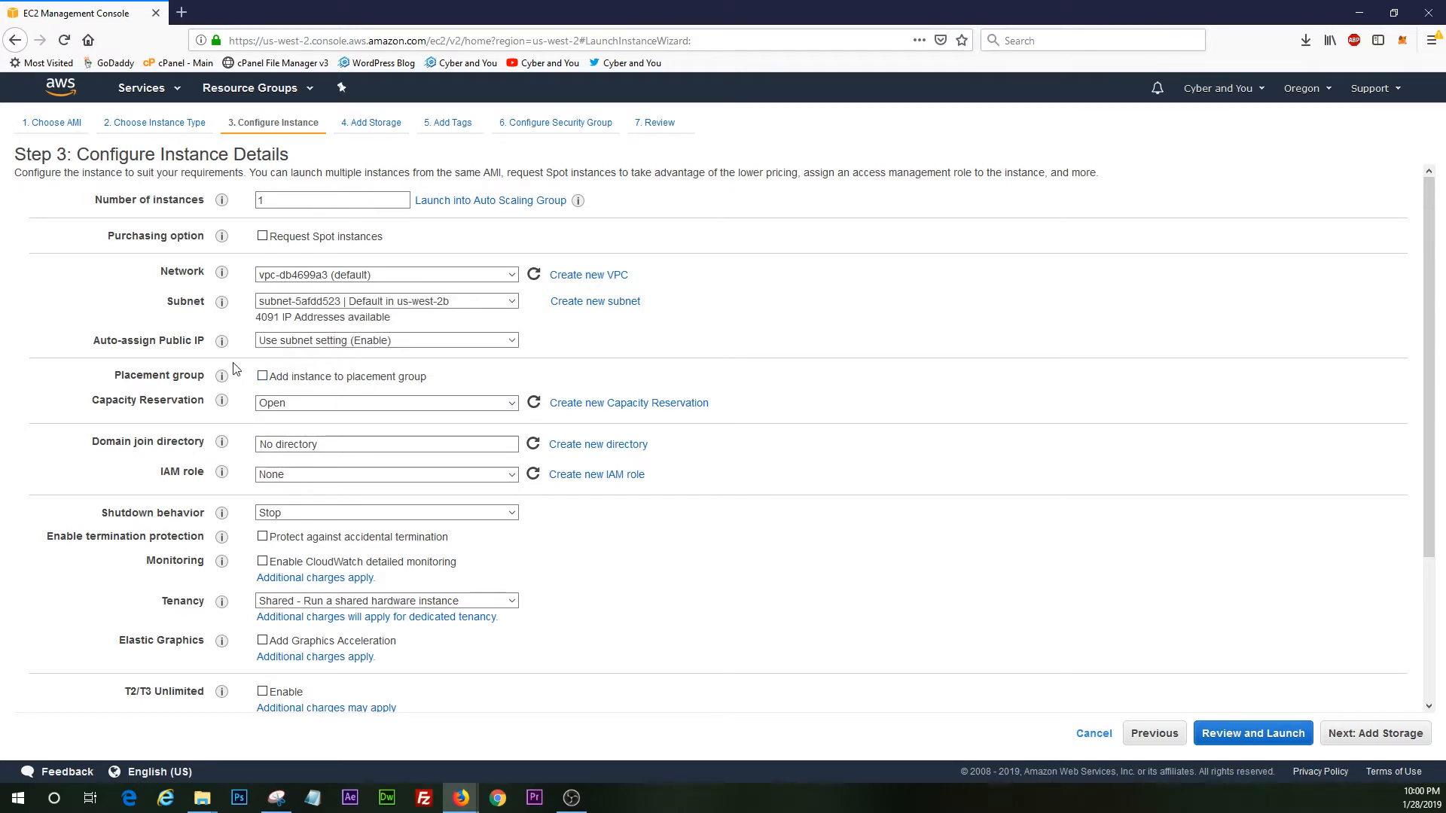
{"action": "mouse_move", "coordinate": [403, 290]}
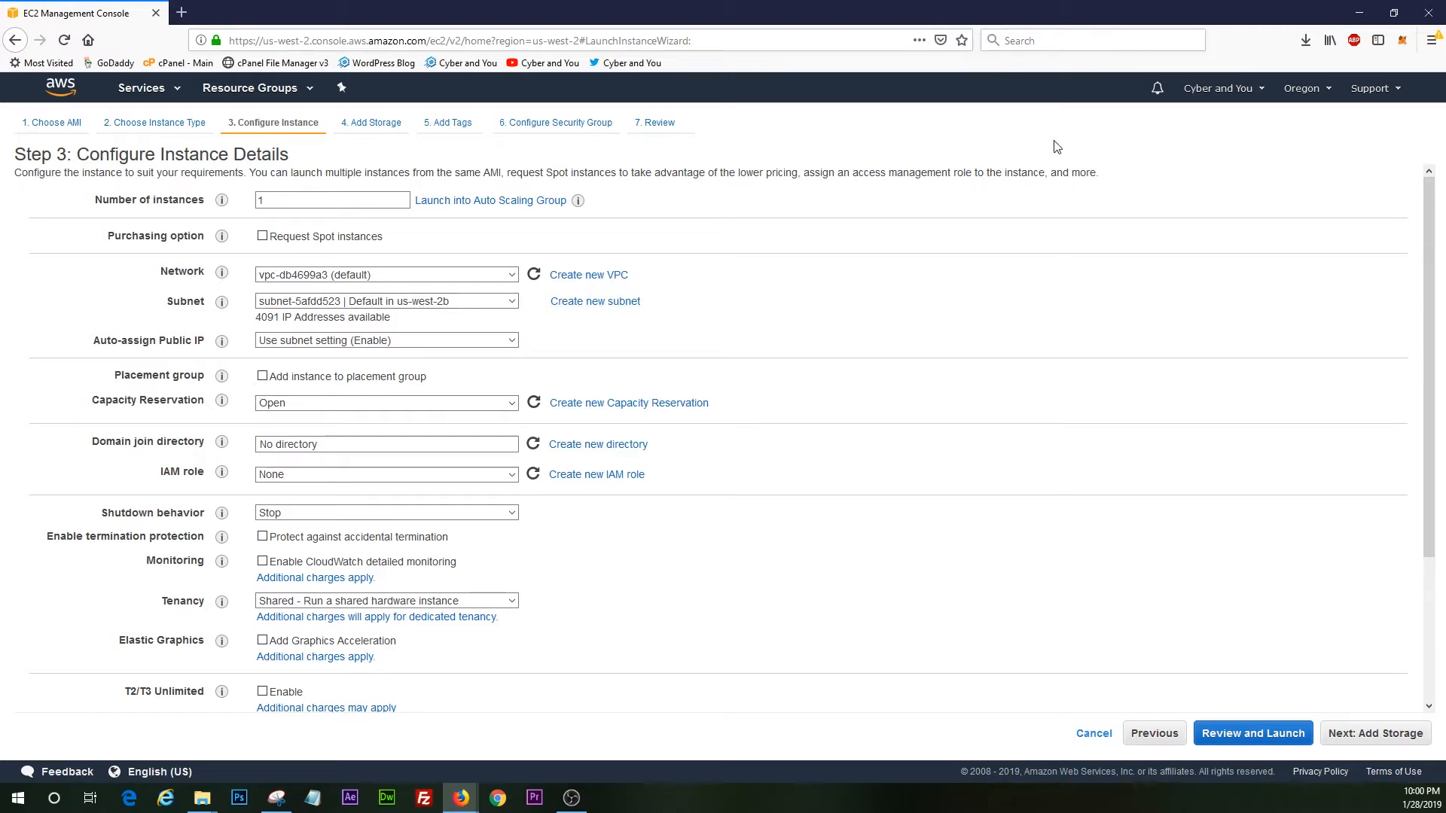
{"action": "left_click", "coordinate": [1302, 87]}
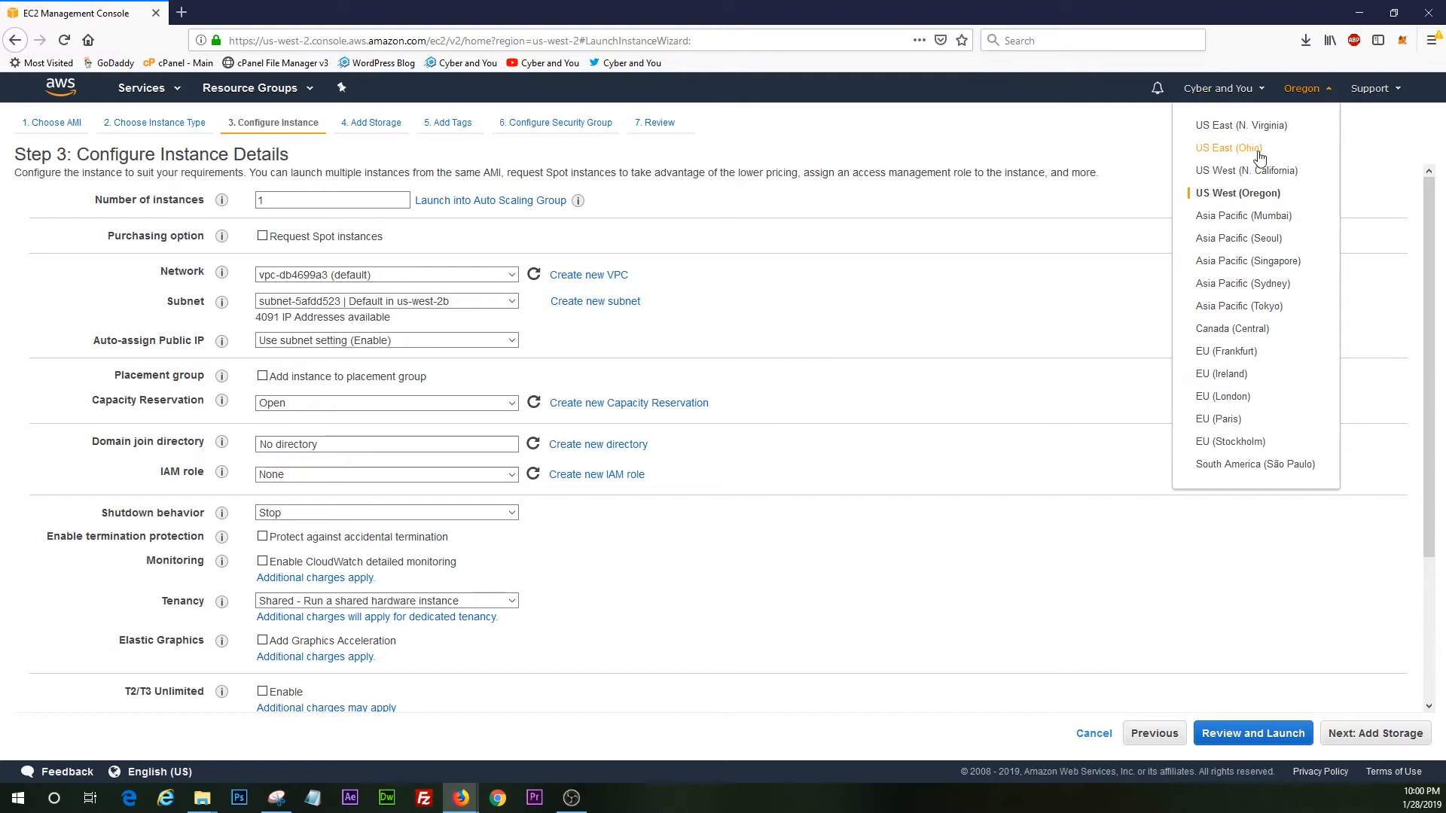
{"action": "mouse_move", "coordinate": [1266, 170]}
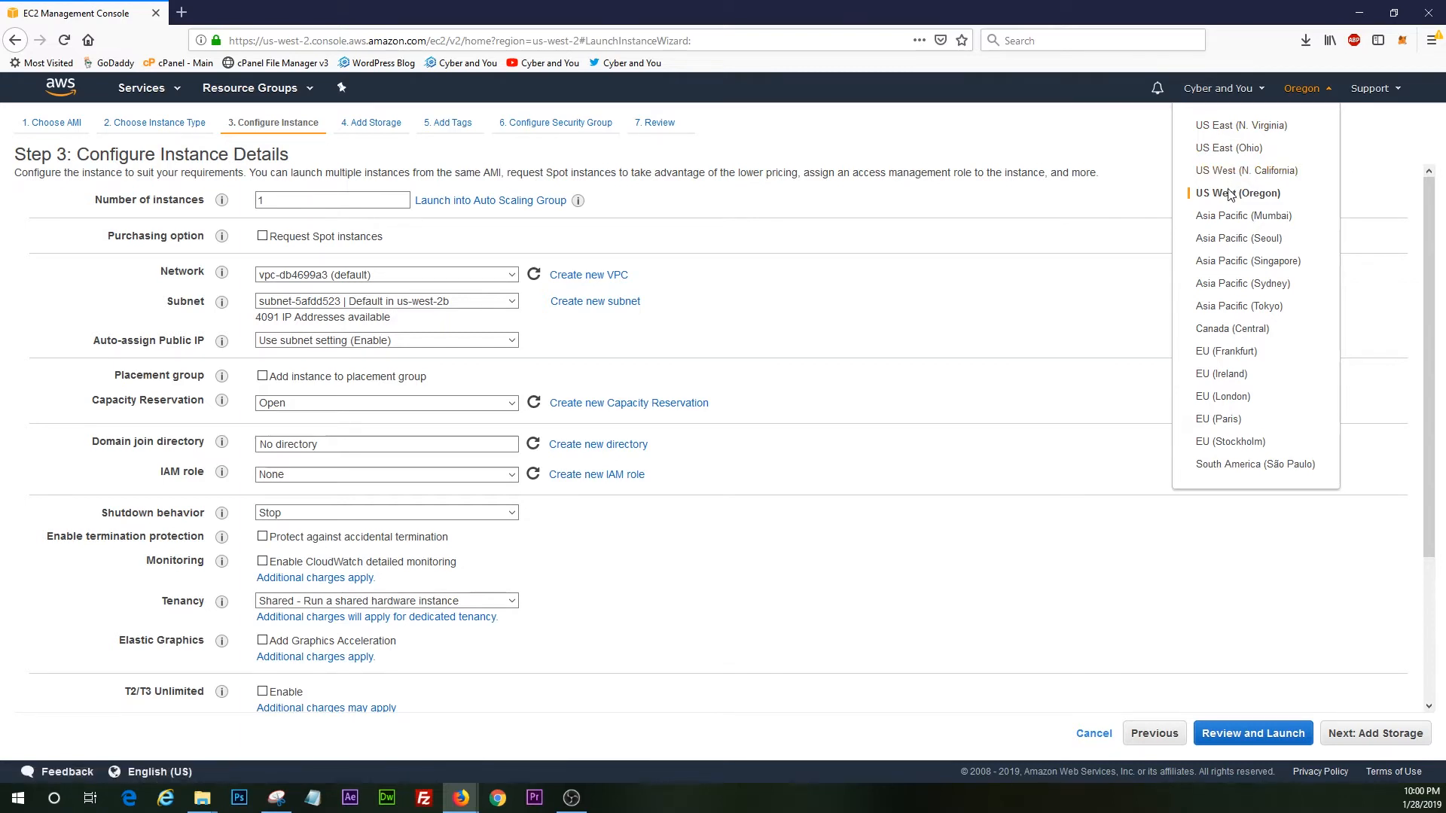
{"action": "mouse_move", "coordinate": [1228, 148]}
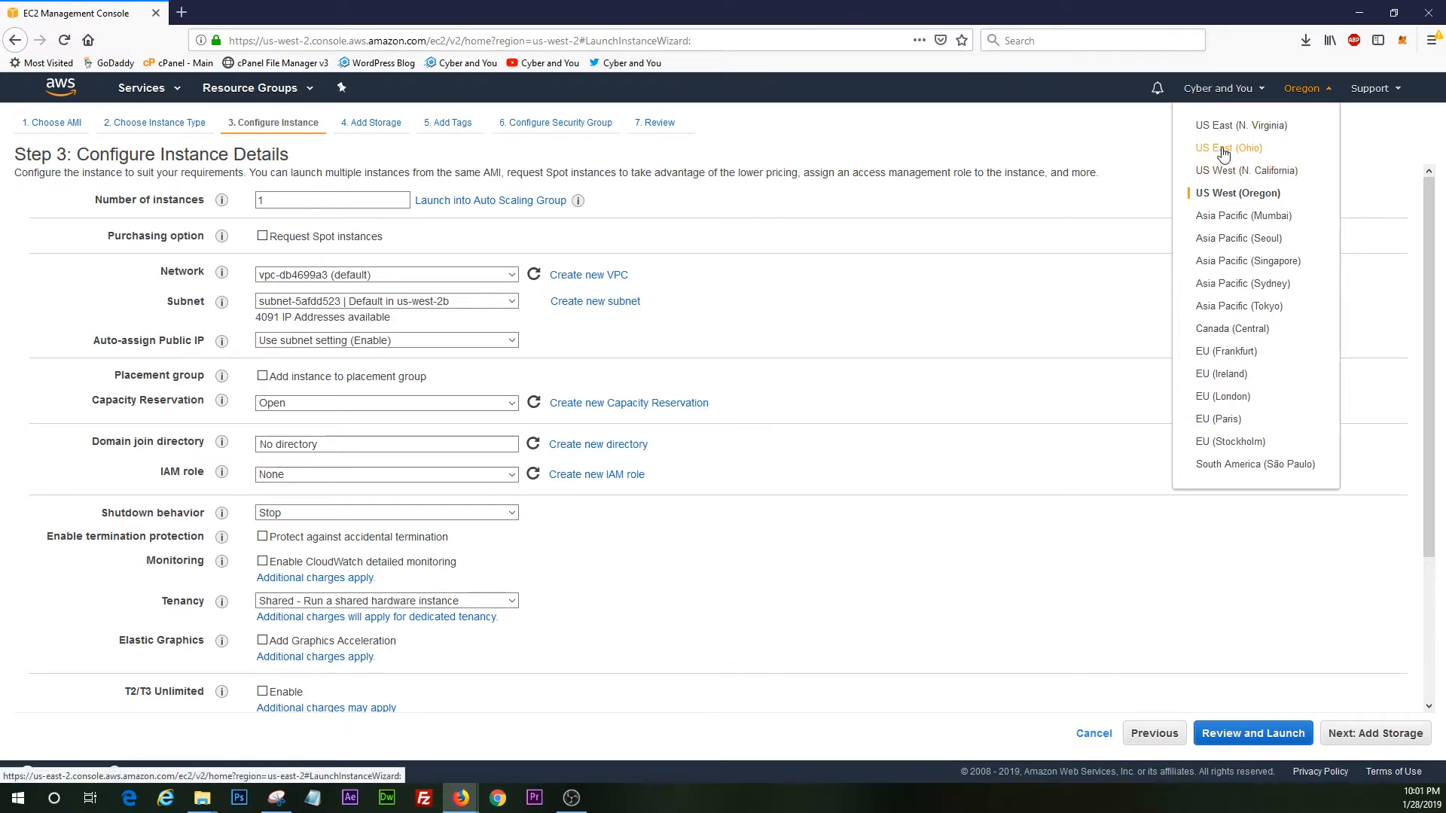
{"action": "mouse_move", "coordinate": [1239, 129]}
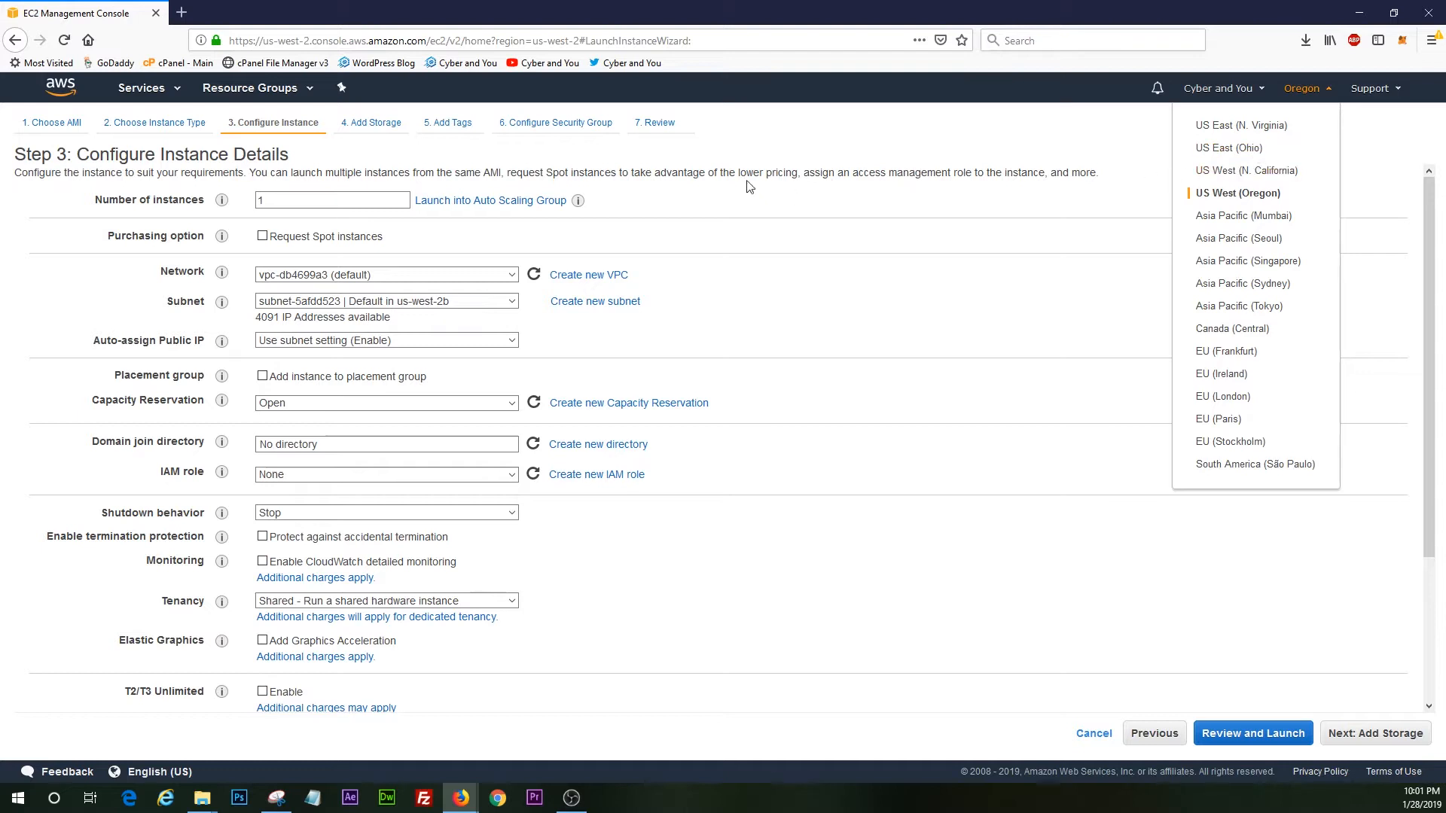
{"action": "left_click", "coordinate": [220, 422]}
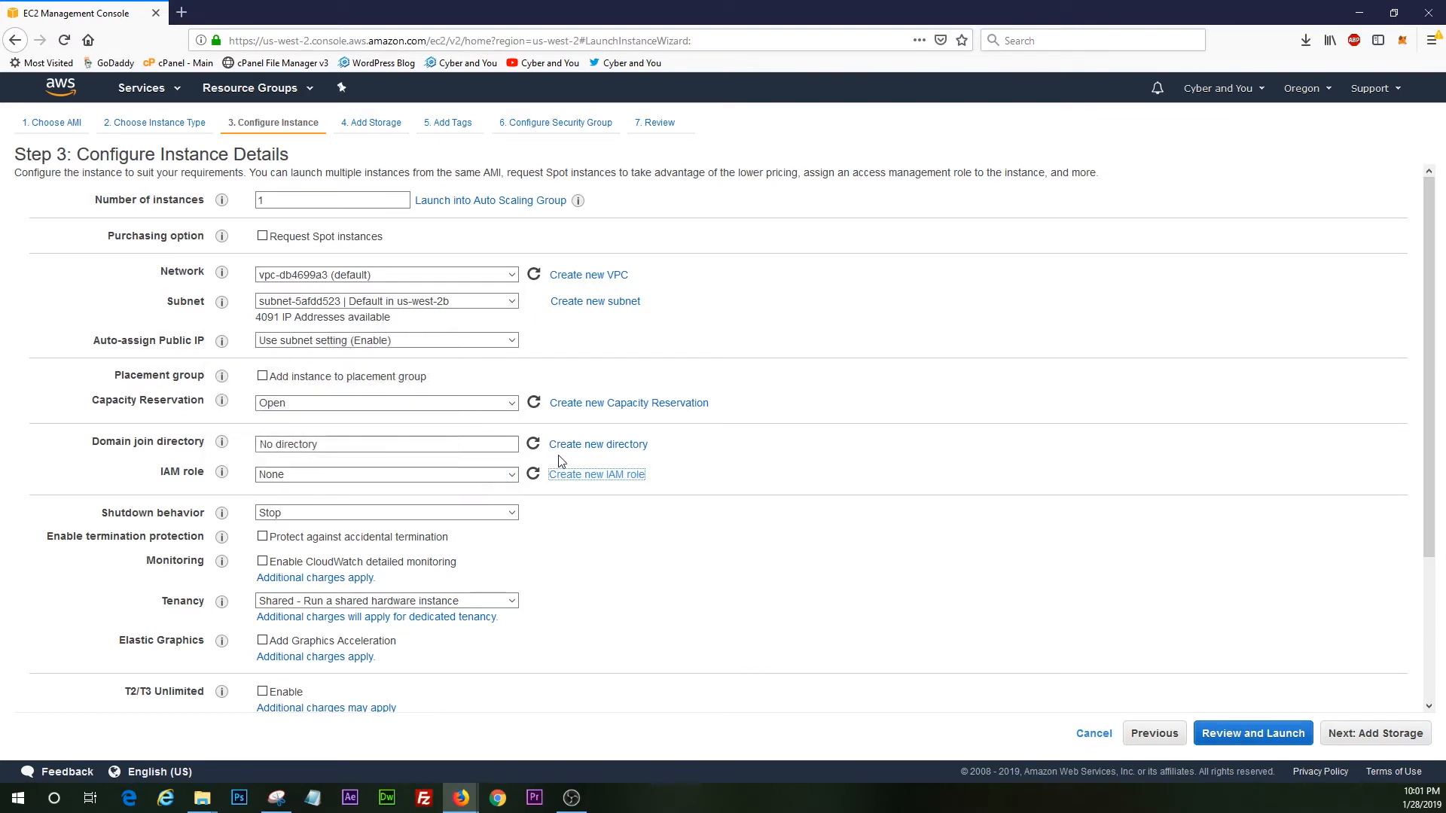
Assign the CyberandYou_Admin IAM role, keeping 1 instance on the default VPC and subnet
{"action": "left_click", "coordinate": [384, 473]}
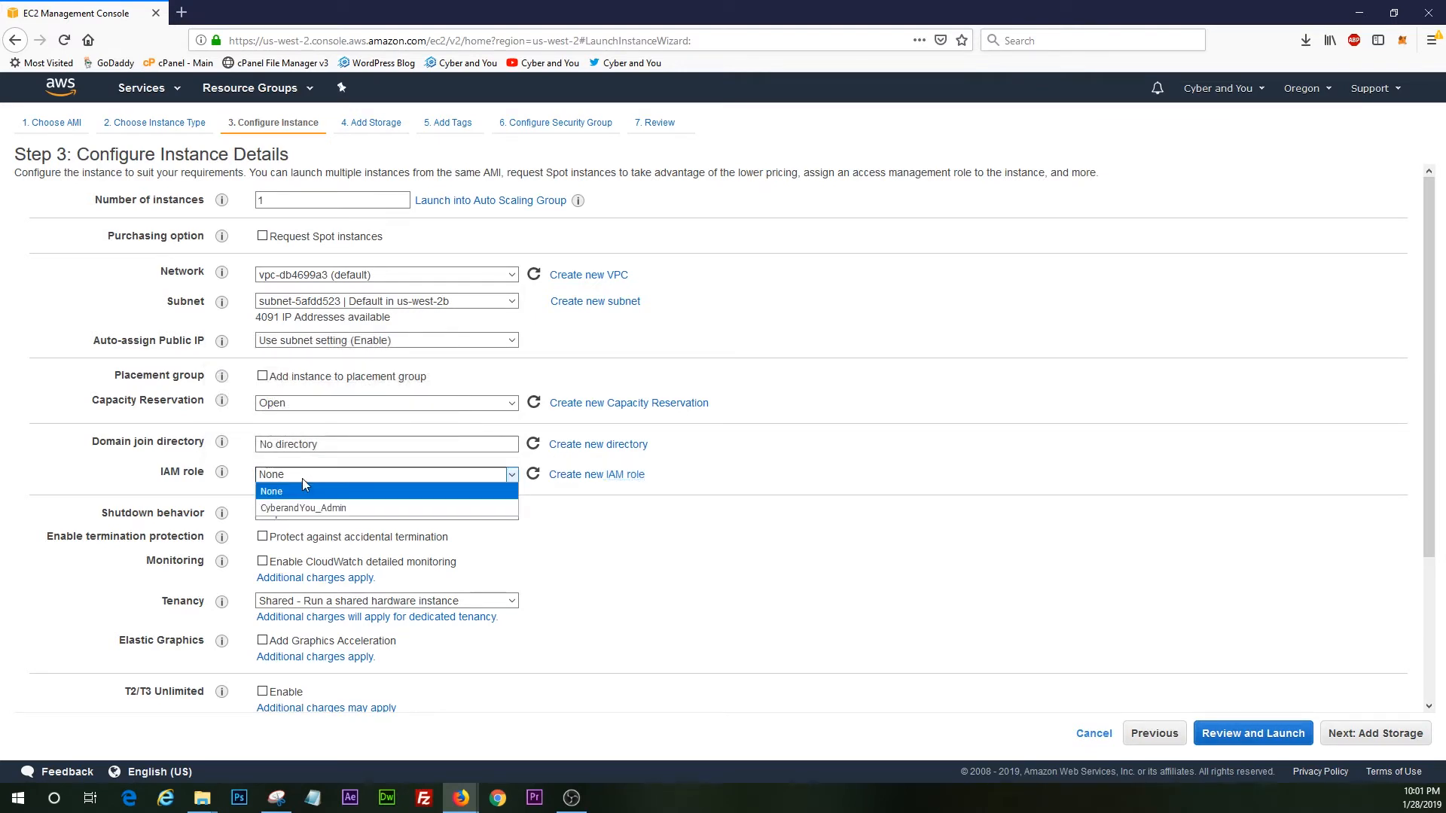
{"action": "mouse_move", "coordinate": [176, 477]}
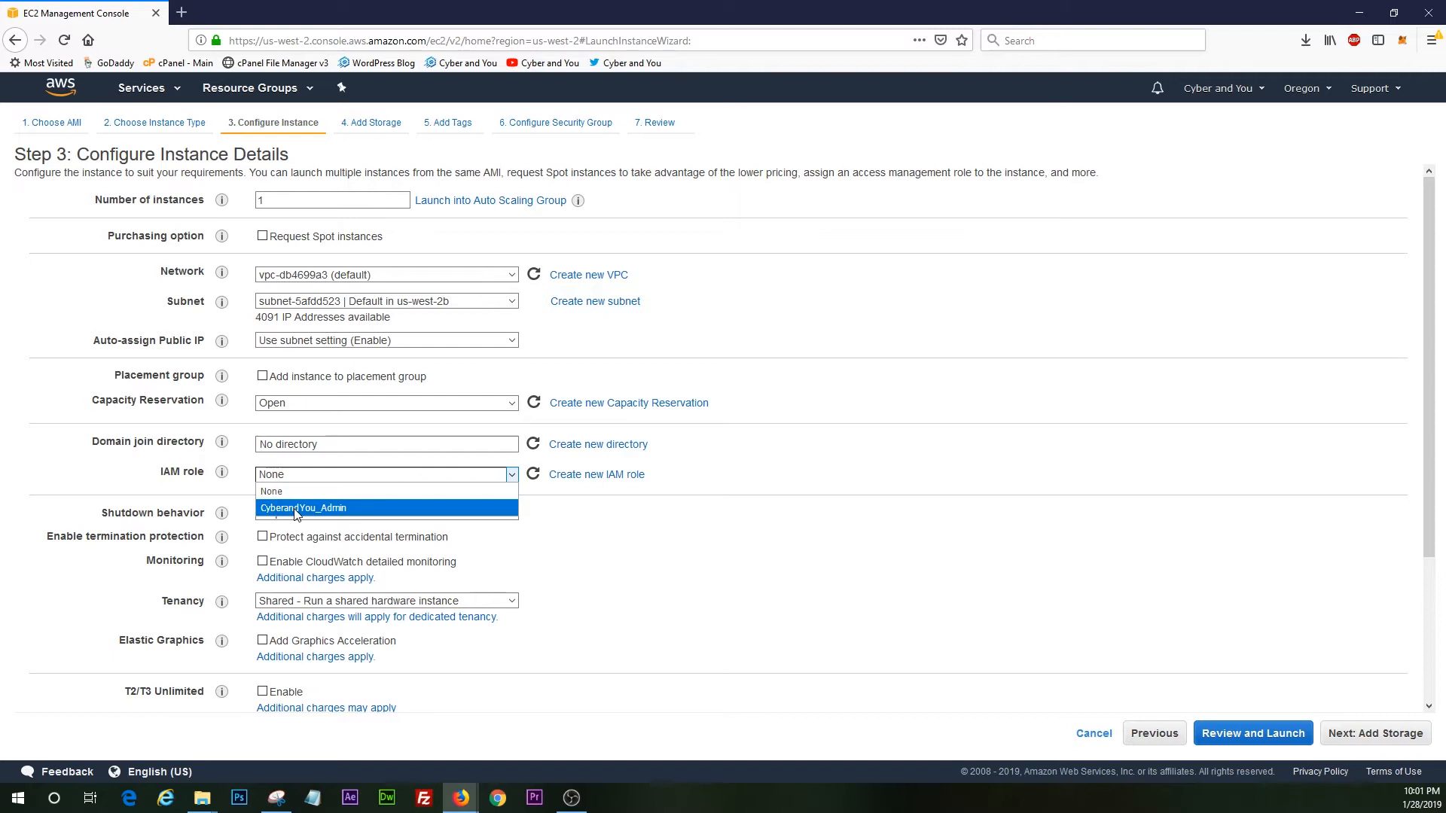
{"action": "mouse_move", "coordinate": [329, 516]}
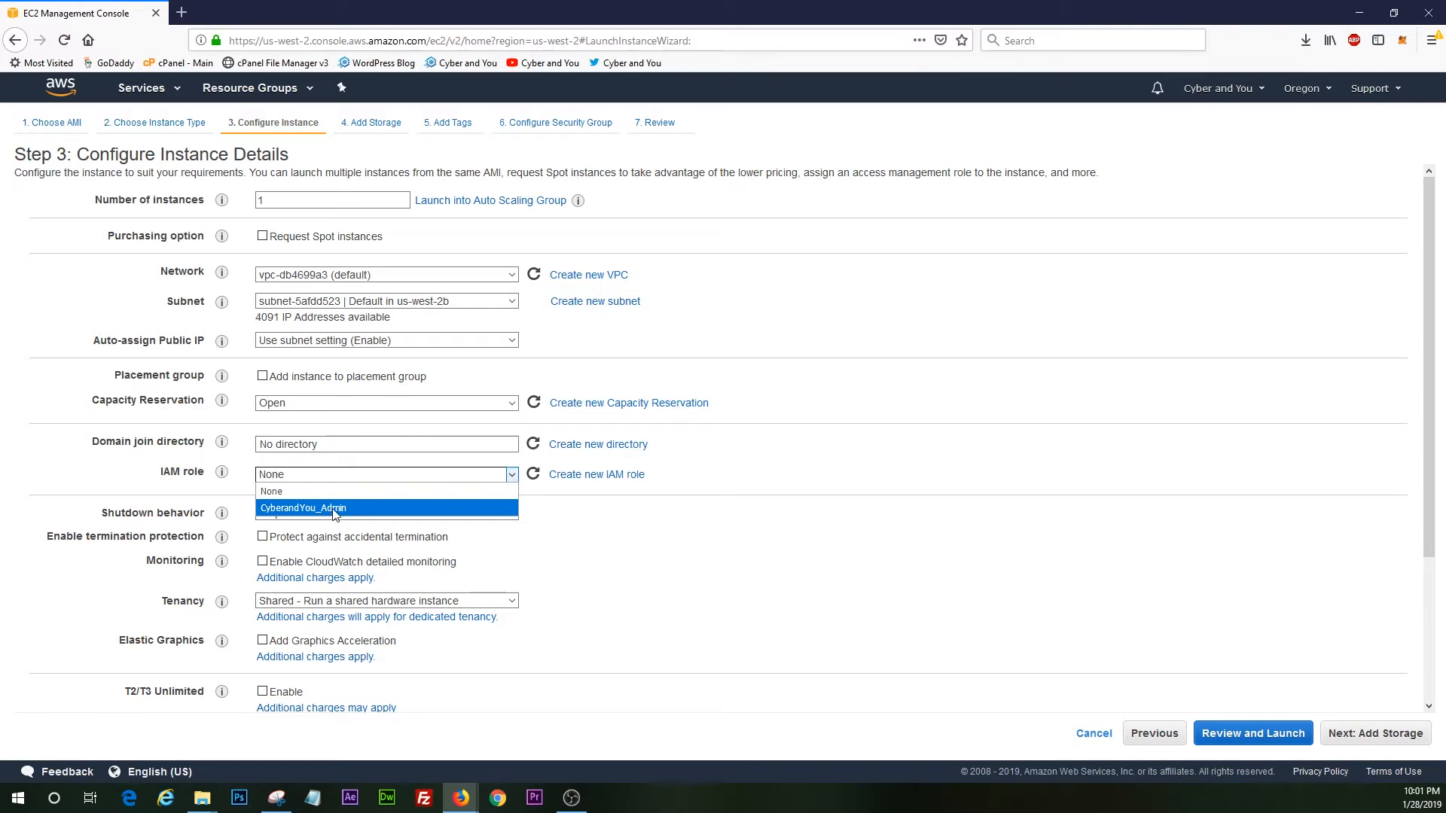
{"action": "left_click", "coordinate": [303, 508]}
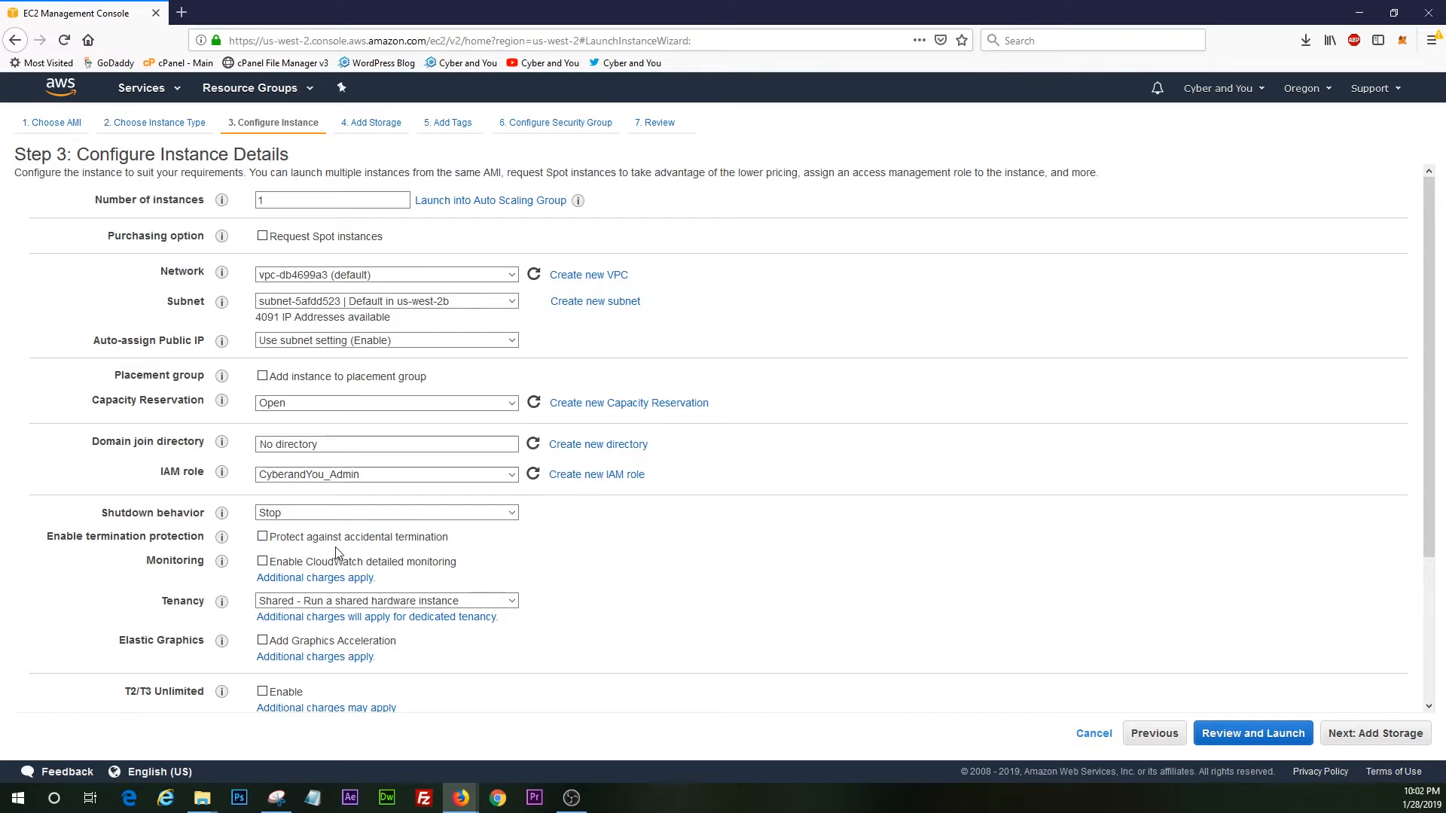
{"action": "mouse_move", "coordinate": [439, 552]}
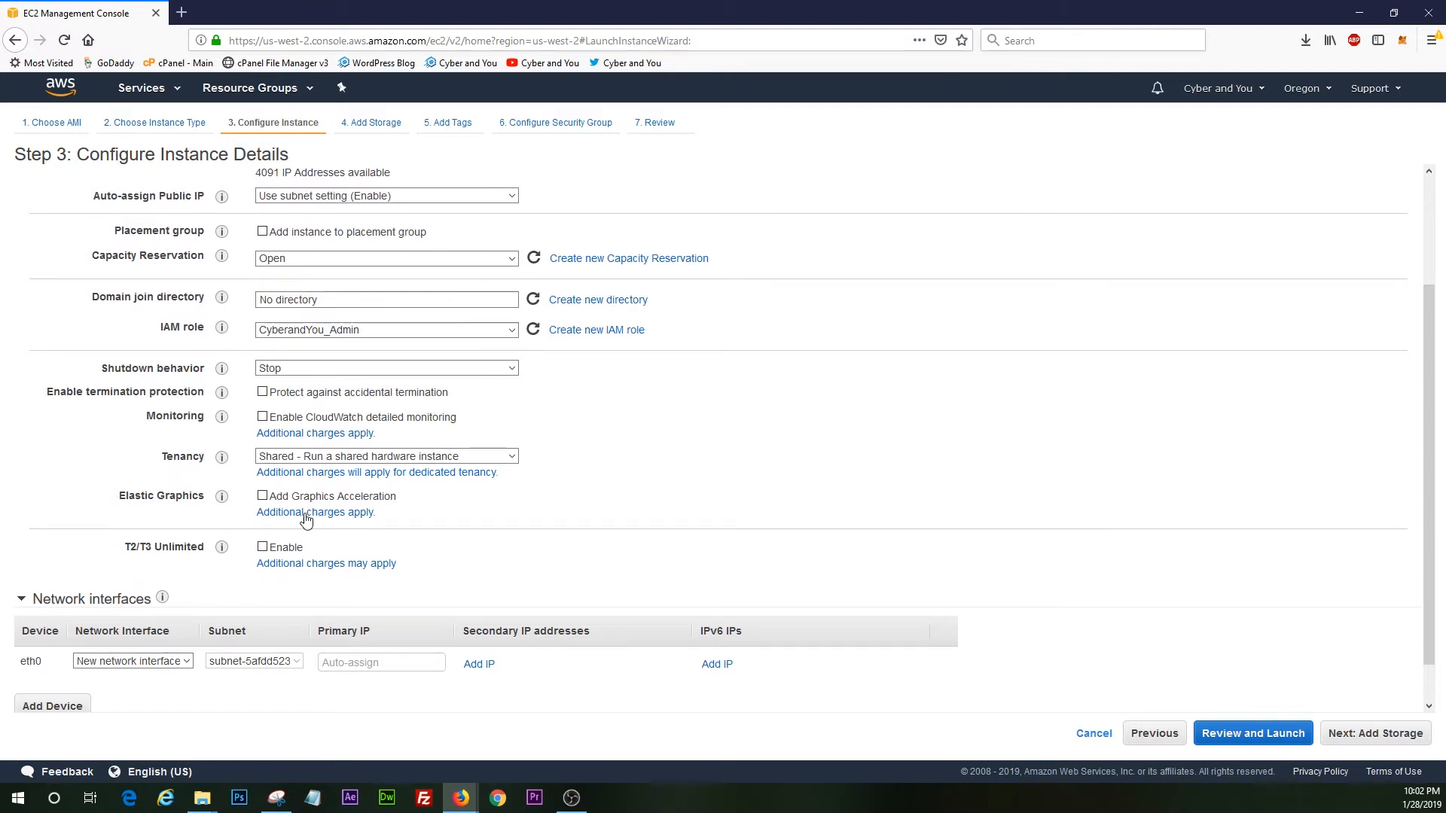
{"action": "scroll", "scroll_direction": "down", "scroll_amount": 3}
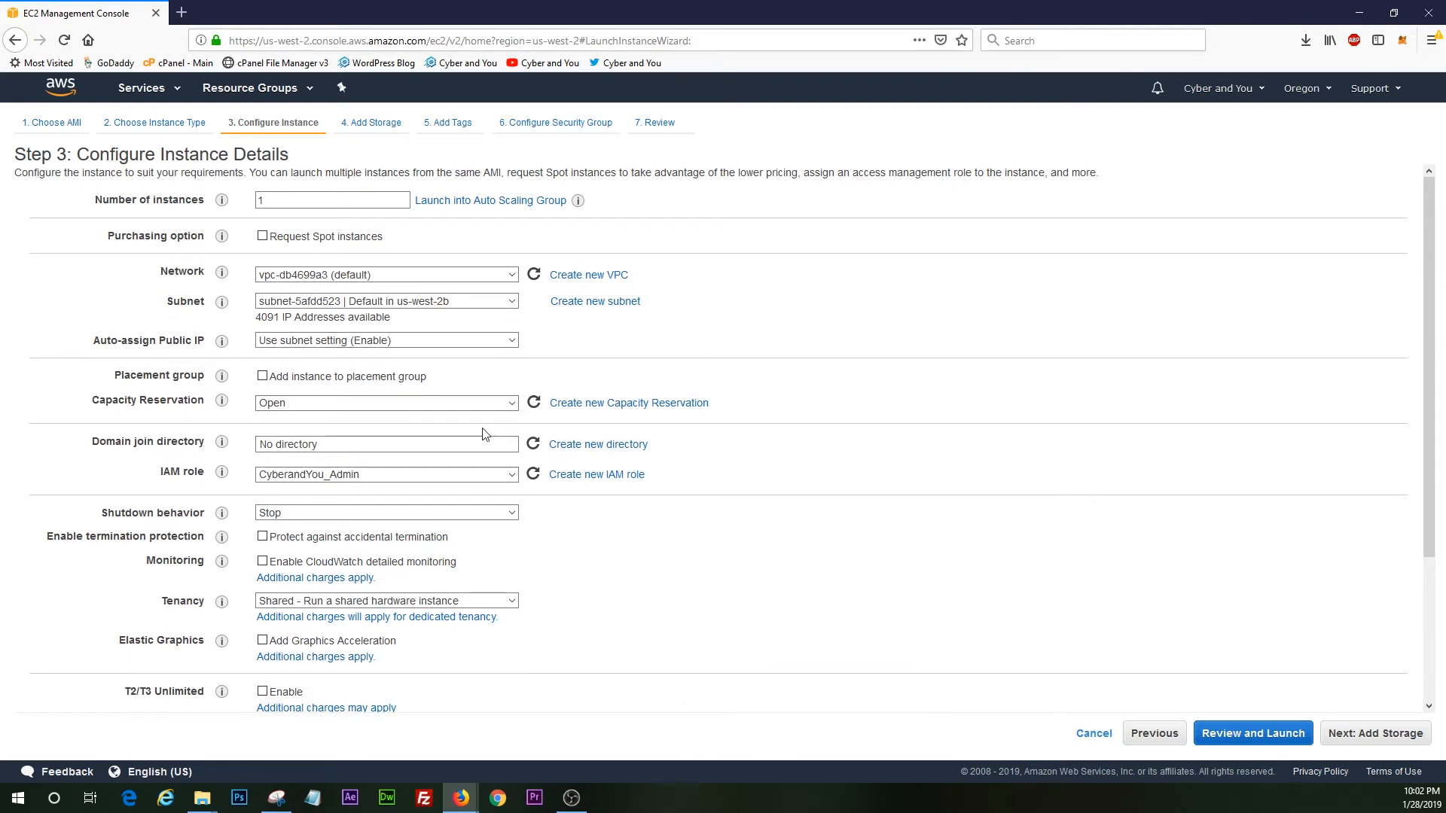
{"action": "mouse_move", "coordinate": [1401, 710]}
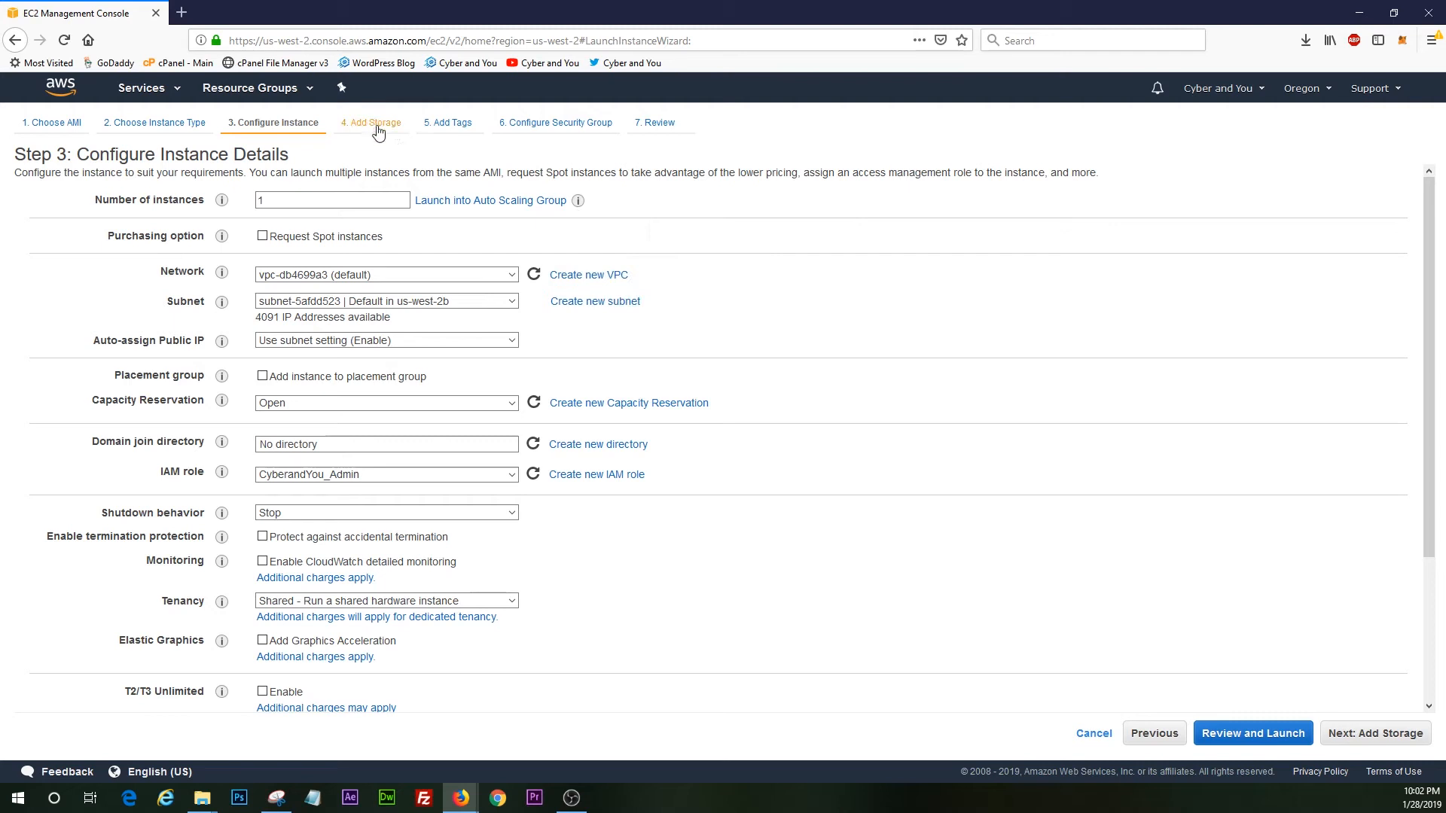
Advance to storage, leaving the 30 GiB gp2 root volume unchanged
{"action": "left_click", "coordinate": [1374, 732]}
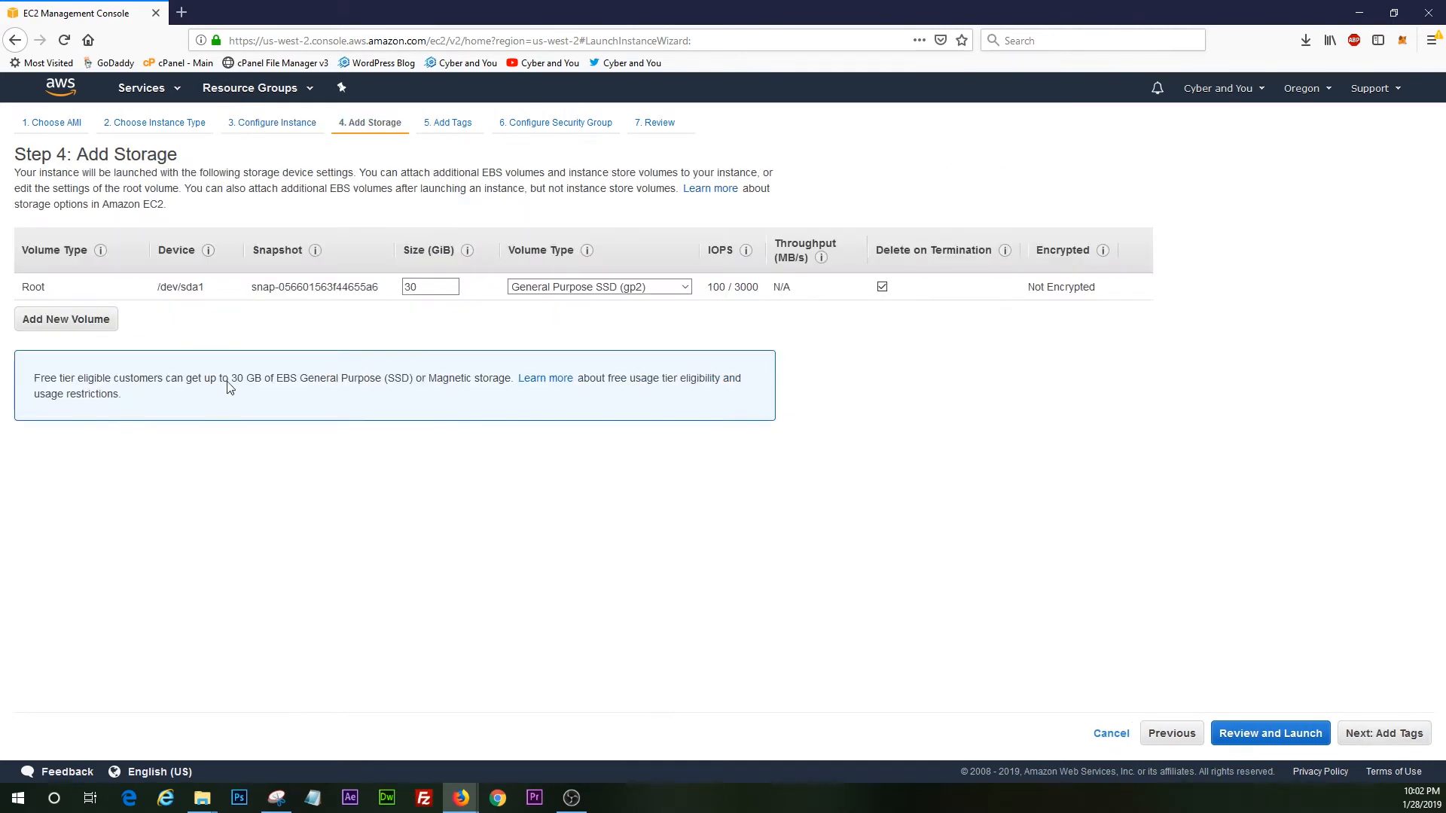
{"action": "mouse_move", "coordinate": [143, 315]}
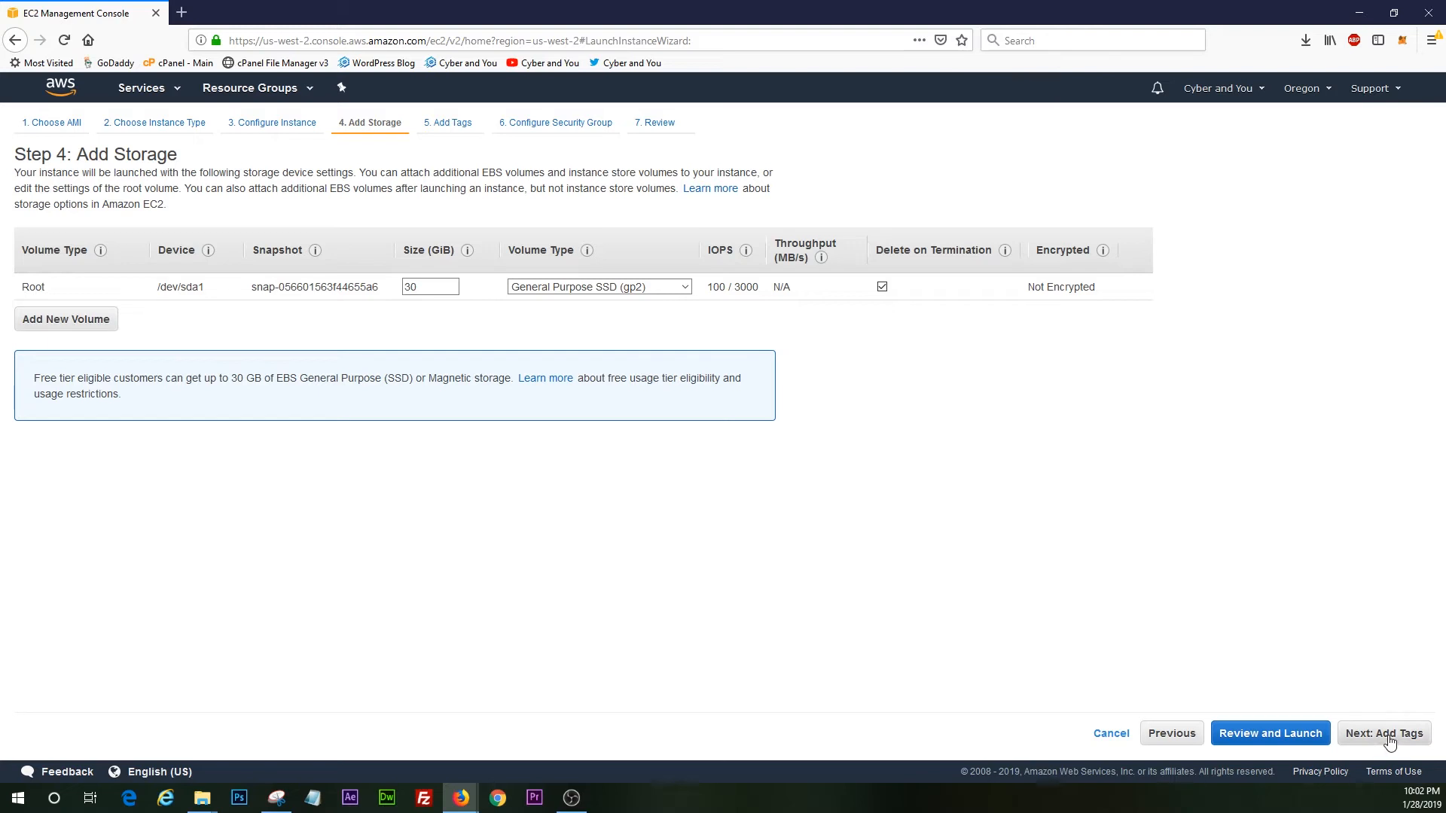
Add a tag with key 'name' and value 'cyberandyou-test1-windowsvr'
{"action": "left_click", "coordinate": [1383, 732]}
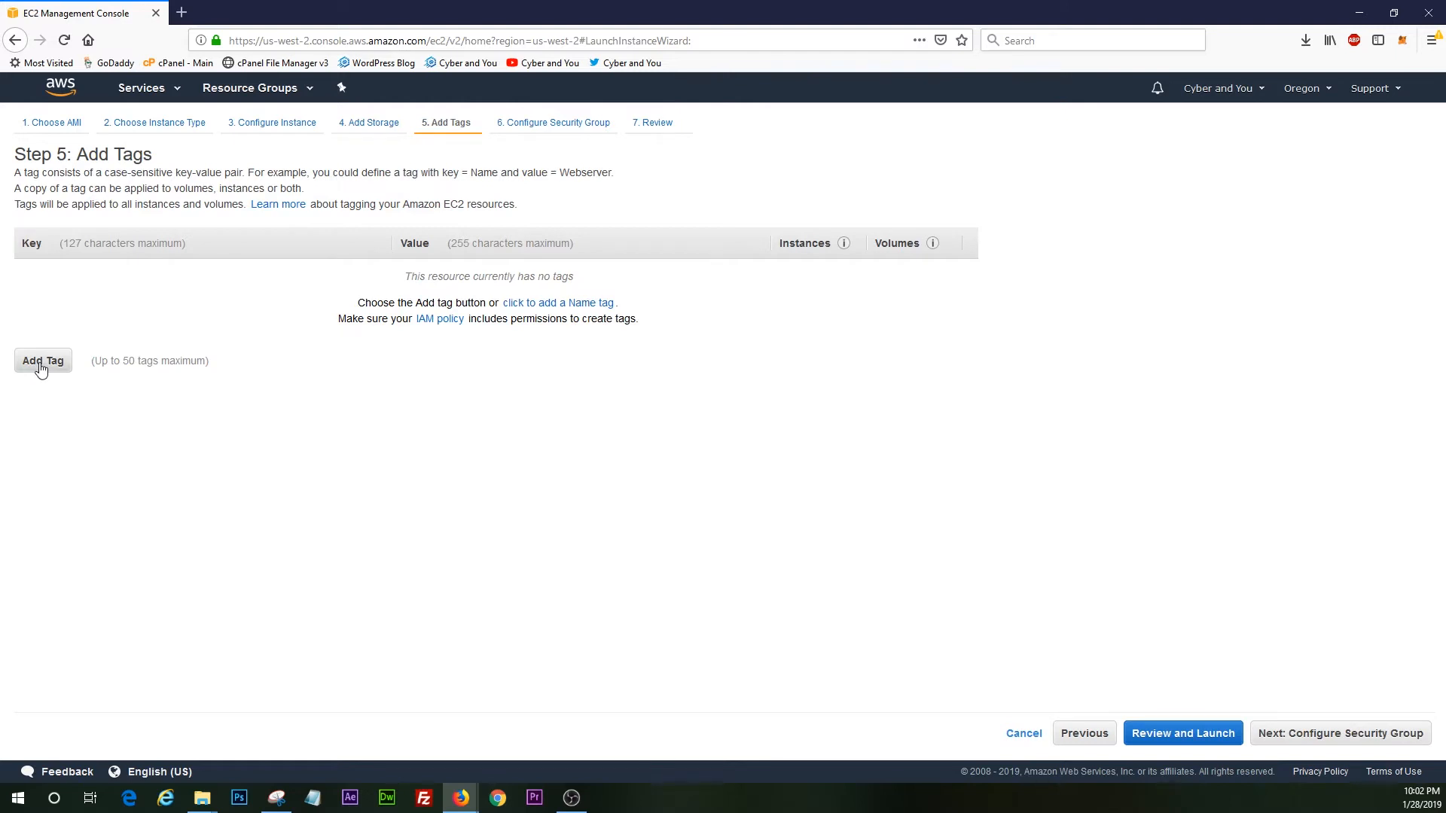
{"action": "left_click", "coordinate": [43, 361]}
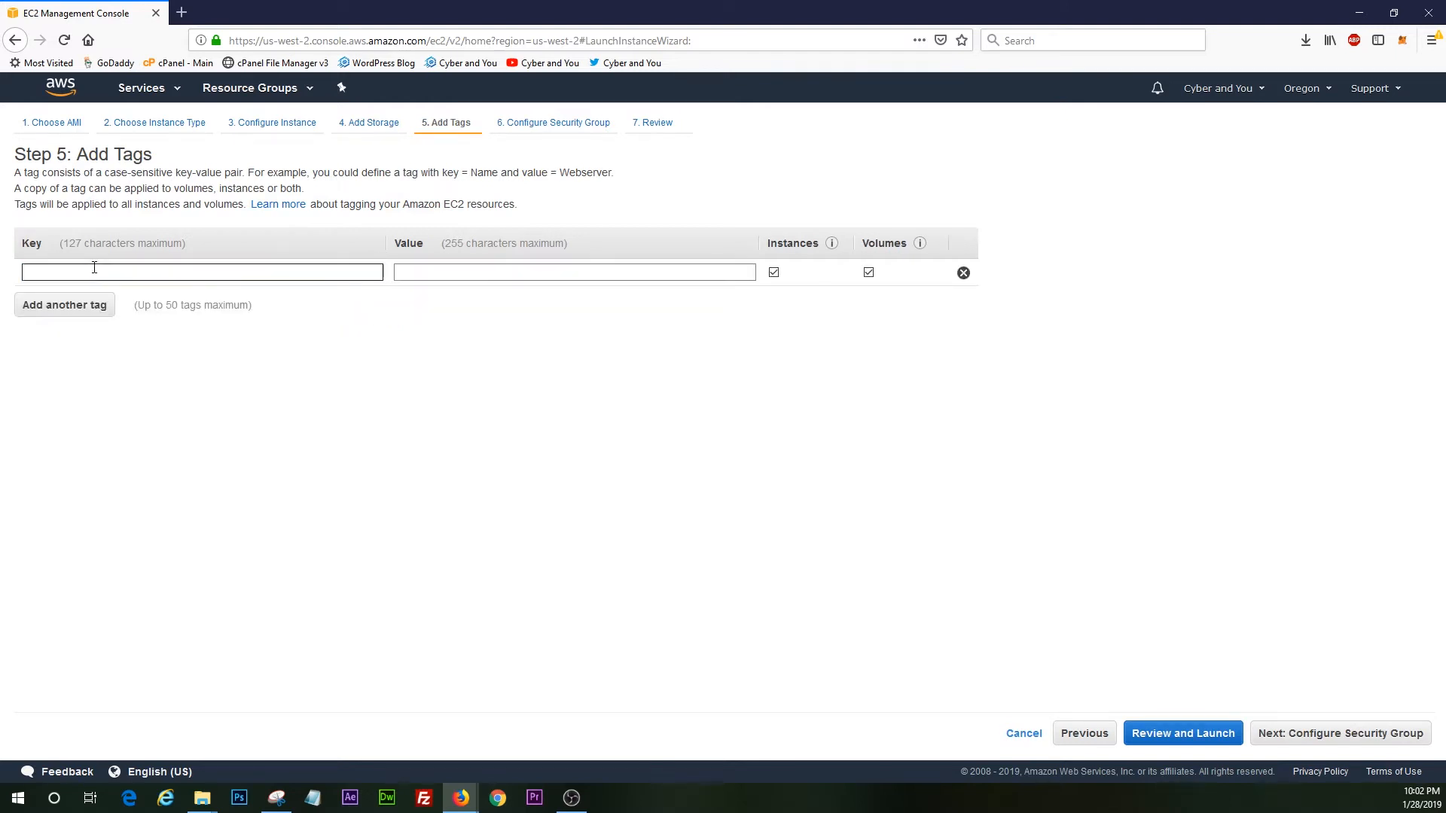
{"action": "type", "text": "name"}
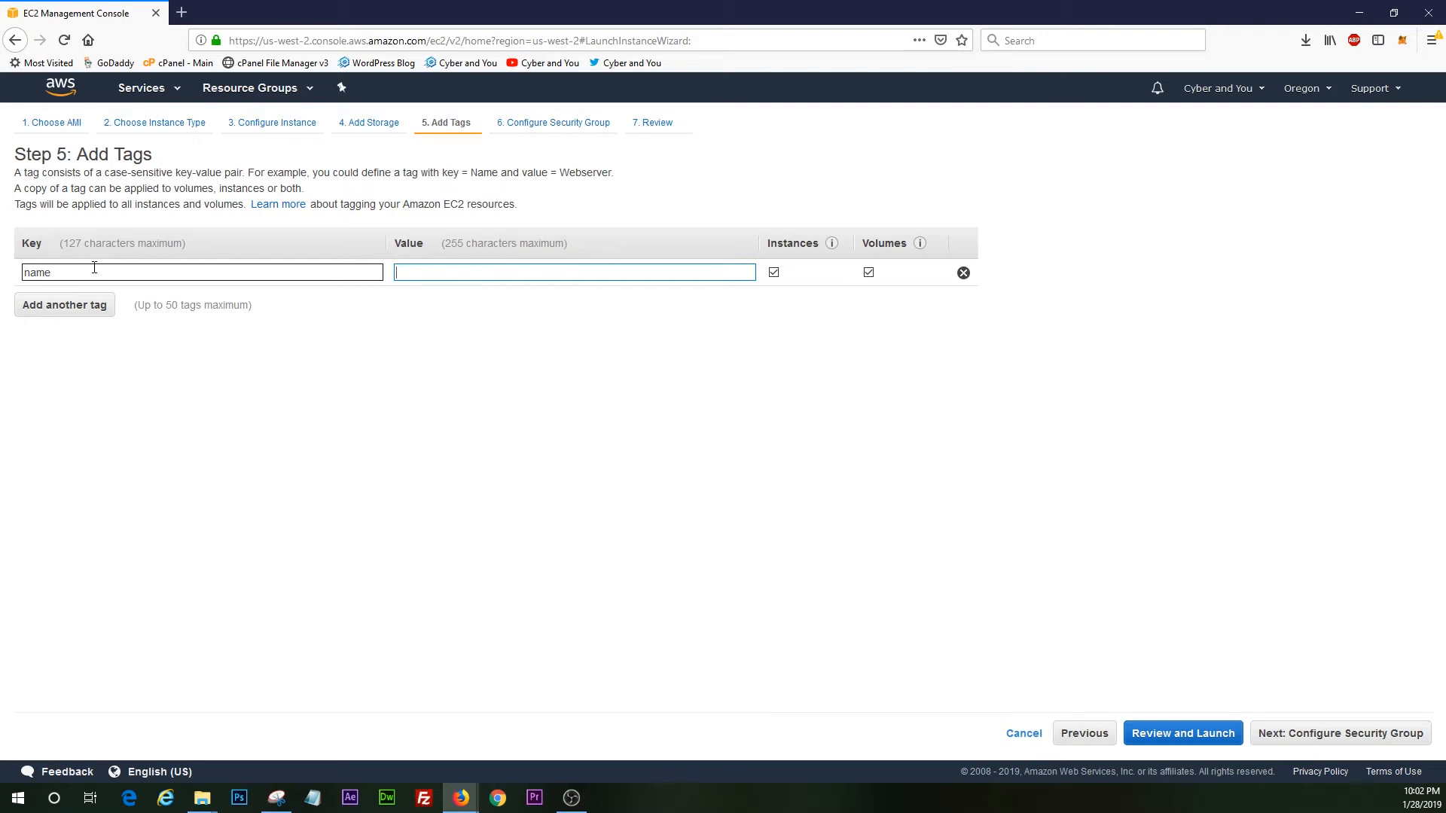
{"action": "type", "text": "cyberandyou-test1-"}
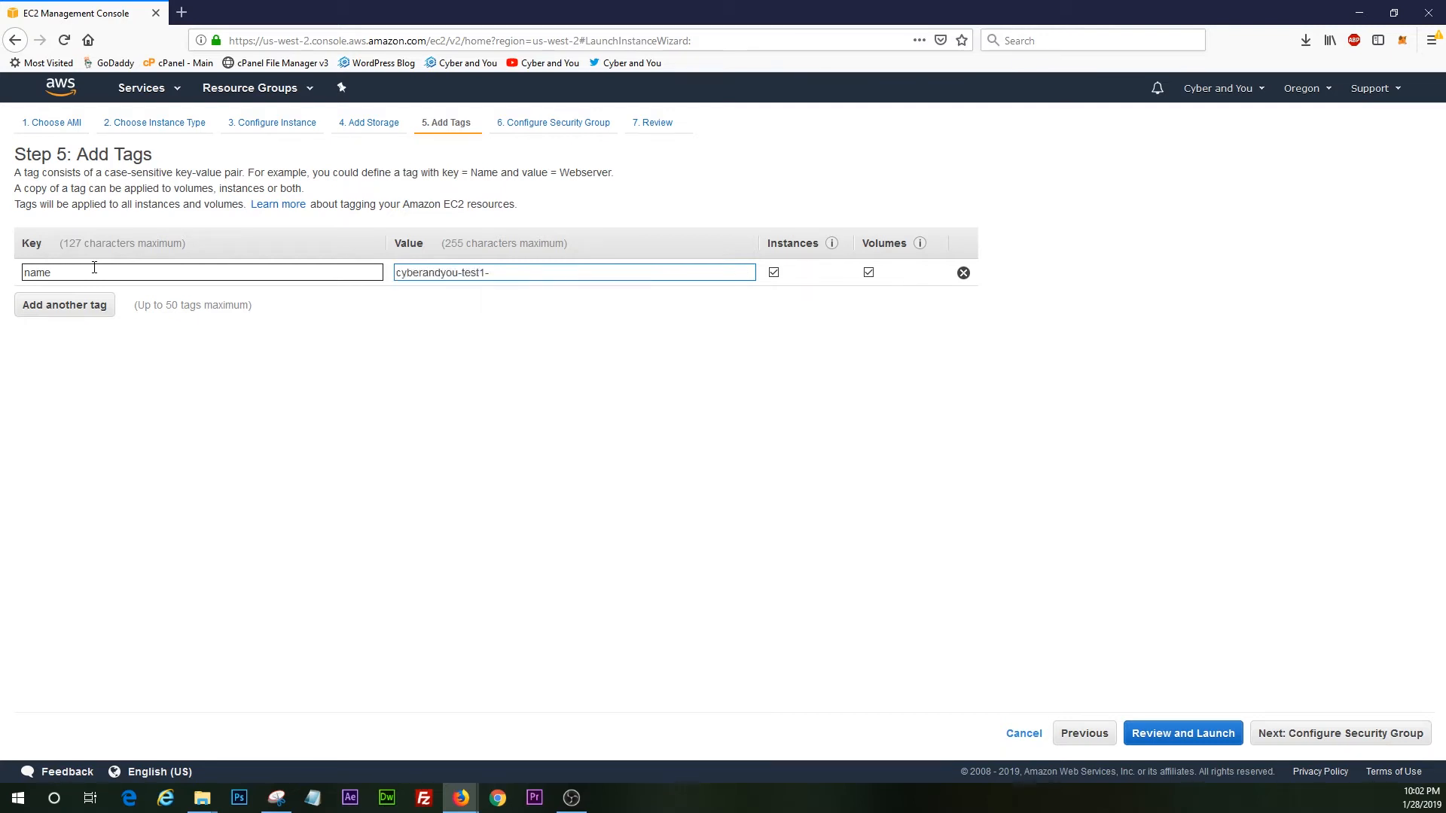
{"action": "type", "text": "windowsvr"}
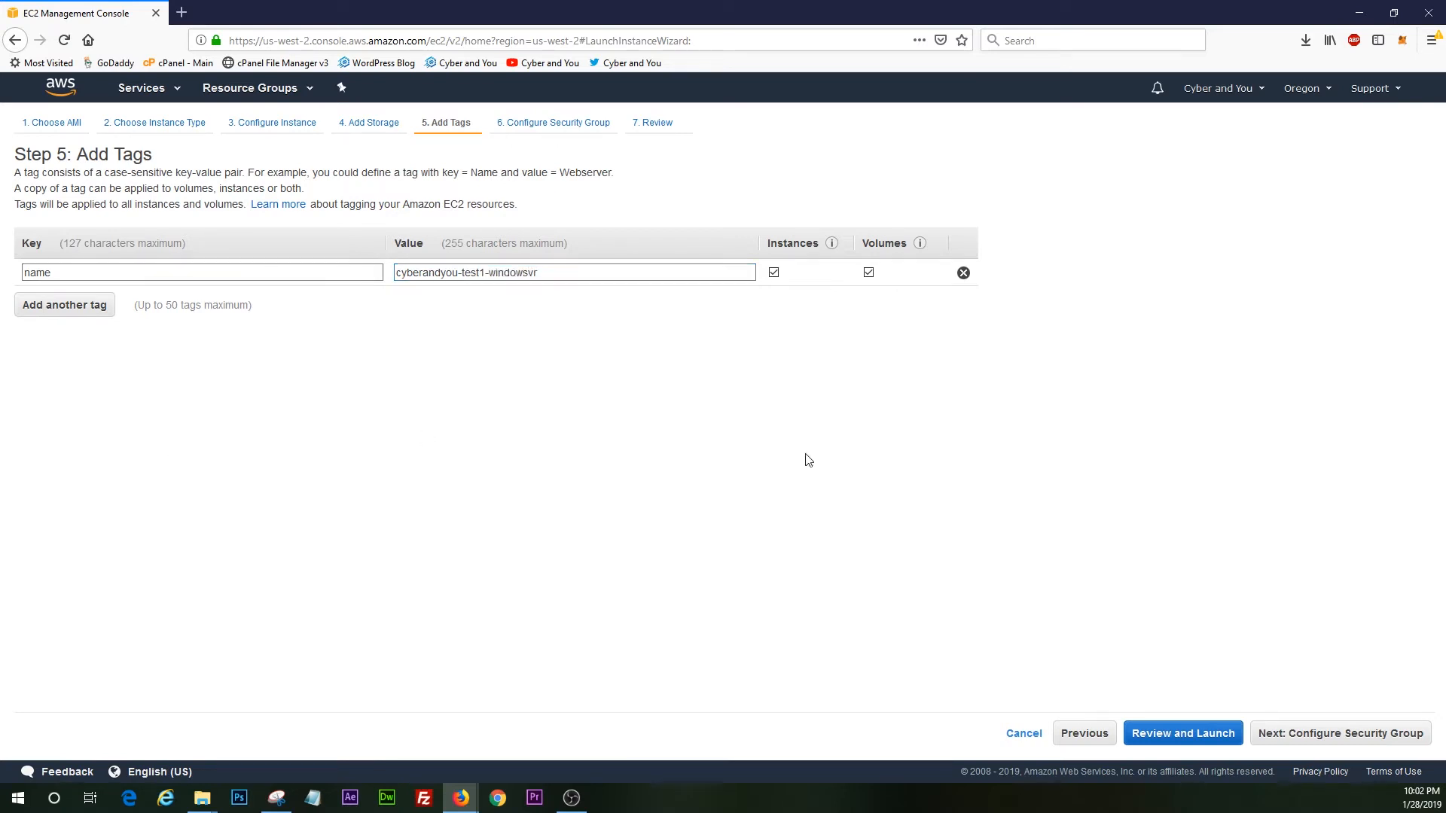
Advance to the security group step with its default RDP rule open to 0.0.0.0/0
{"action": "left_click", "coordinate": [1339, 733]}
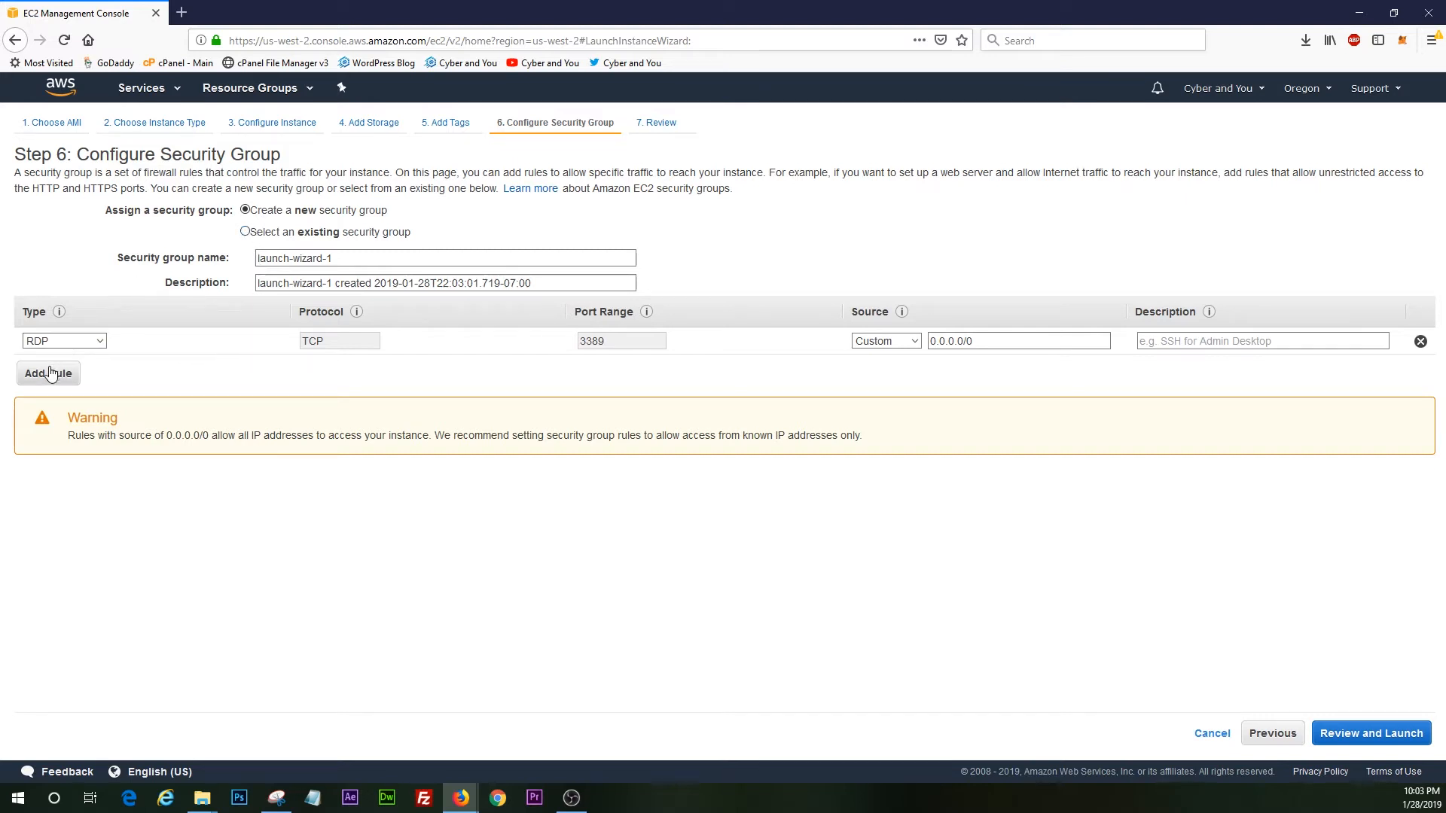
{"action": "left_click", "coordinate": [47, 373]}
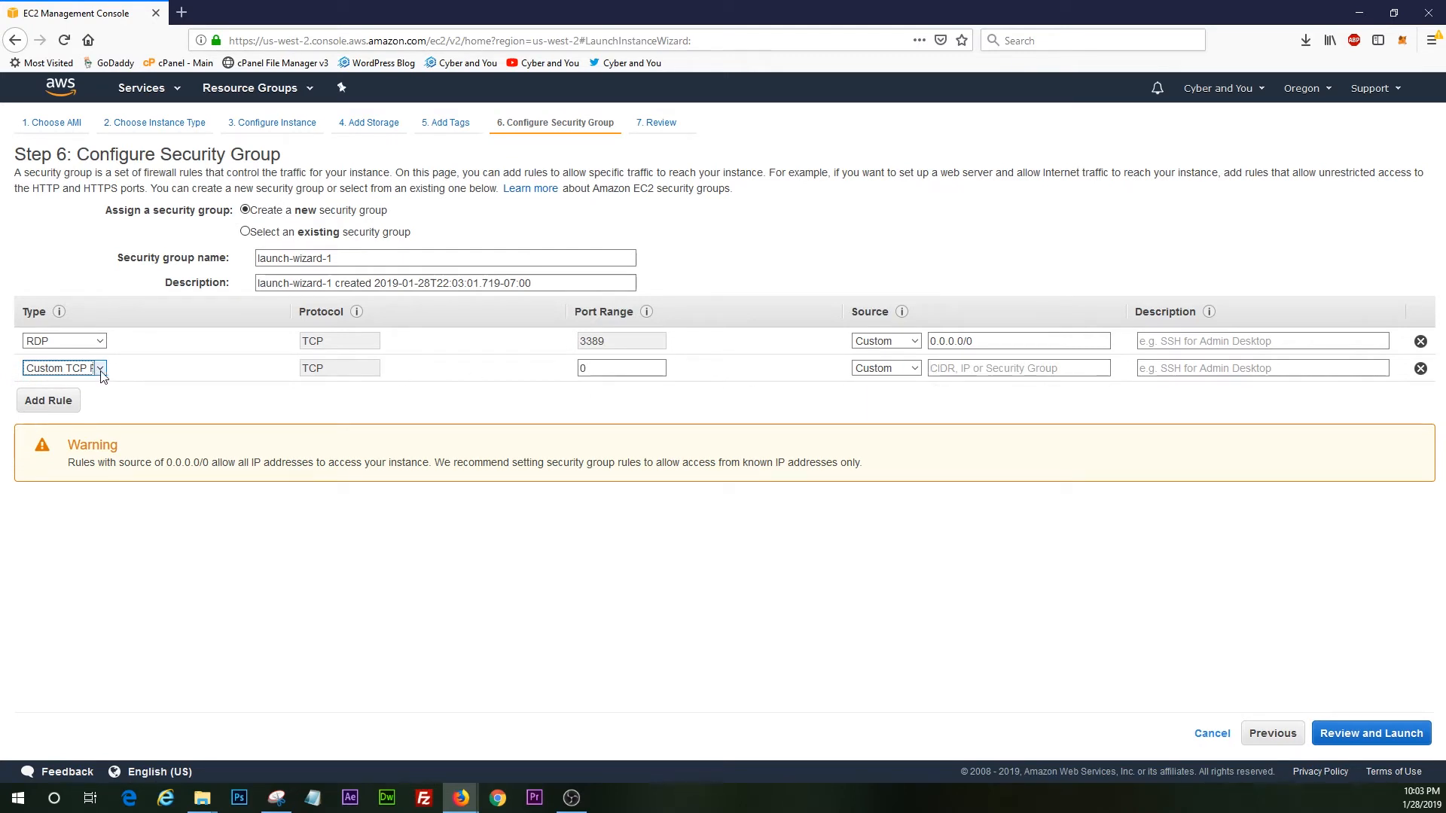
{"action": "left_click", "coordinate": [63, 368]}
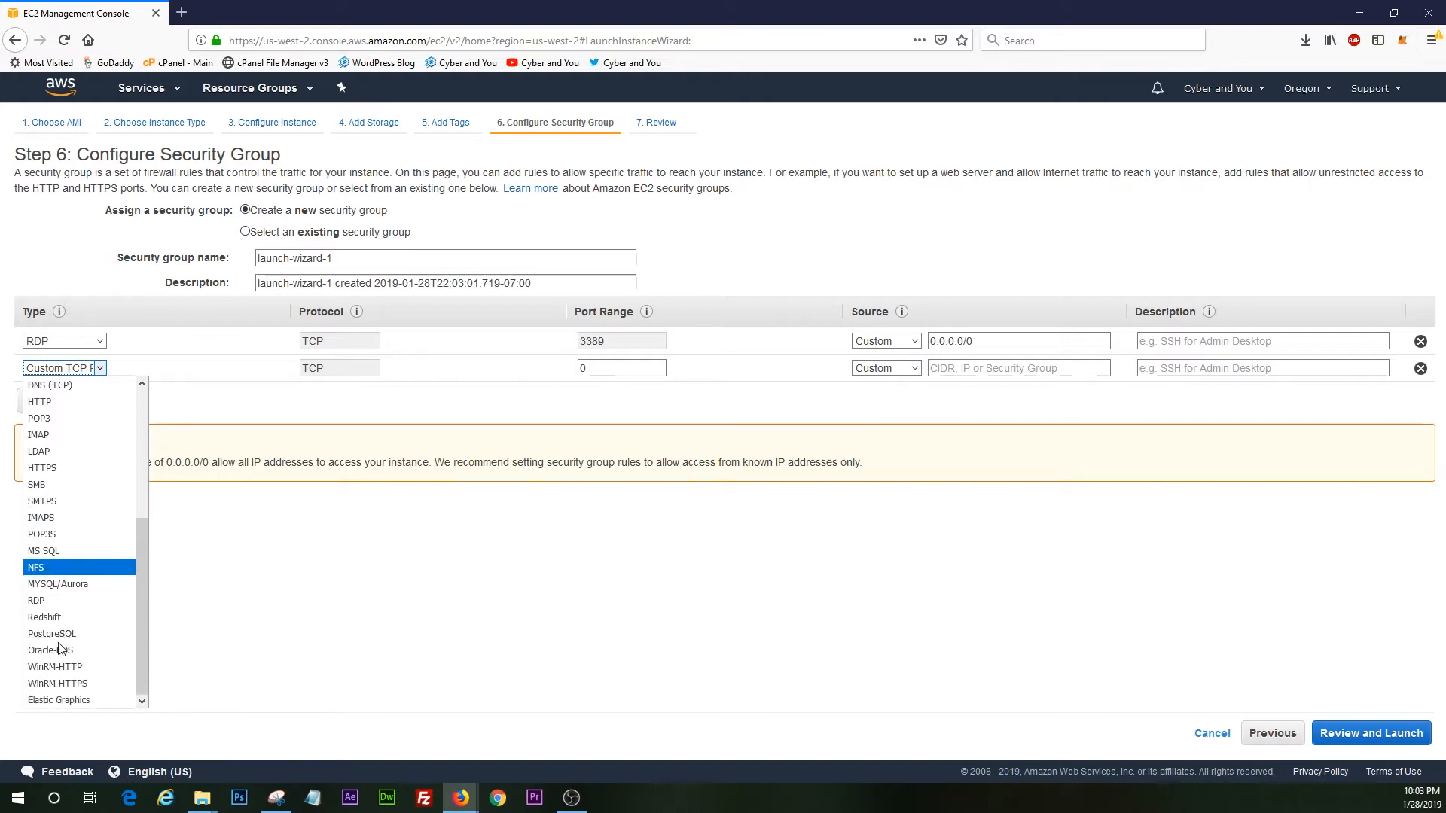
{"action": "mouse_move", "coordinate": [57, 683]}
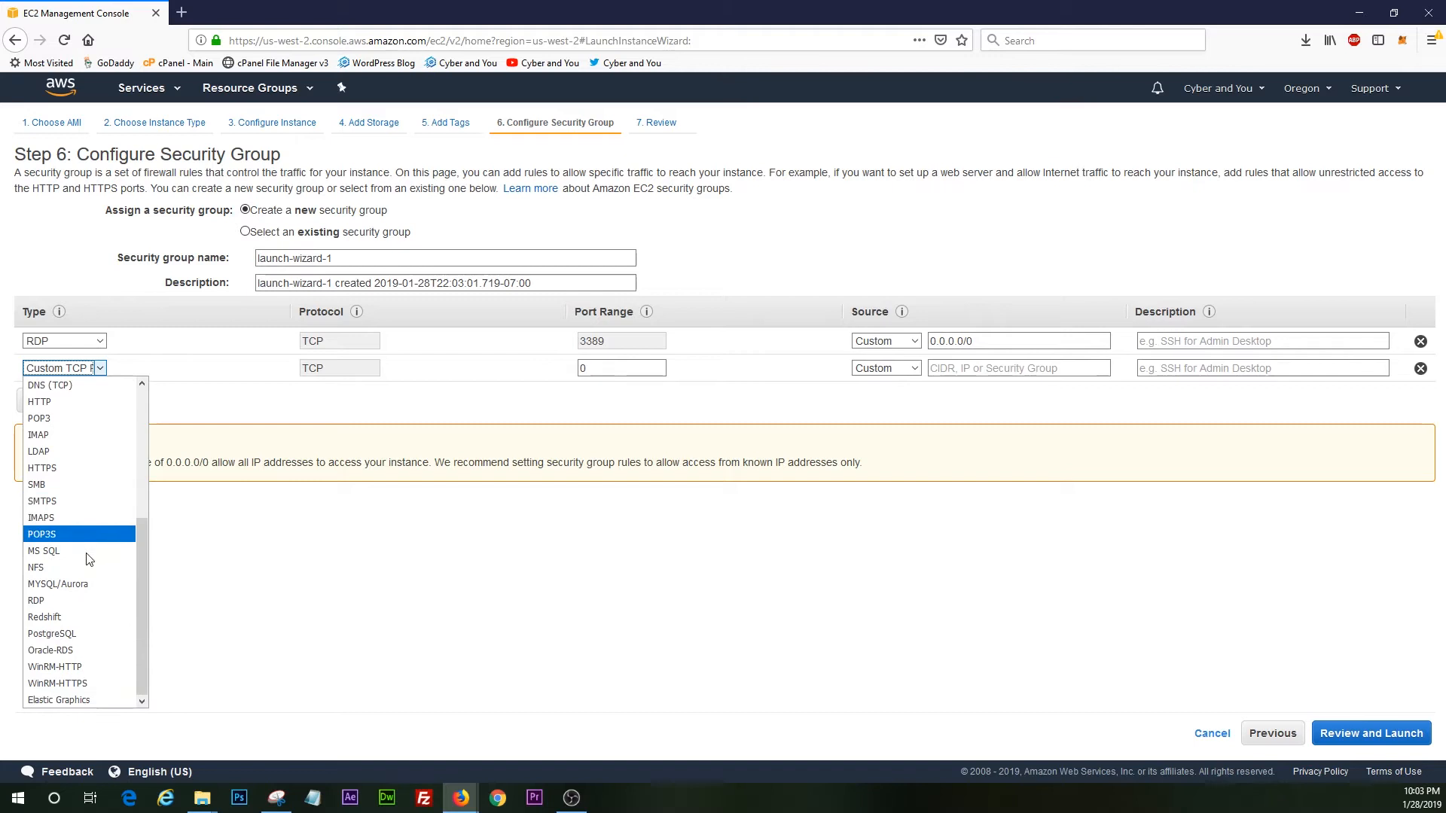
{"action": "scroll", "scroll_direction": "down", "scroll_amount": 3}
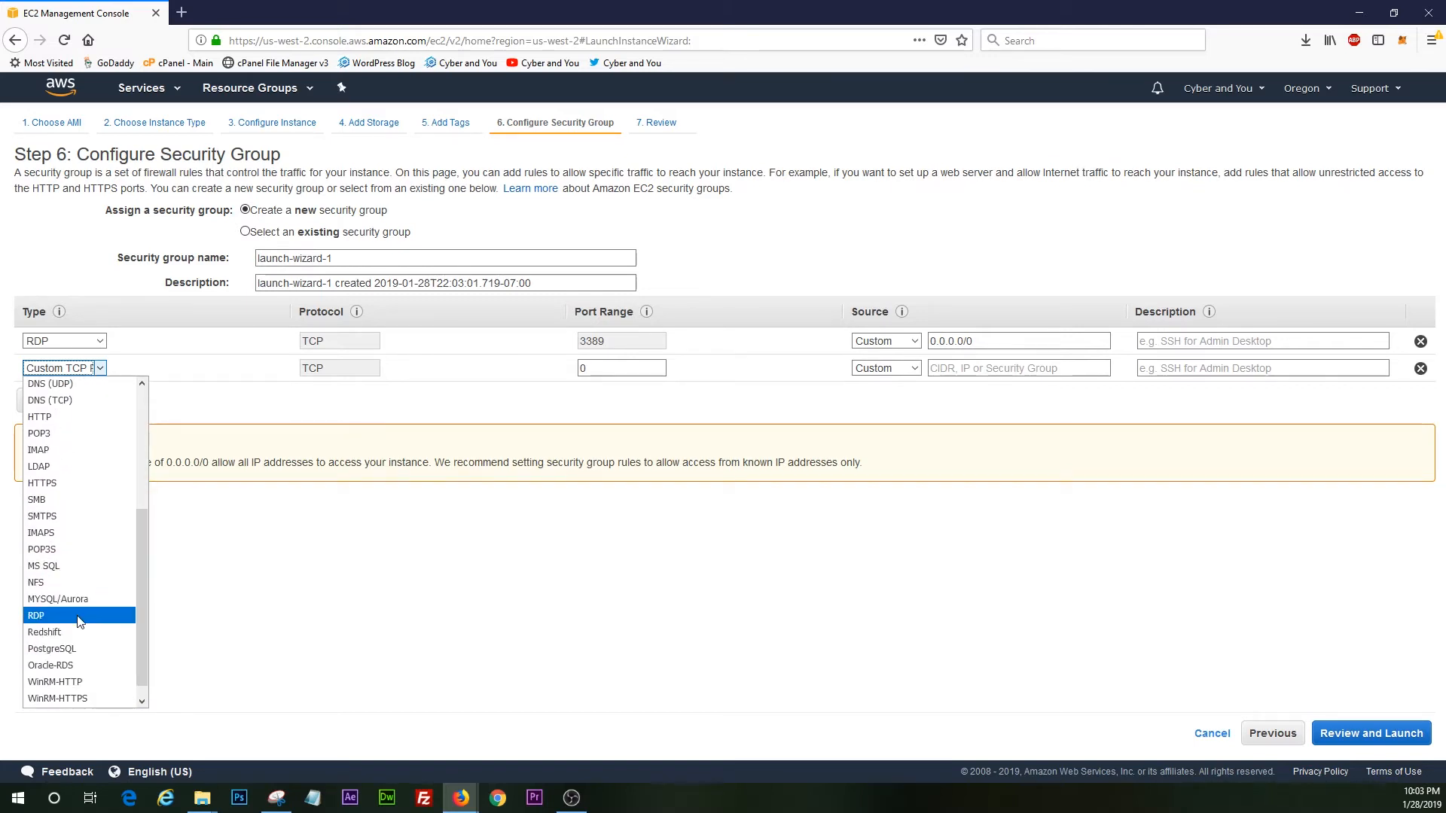
{"action": "left_click", "coordinate": [36, 615]}
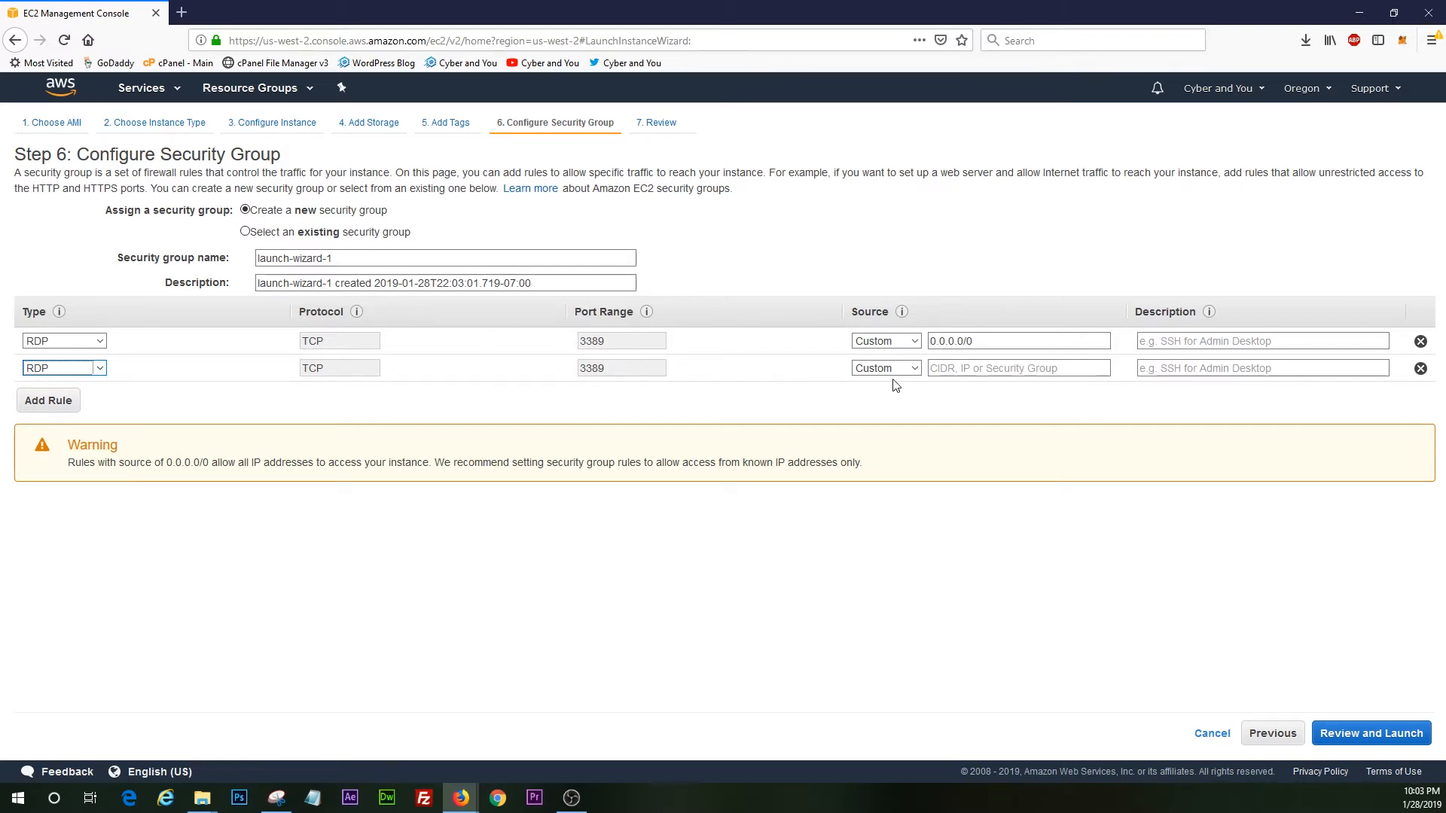
{"action": "left_click", "coordinate": [883, 368]}
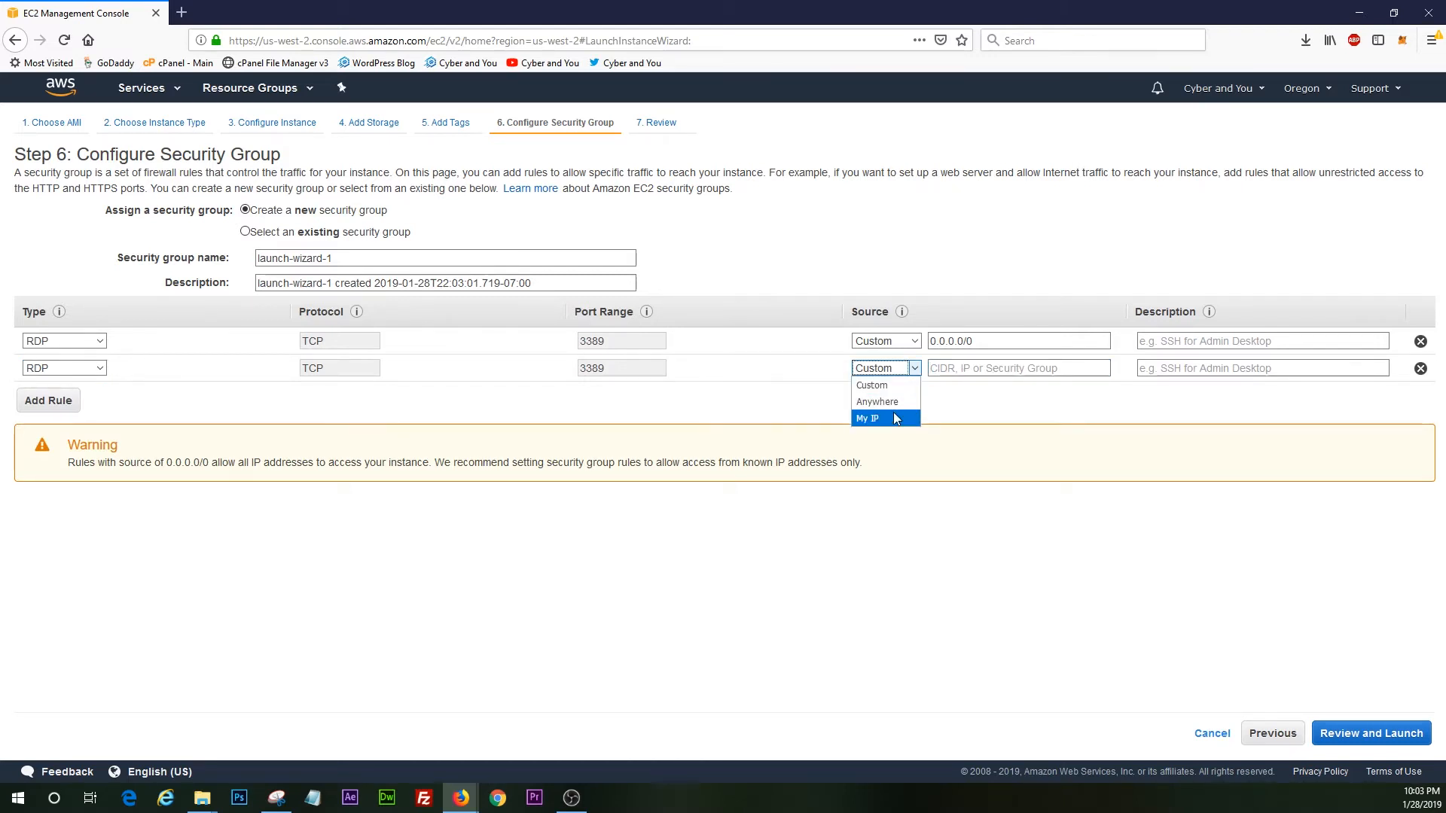
{"action": "left_click", "coordinate": [866, 418]}
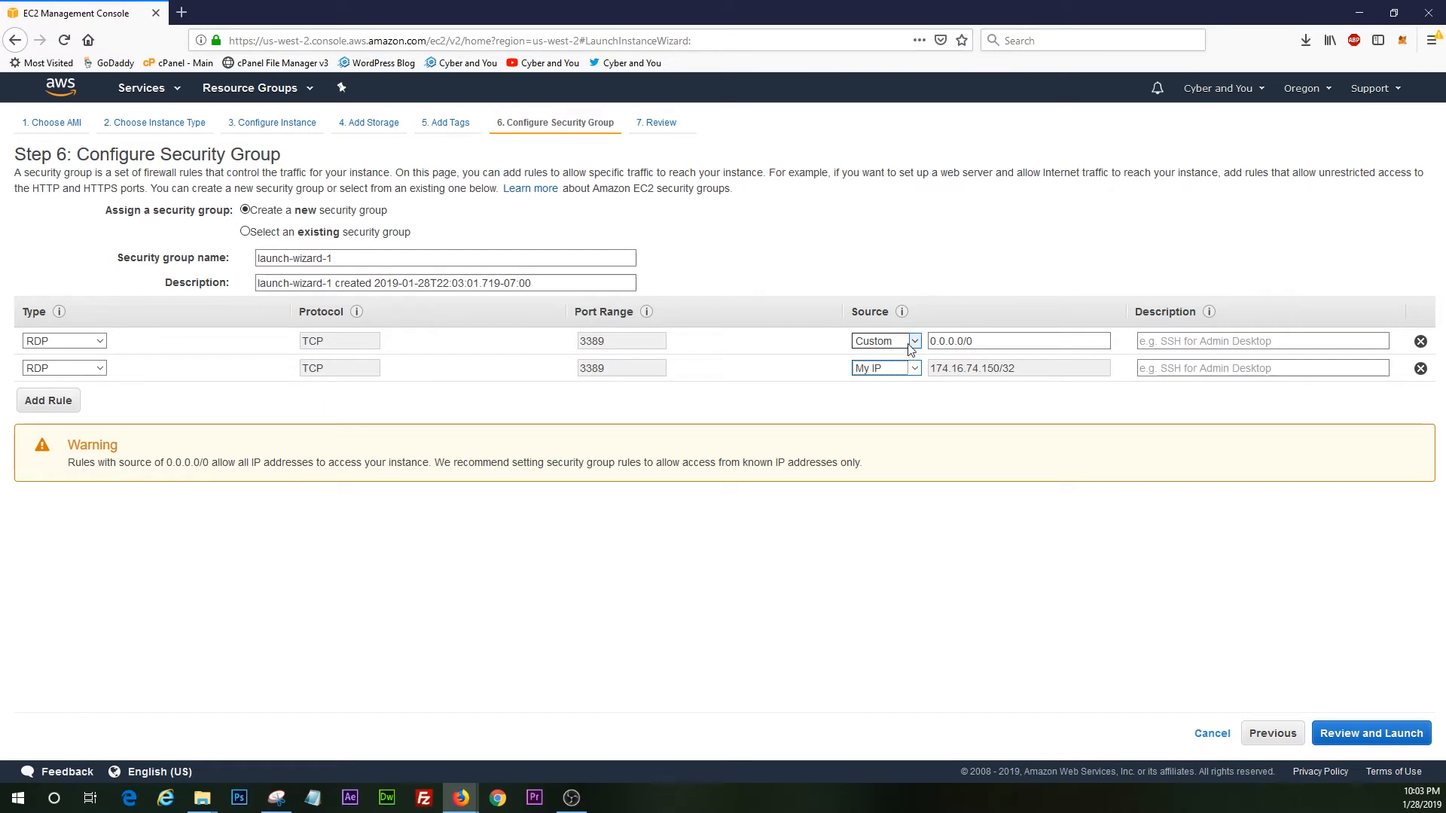
{"action": "left_click", "coordinate": [880, 368]}
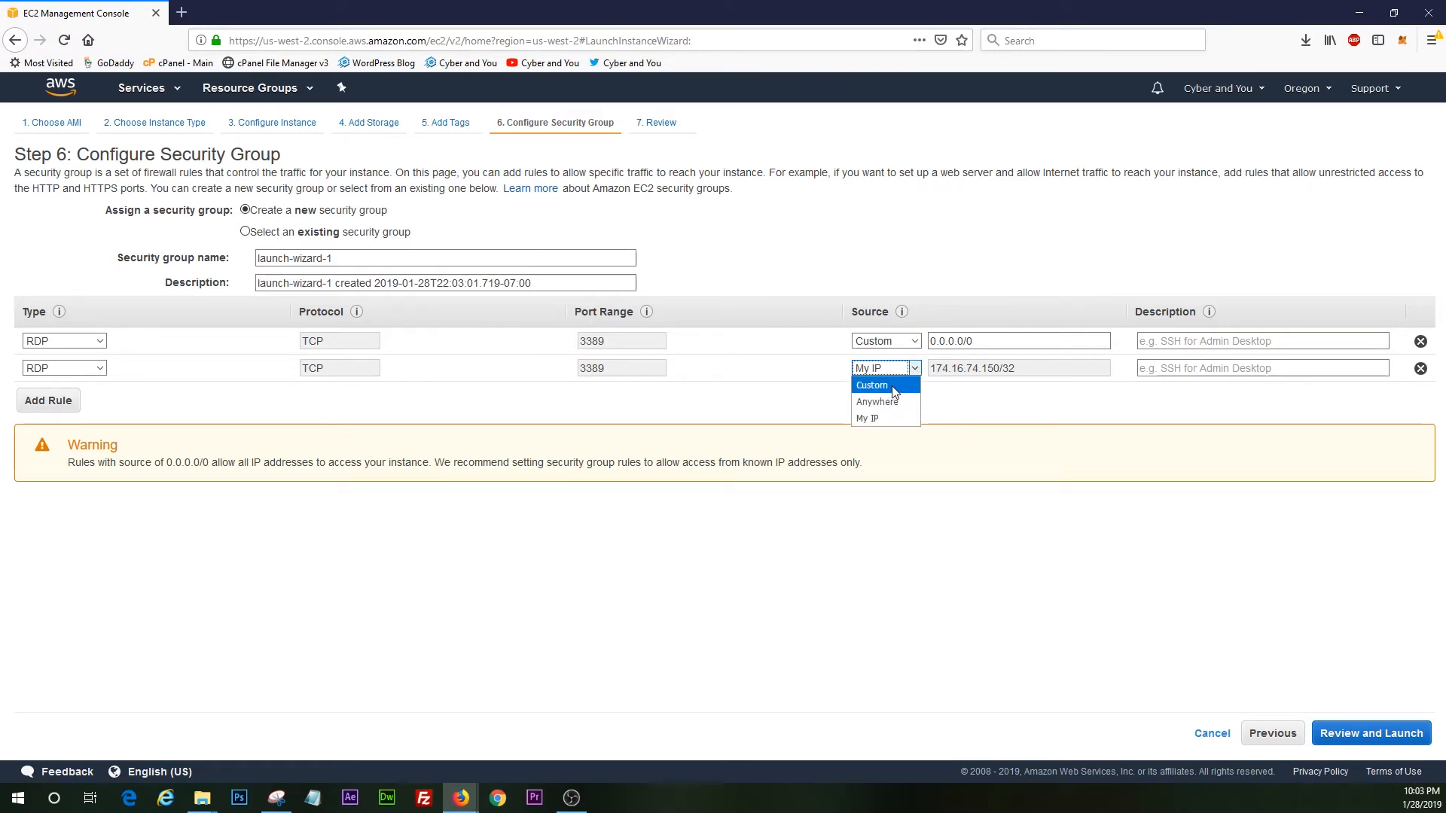
{"action": "mouse_move", "coordinate": [882, 386]}
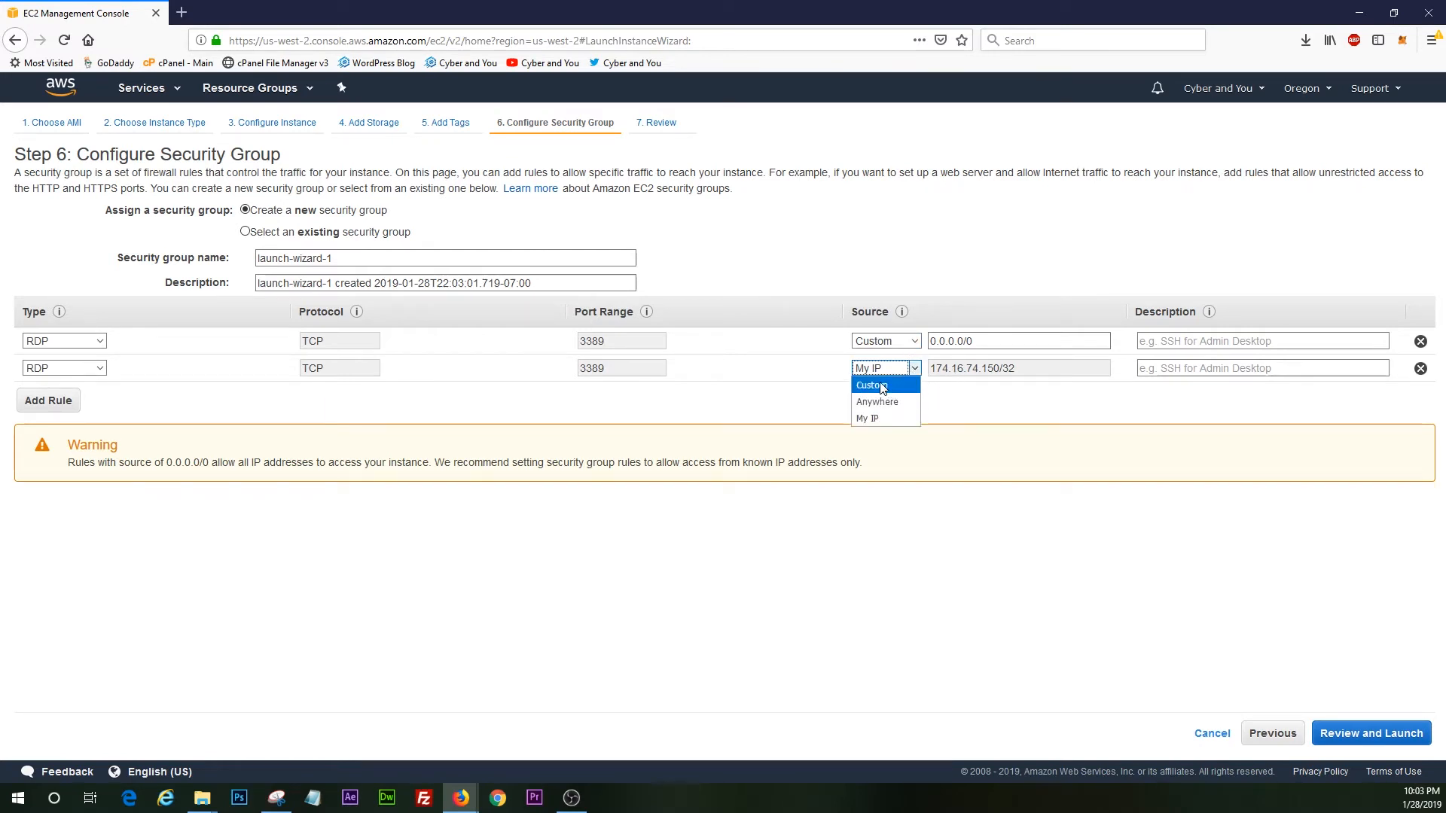
{"action": "left_click", "coordinate": [867, 418]}
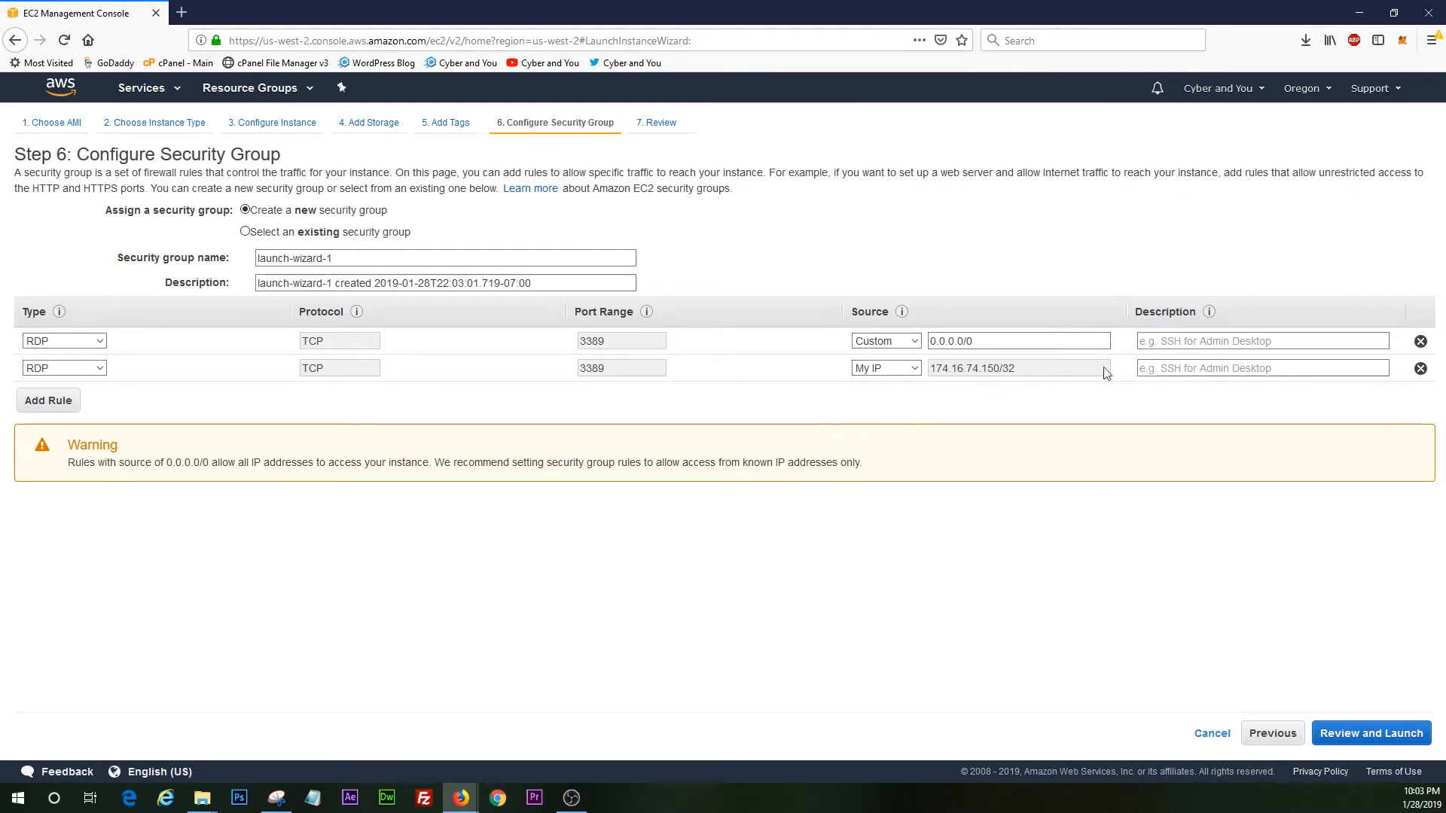
Describe the new rule as 'RDP Admin', keeping 'create a new security group' selected
{"action": "left_click", "coordinate": [1262, 368]}
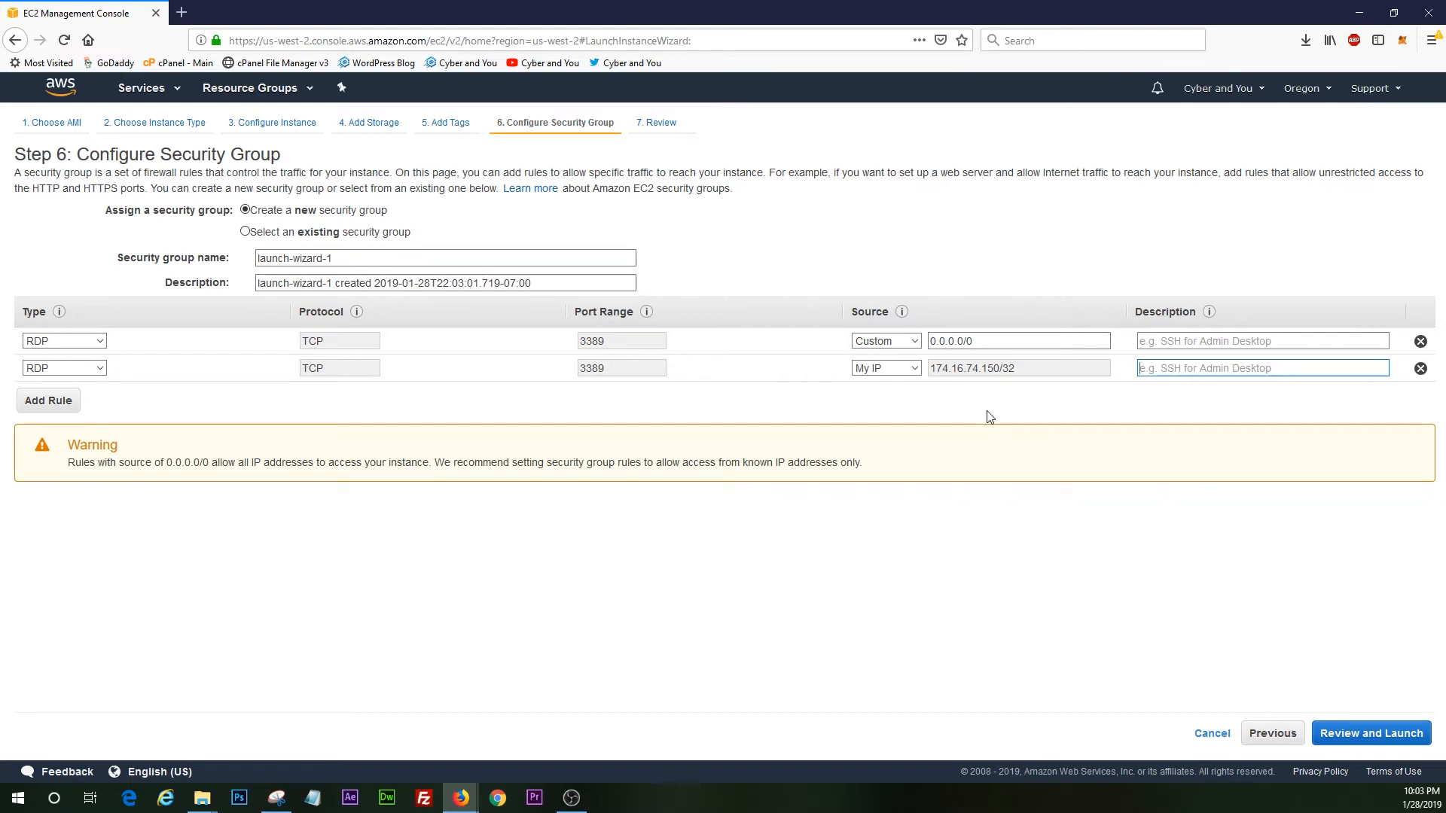
{"action": "type", "text": "RDP Admin"}
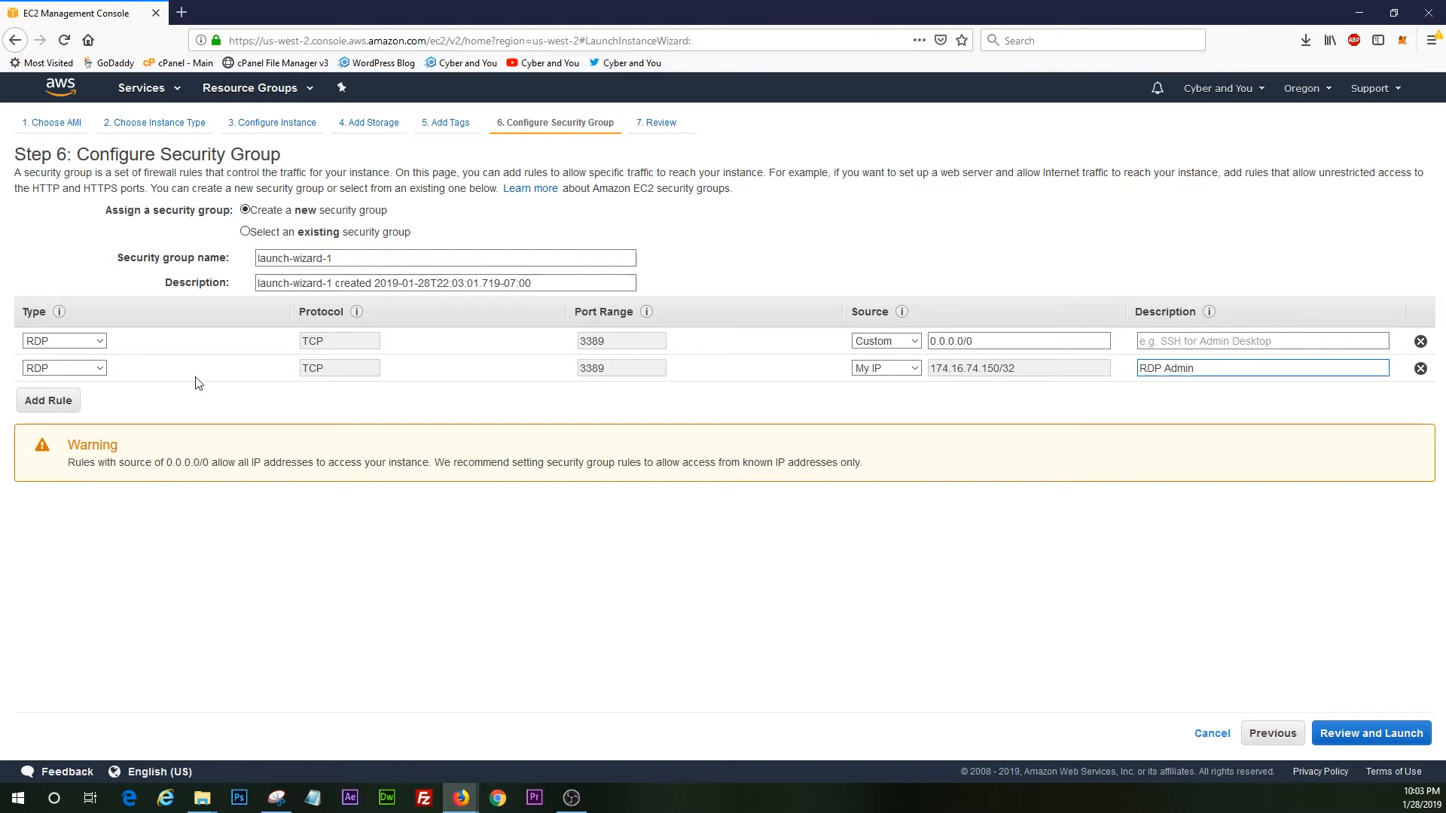
{"action": "left_click", "coordinate": [244, 231]}
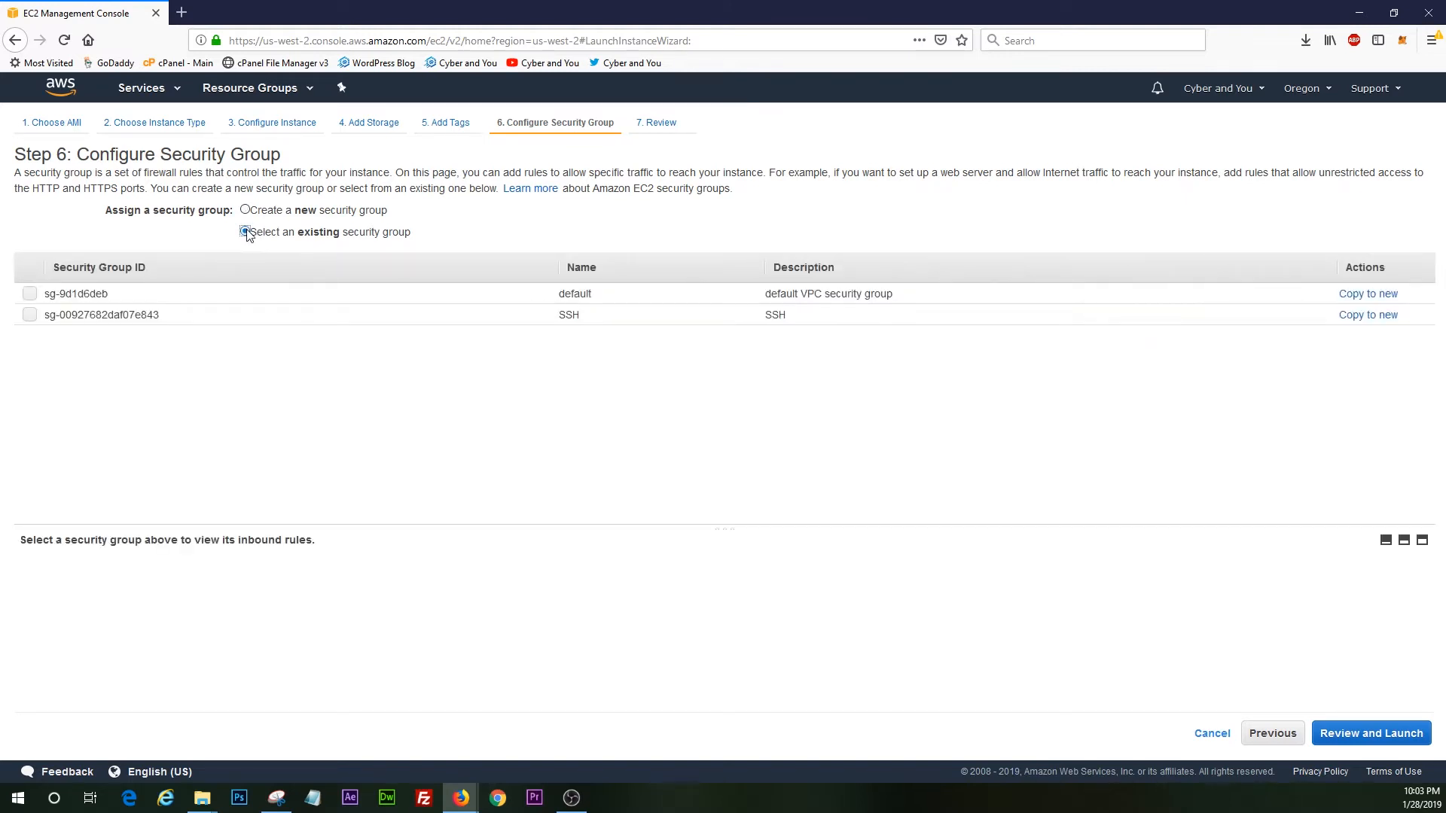
{"action": "left_click", "coordinate": [244, 209]}
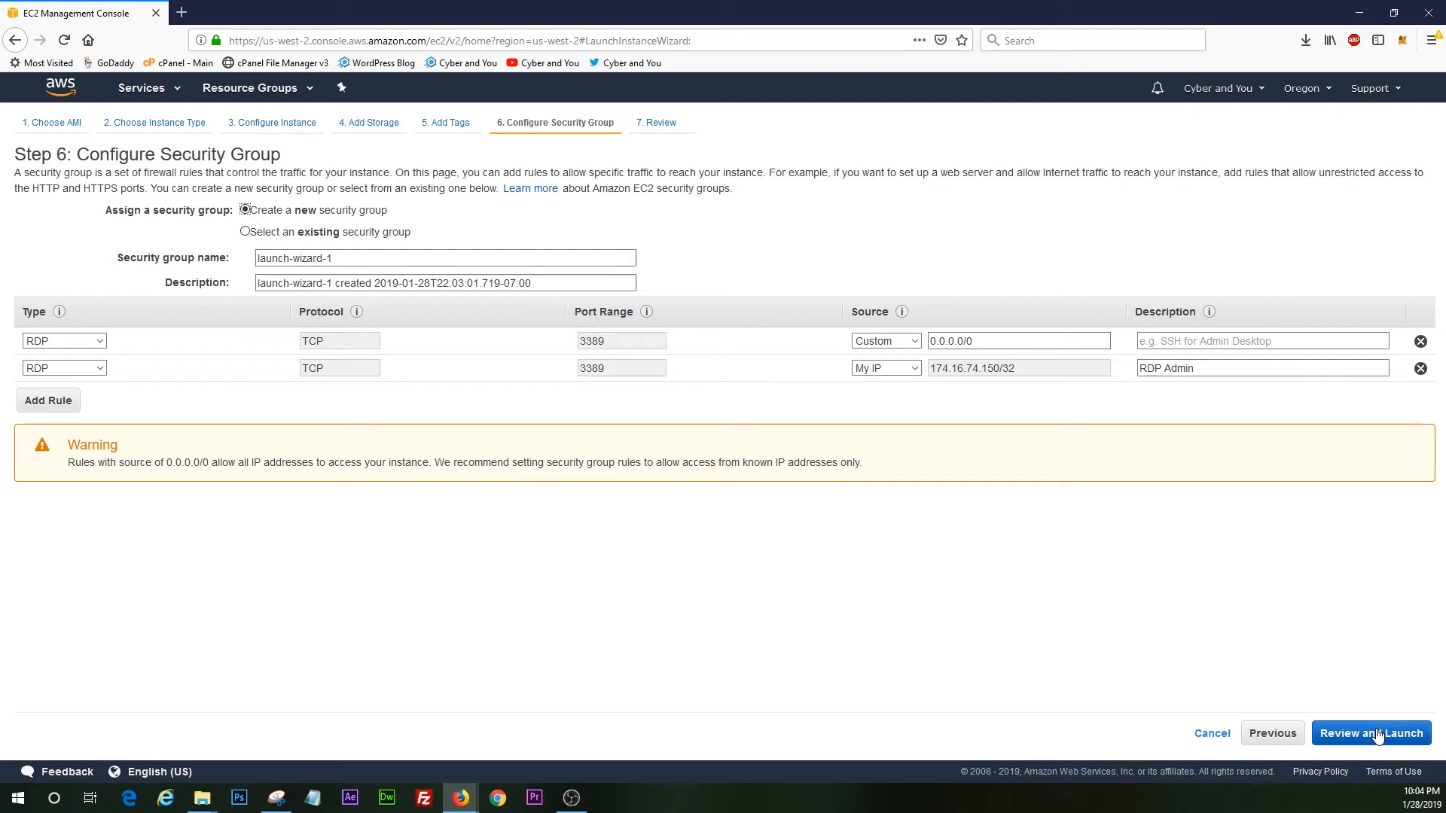
{"action": "left_click", "coordinate": [1261, 368]}
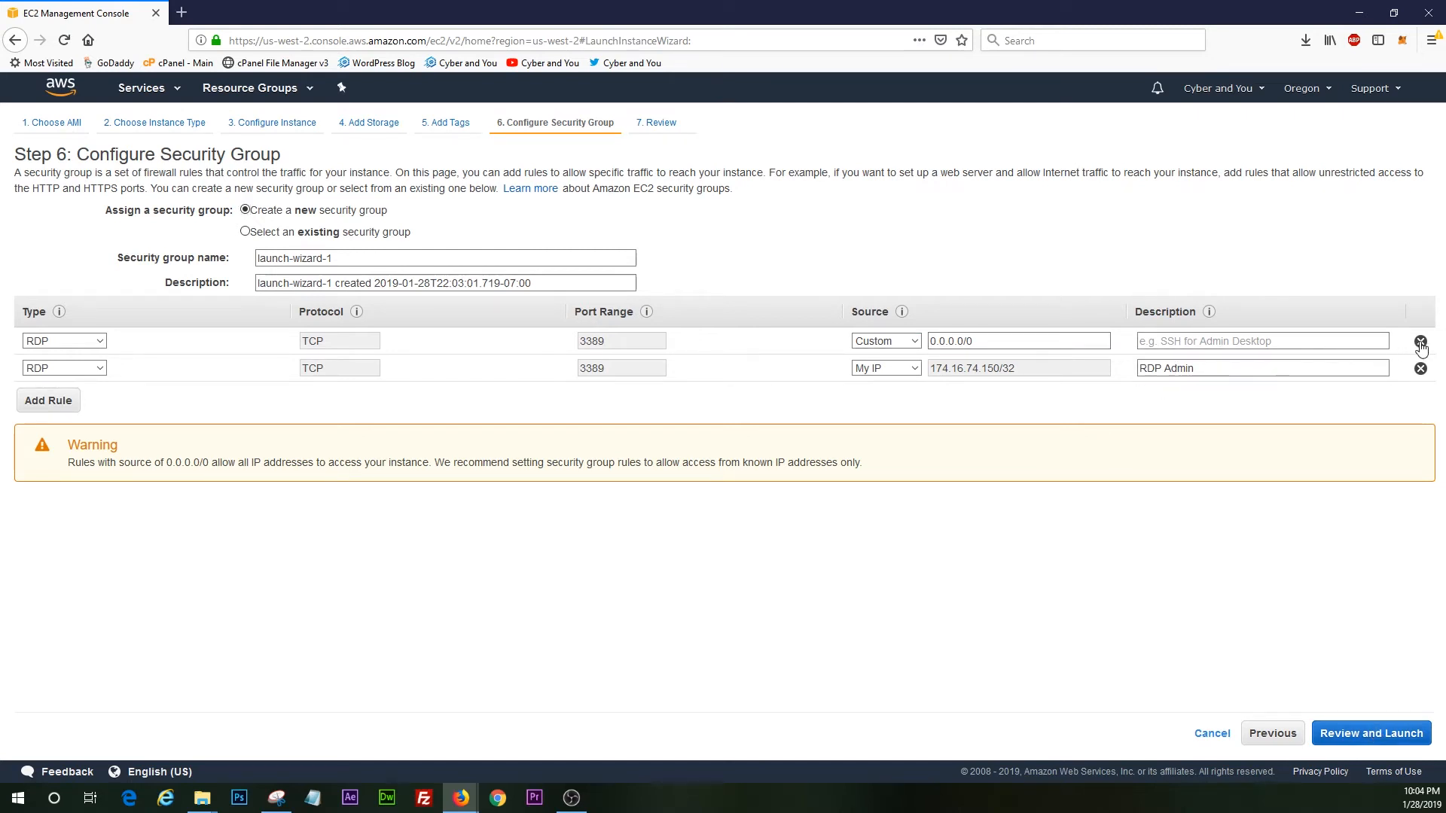
{"action": "left_click", "coordinate": [1371, 732]}
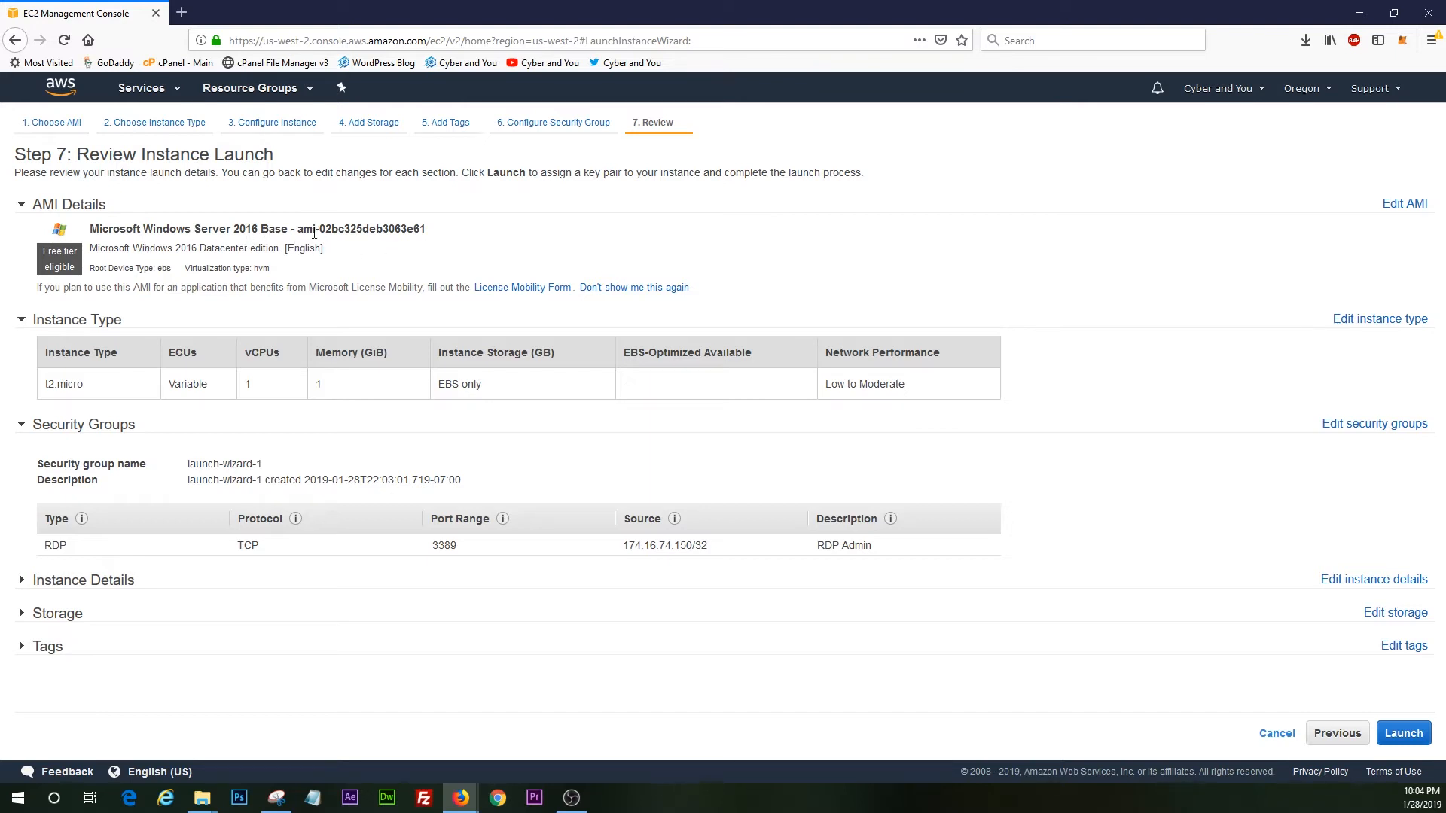
{"action": "mouse_move", "coordinate": [118, 264]}
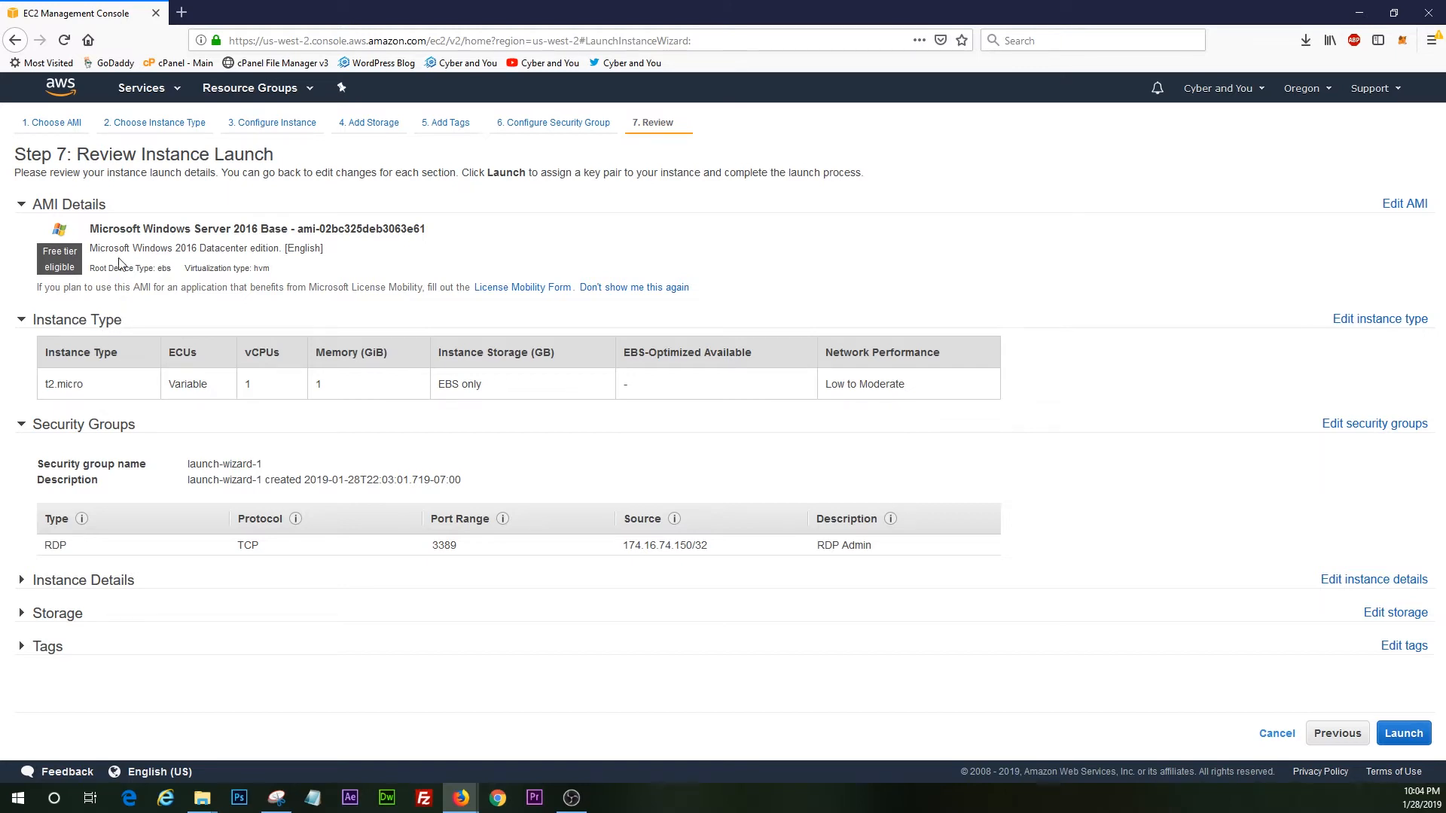
{"action": "left_click_drag", "start_coordinate": [98, 248], "coordinate": [261, 248]}
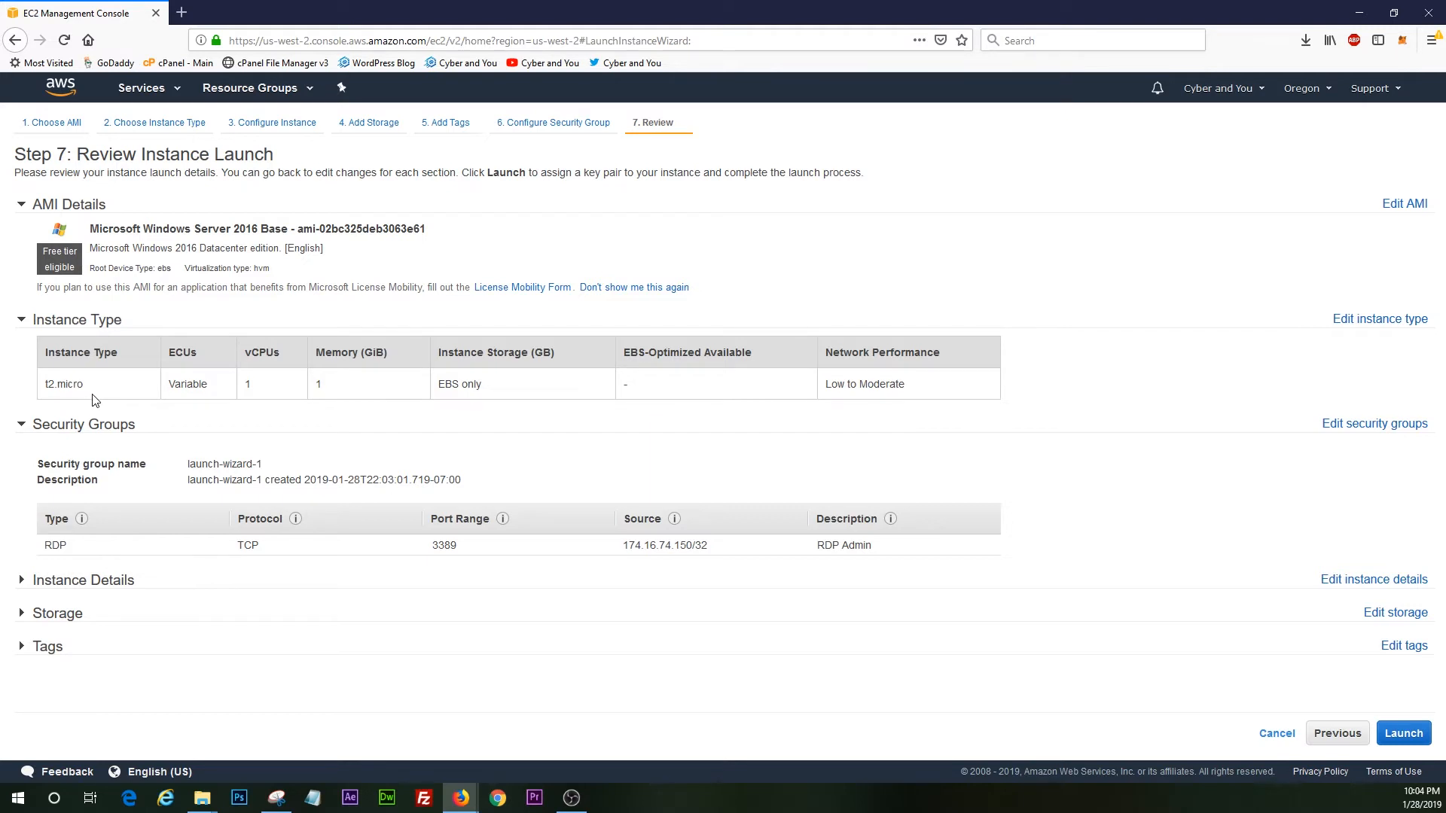
{"action": "mouse_move", "coordinate": [28, 431]}
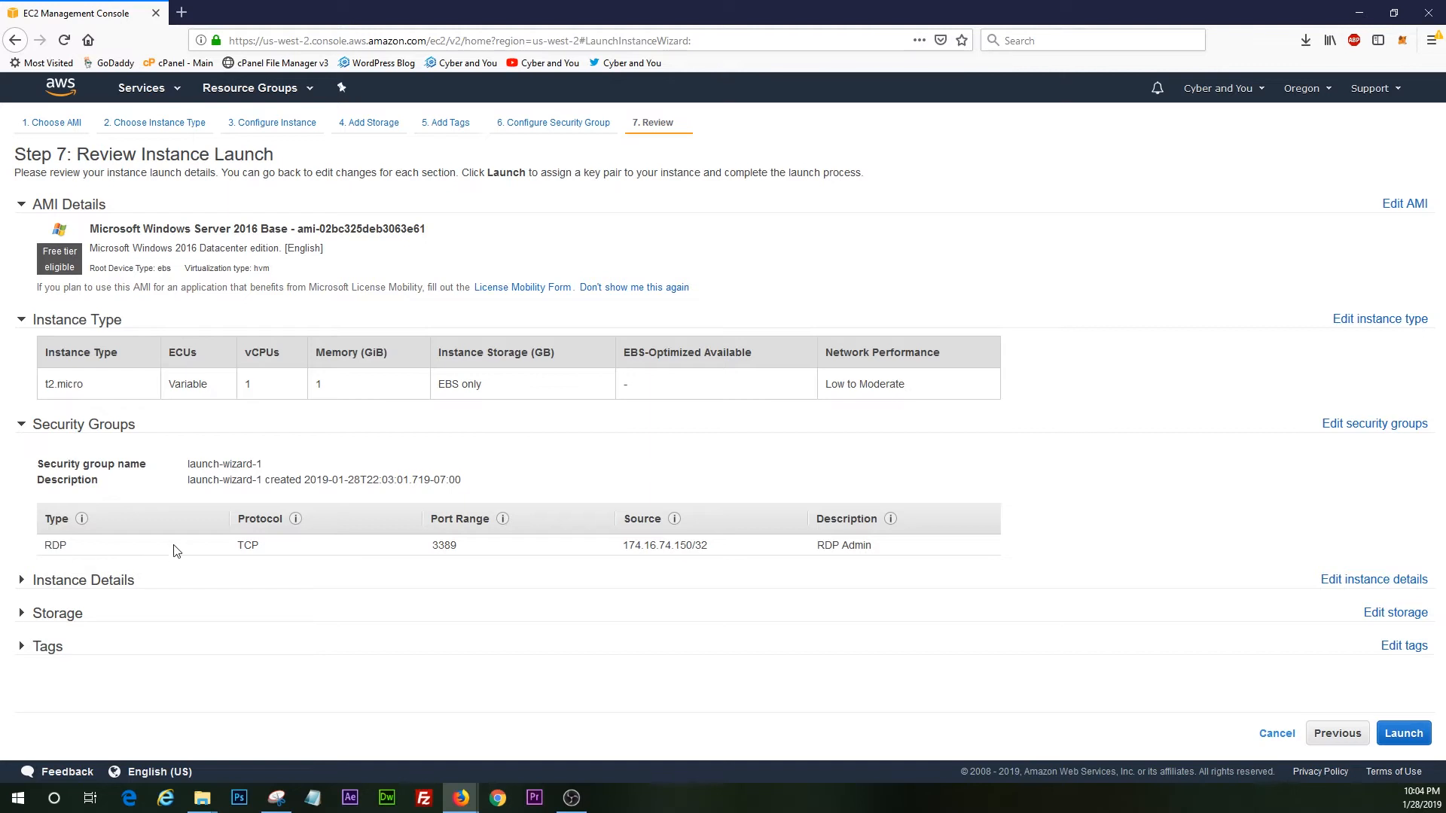
{"action": "mouse_move", "coordinate": [192, 559]}
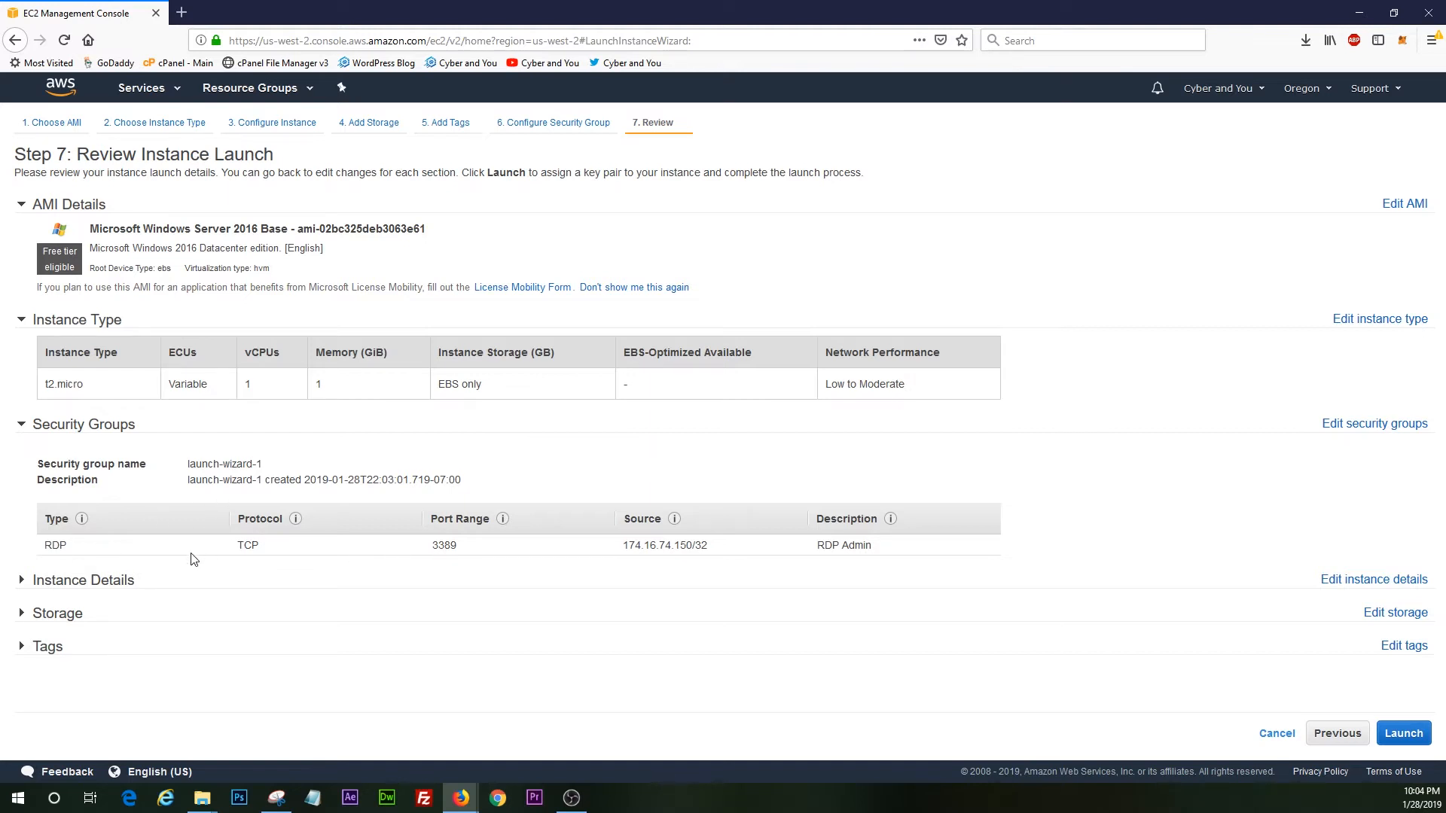
{"action": "mouse_move", "coordinate": [685, 572]}
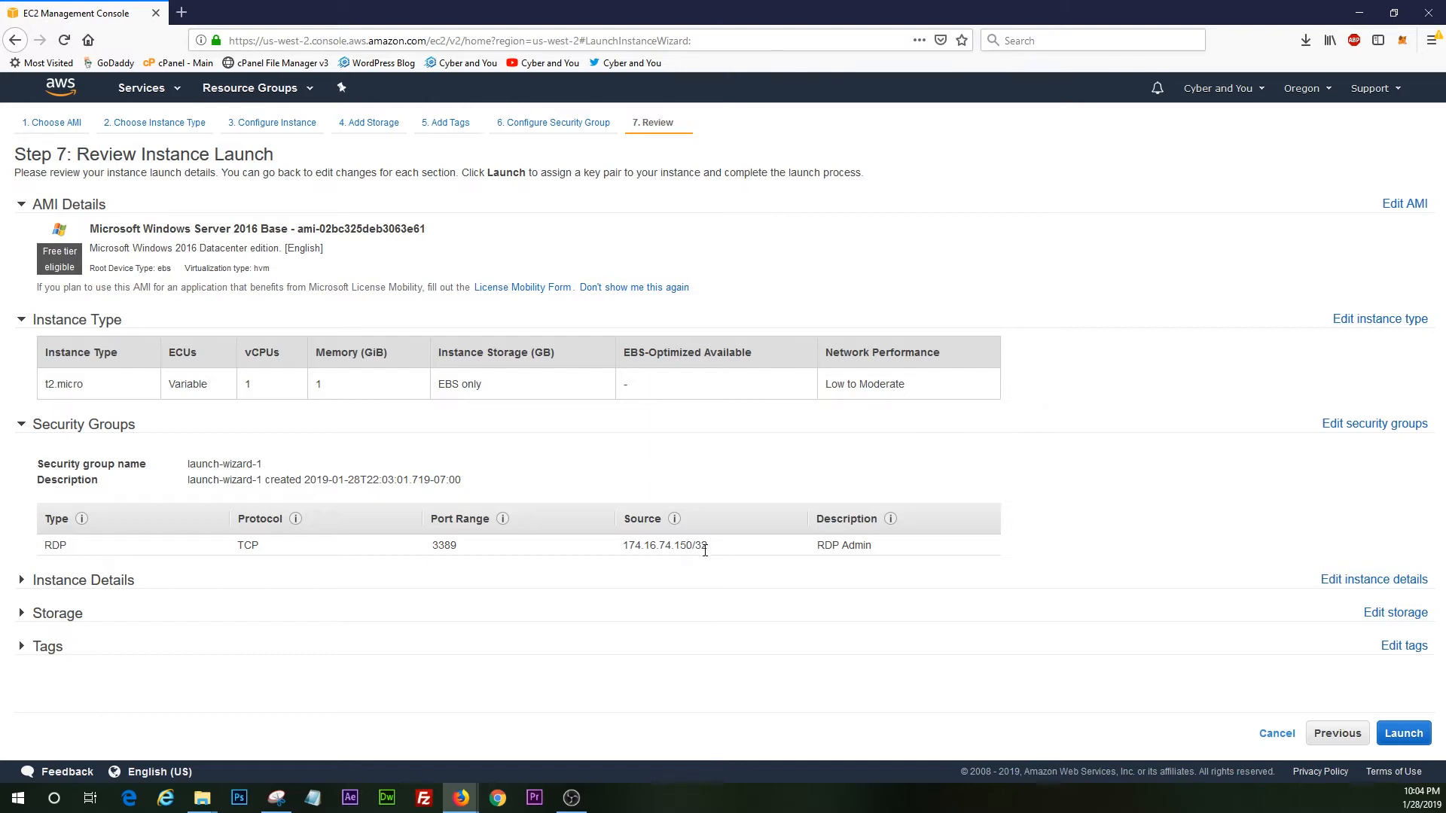
{"action": "mouse_move", "coordinate": [719, 555]}
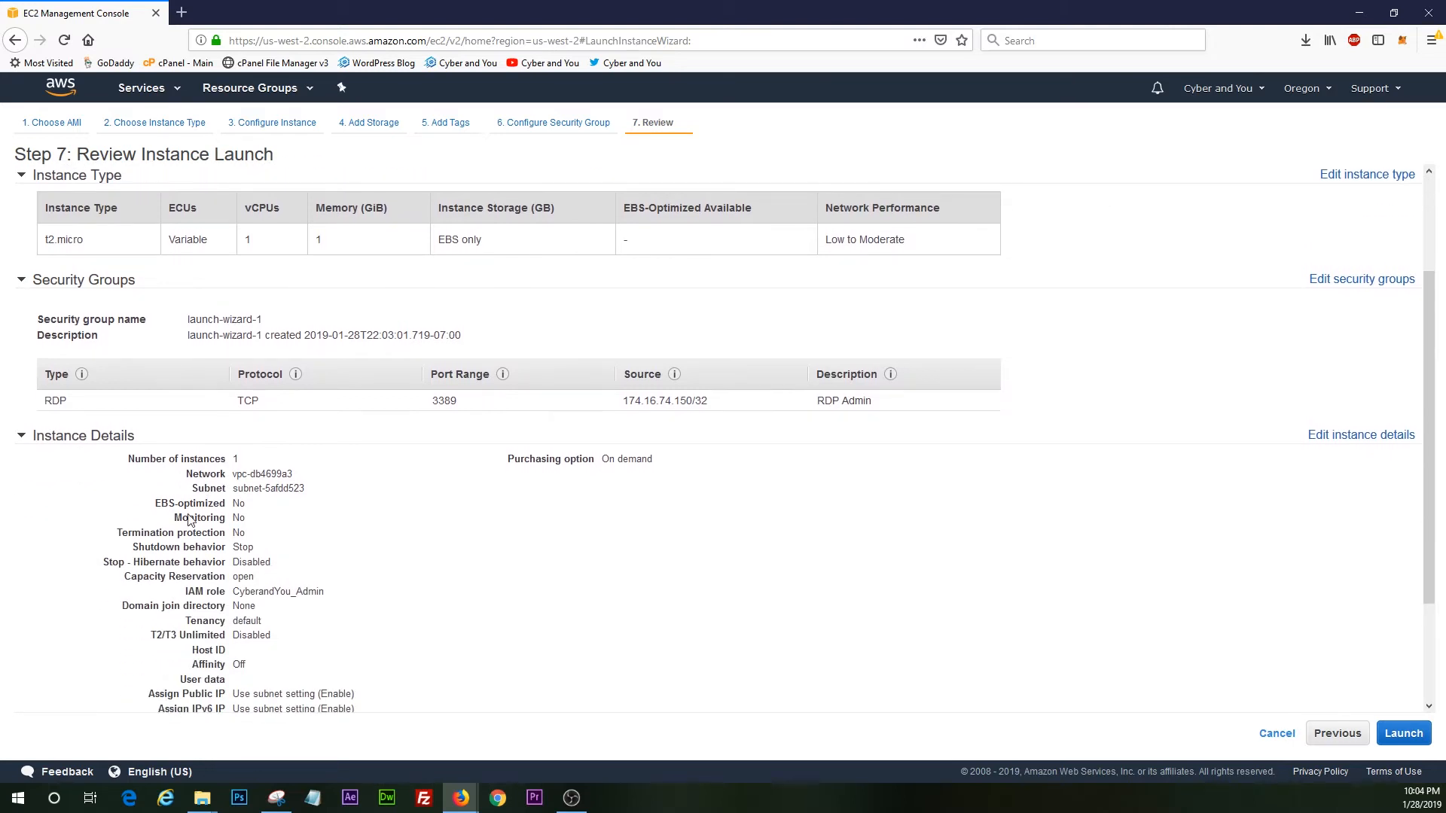
{"action": "mouse_move", "coordinate": [244, 633]}
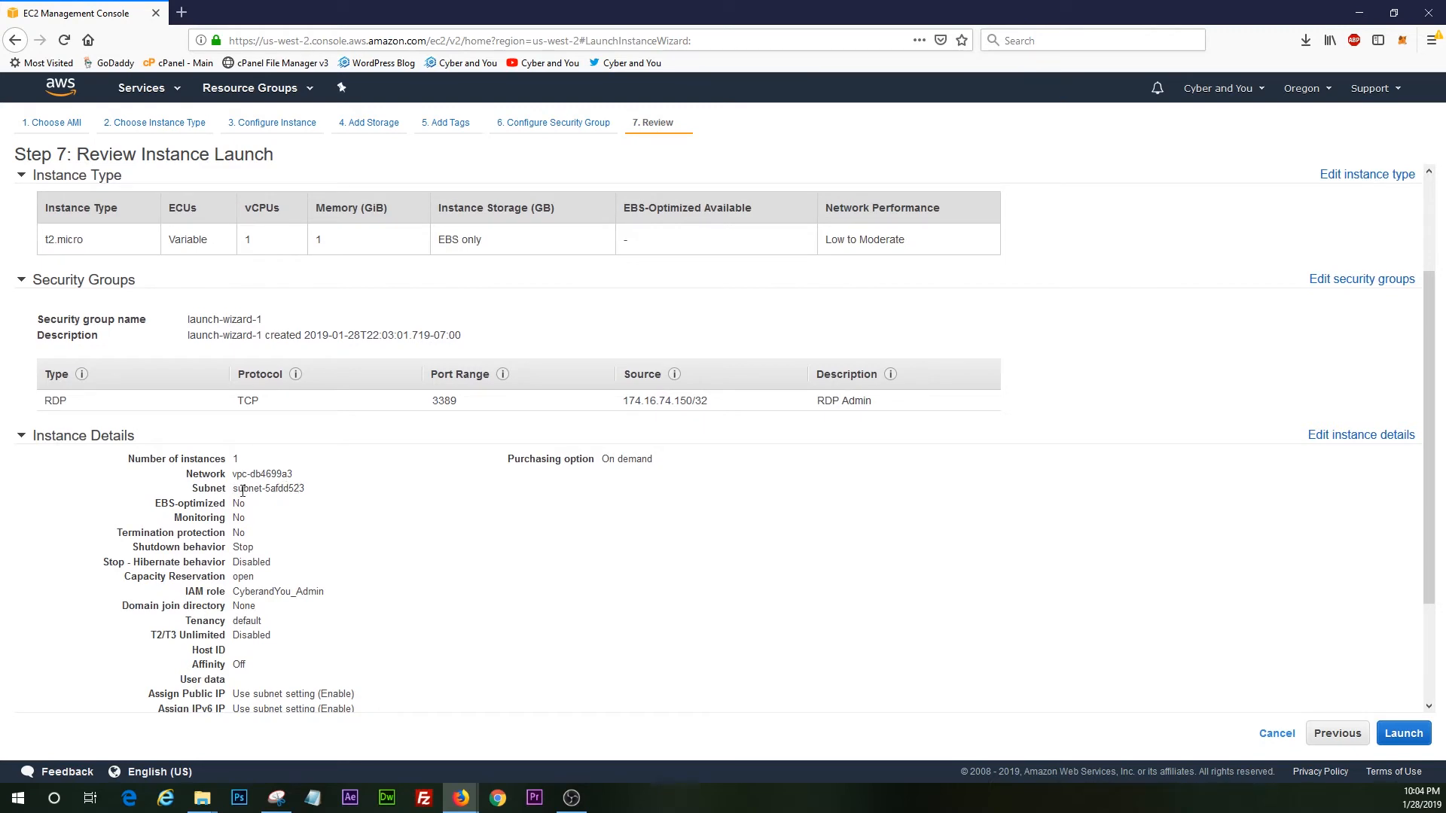
Review the Storage and Tags summaries, then start the launch
{"action": "scroll", "scroll_direction": "down", "scroll_amount": 3}
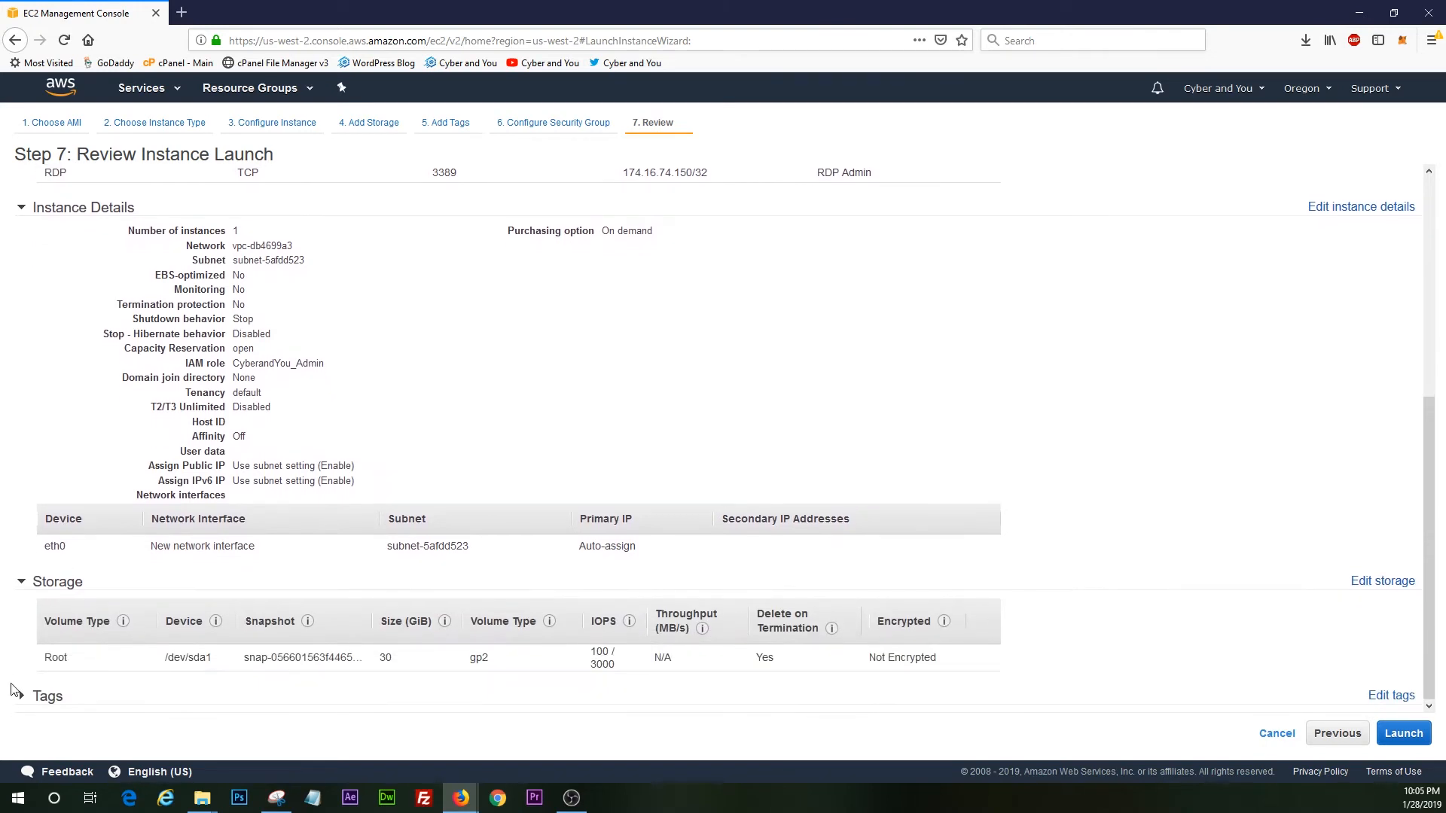
{"action": "scroll", "scroll_direction": "down", "scroll_amount": 3}
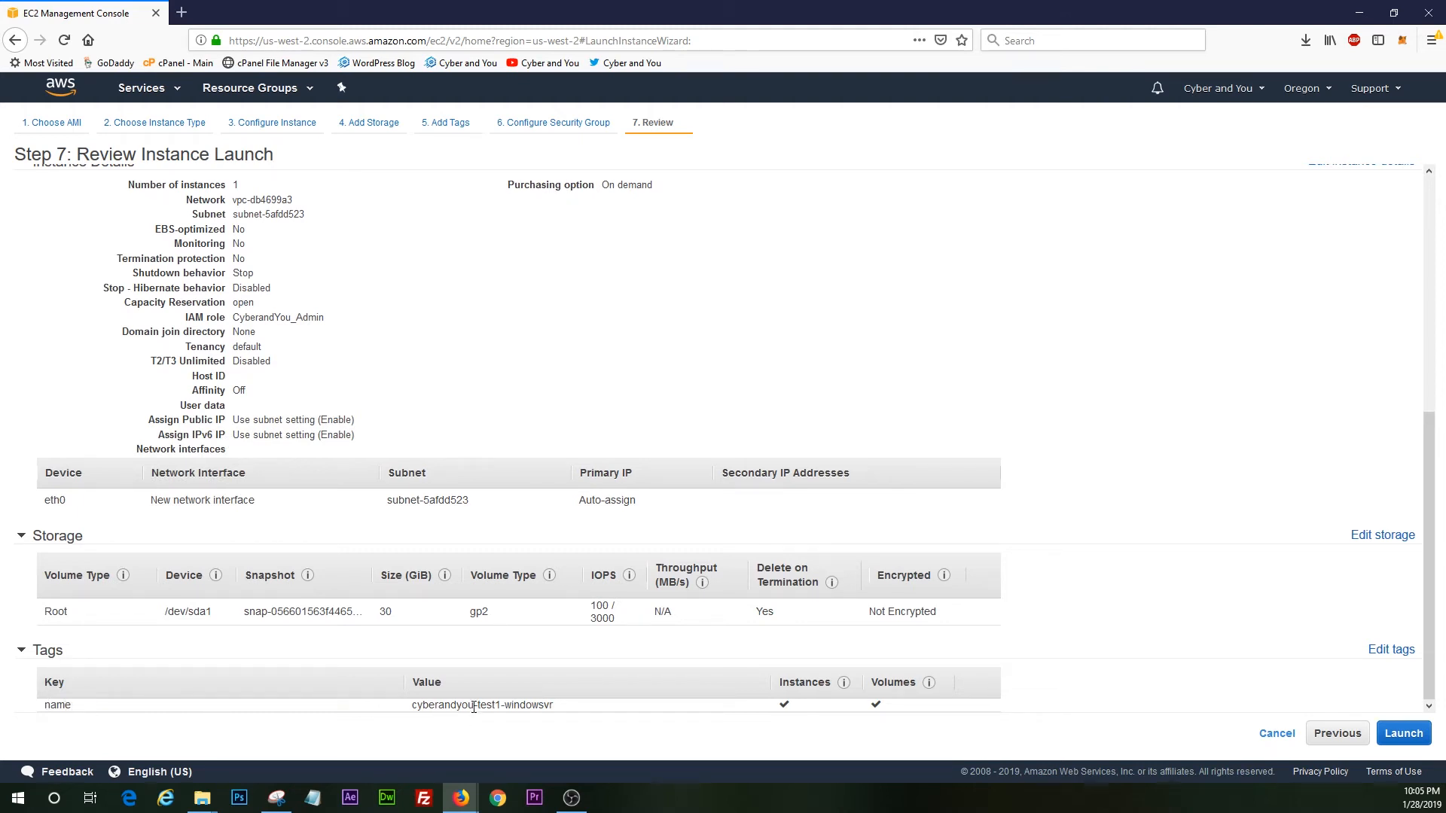
{"action": "scroll", "scroll_direction": "up", "scroll_amount": 3}
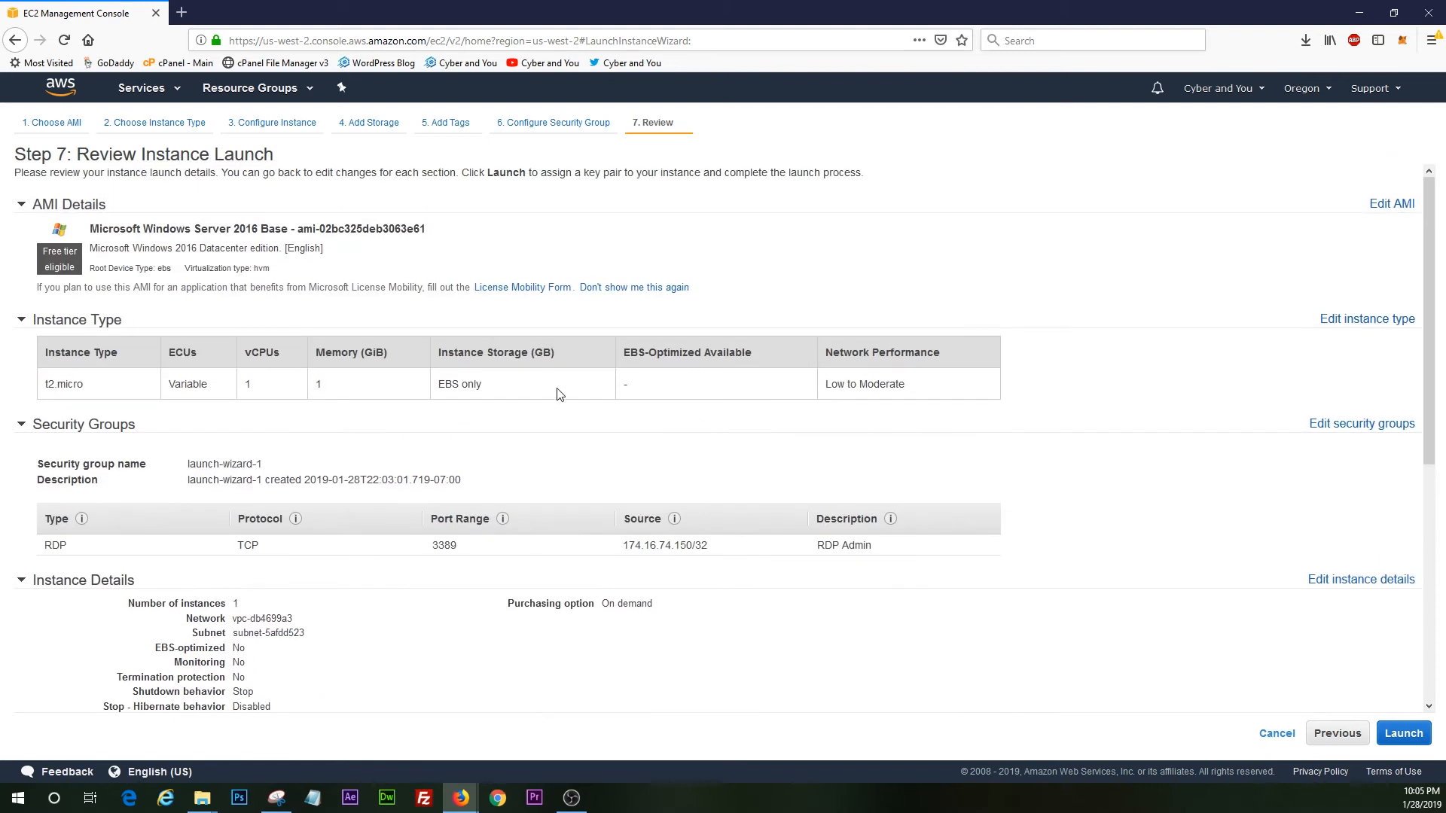
{"action": "left_click", "coordinate": [1402, 732]}
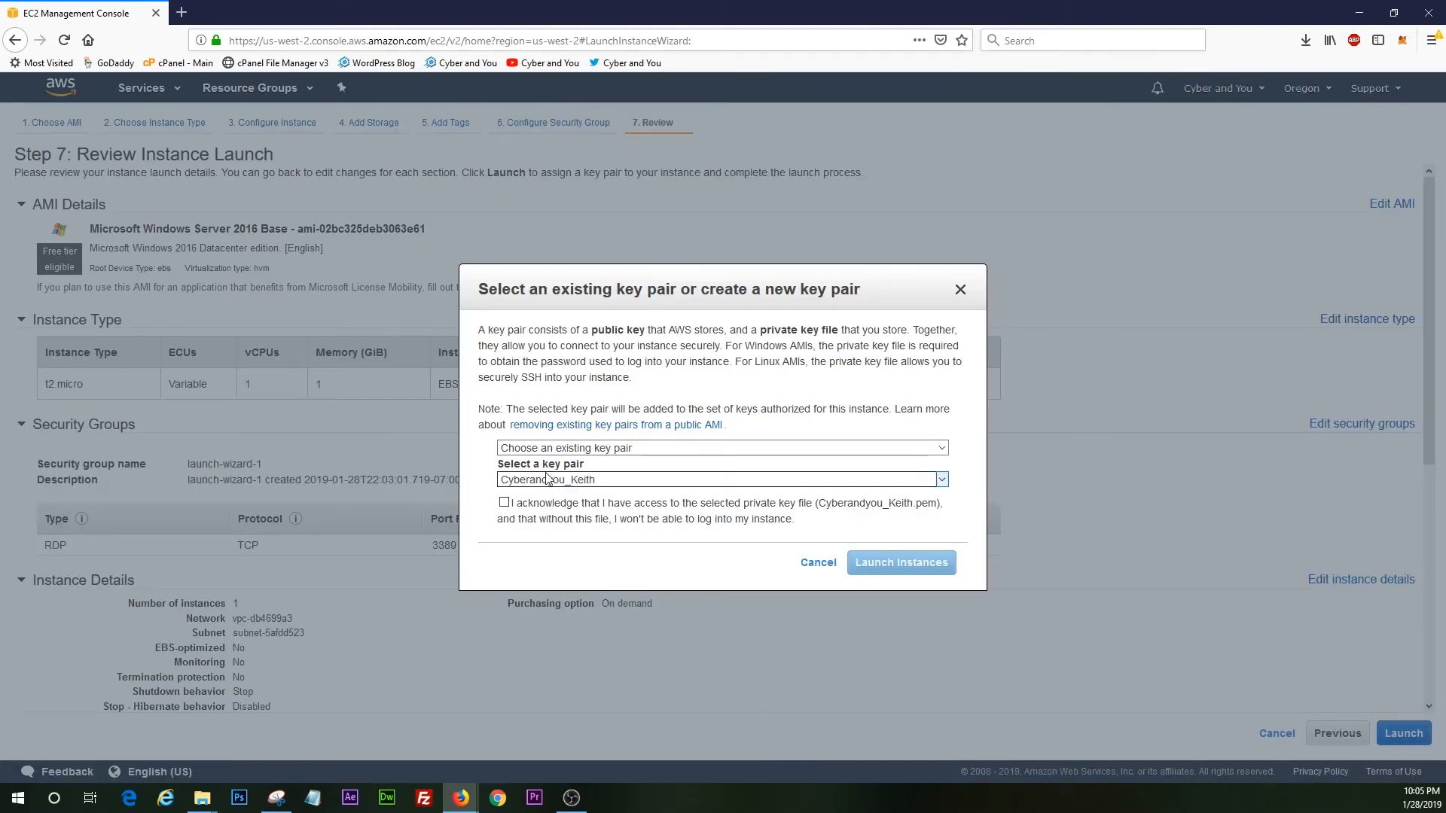
Create key pair Cyberandyou_admin2, download its private key, and launch the instance
{"action": "left_click", "coordinate": [722, 447]}
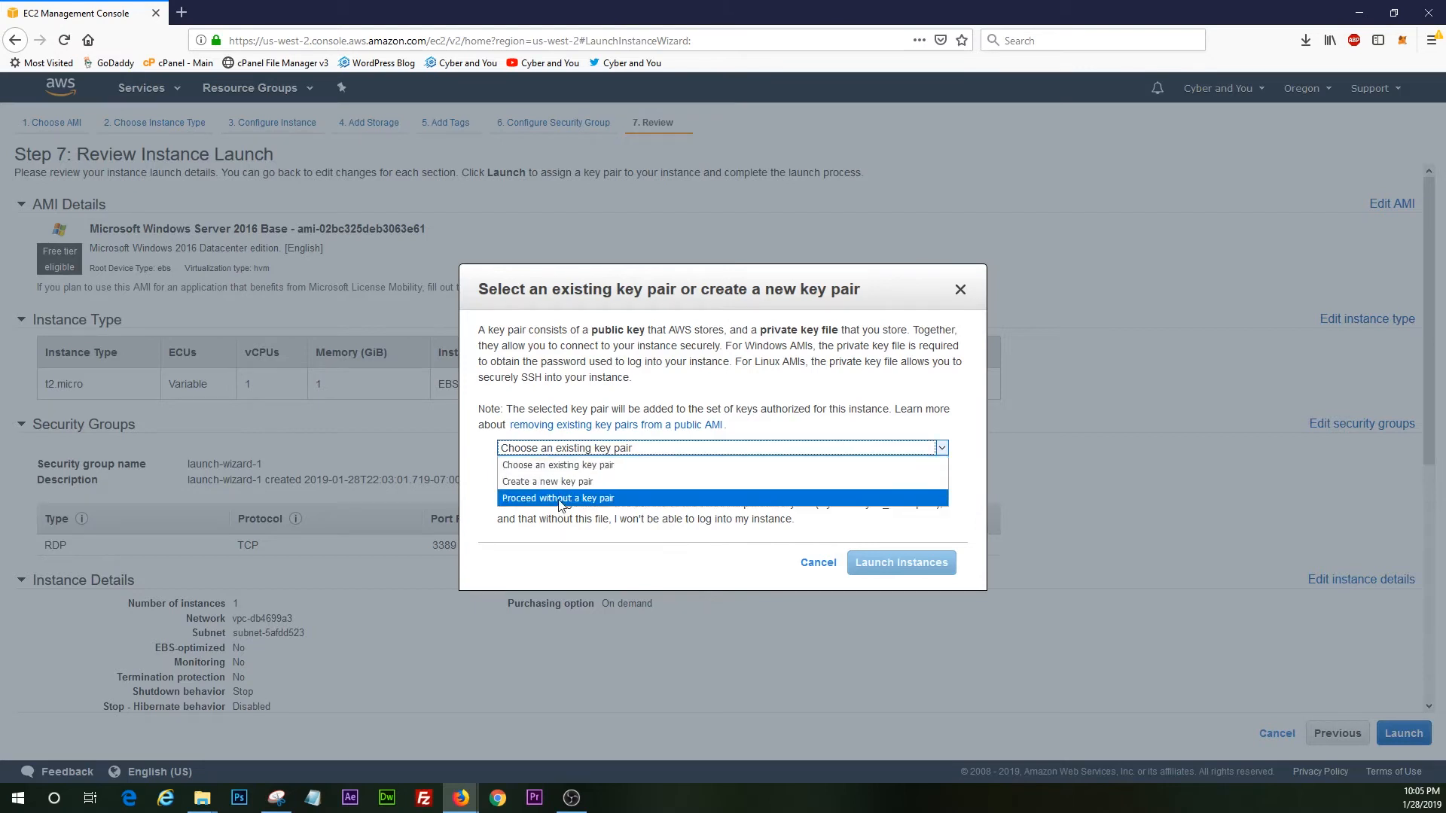
{"action": "mouse_move", "coordinate": [546, 481]}
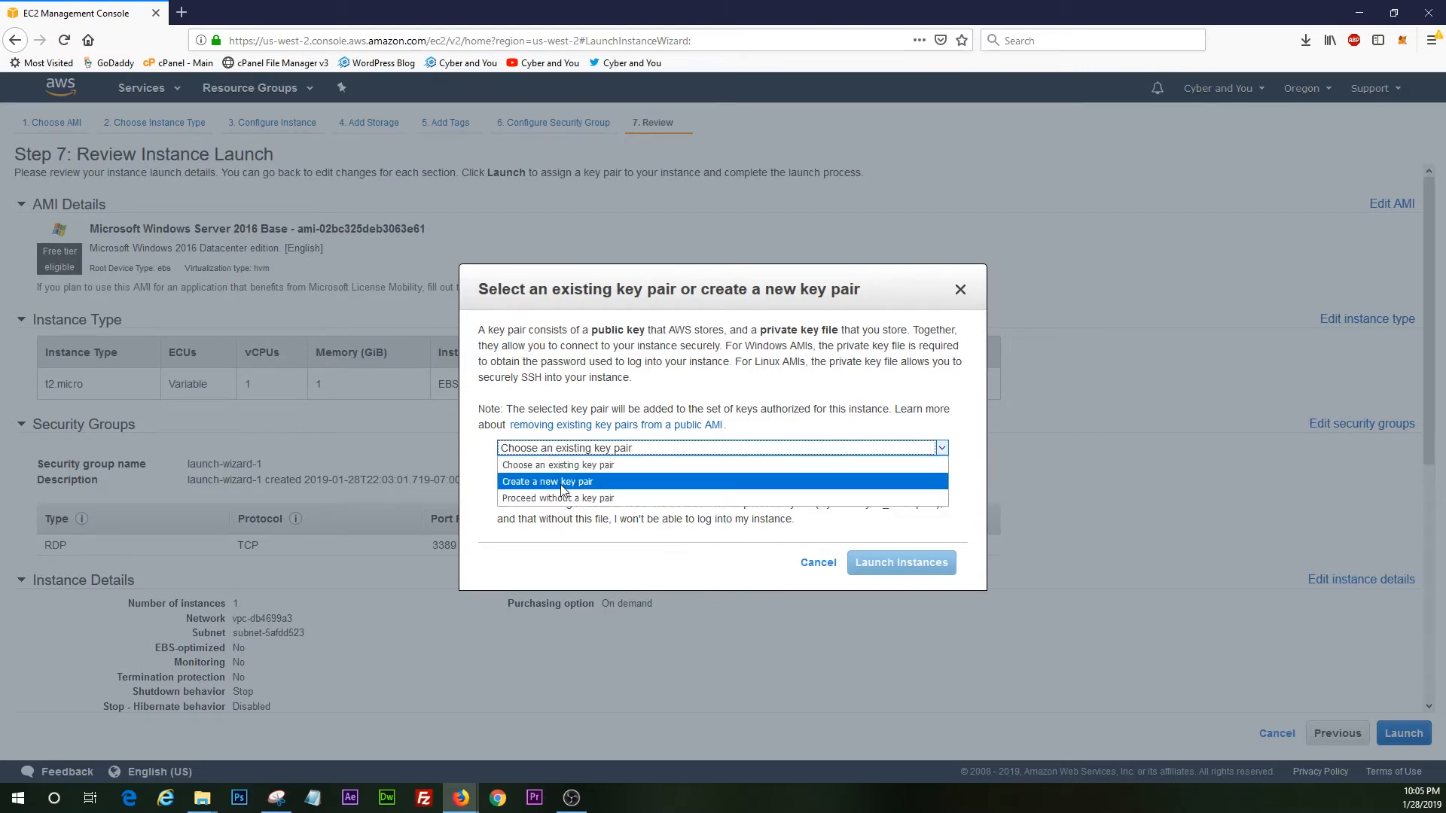
{"action": "left_click", "coordinate": [546, 482]}
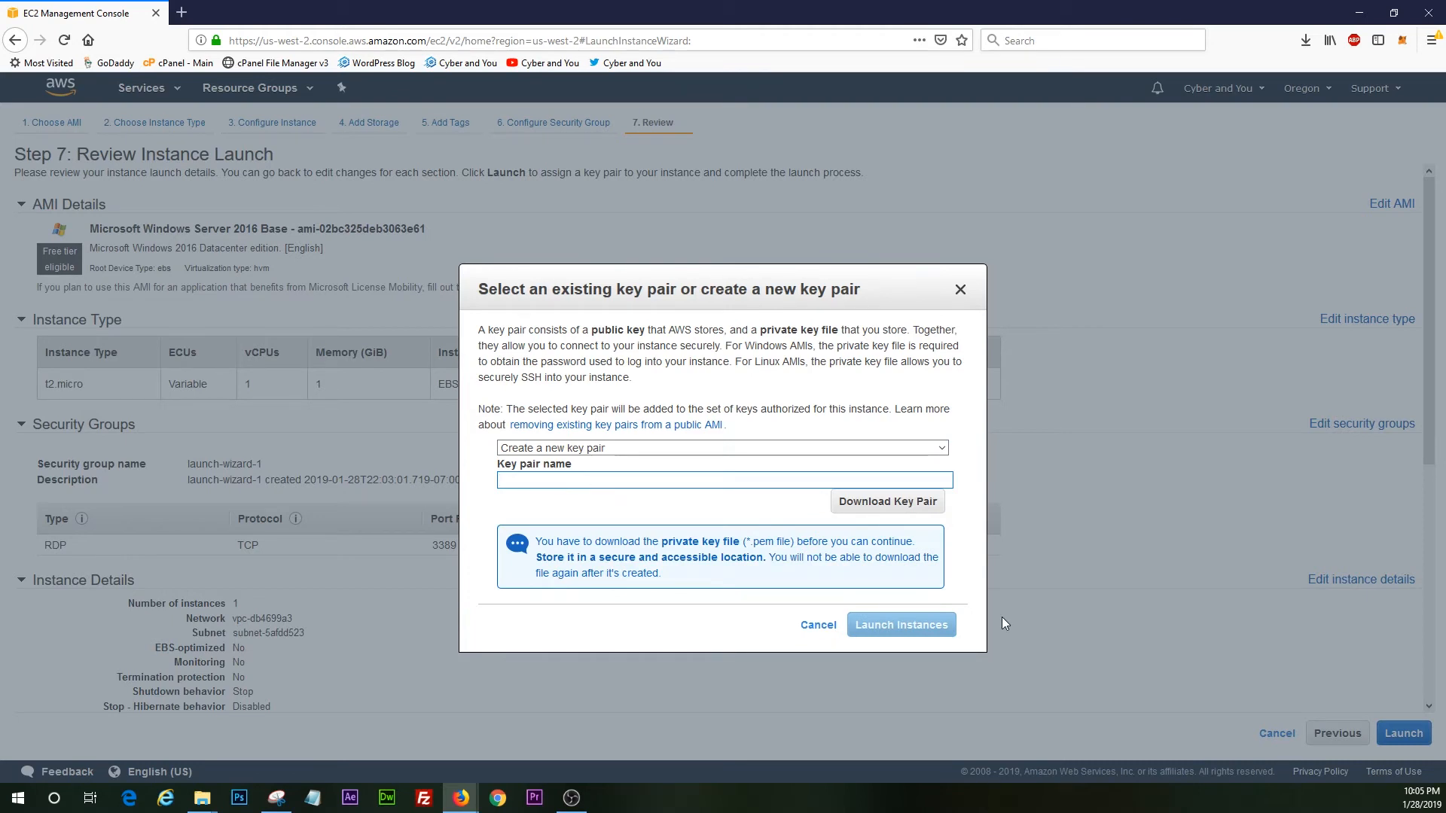
{"action": "type", "text": "C"}
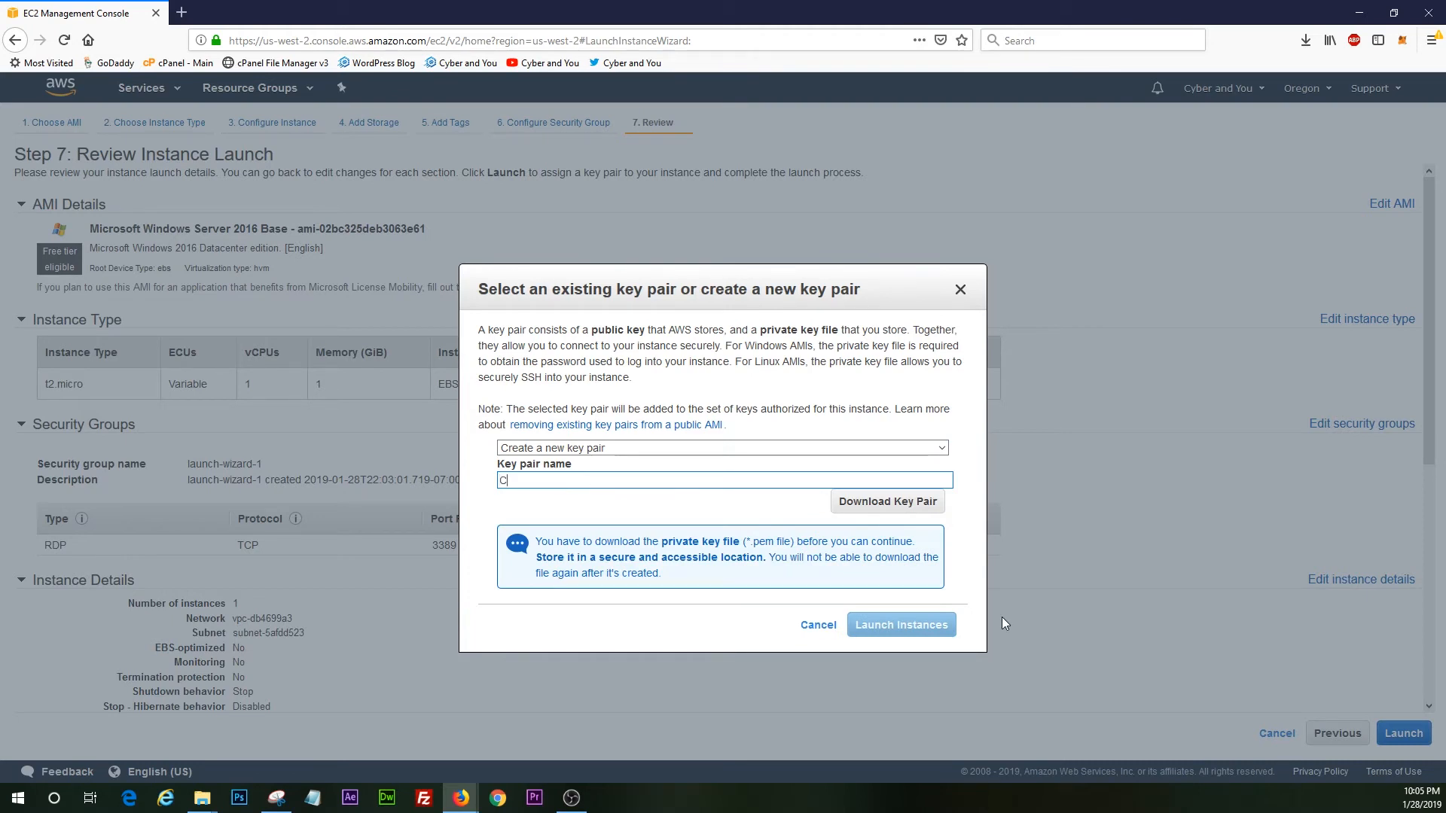
{"action": "type", "text": "yberandyou_"}
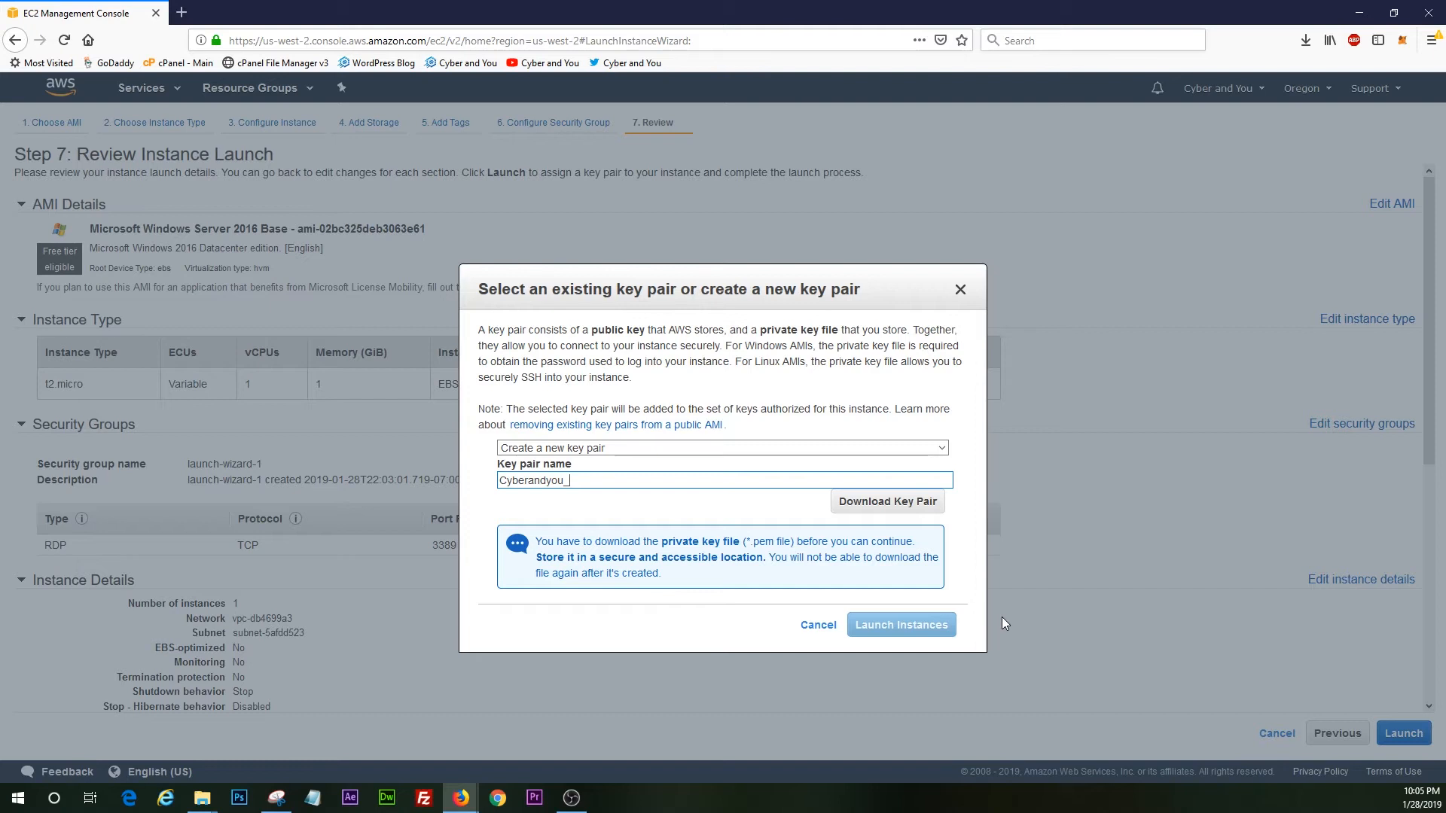
{"action": "type", "text": "admin2"}
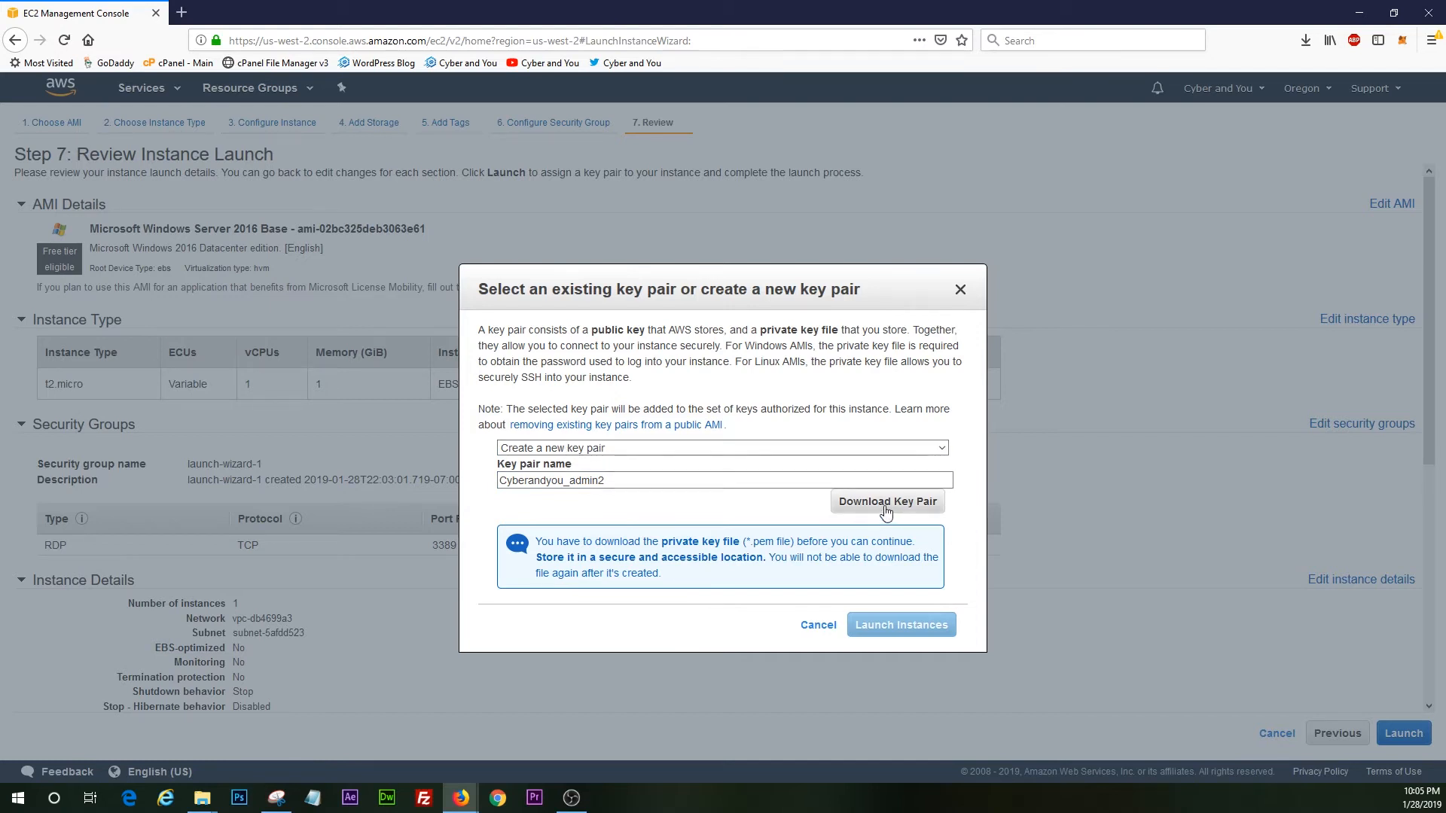
{"action": "left_click", "coordinate": [886, 500]}
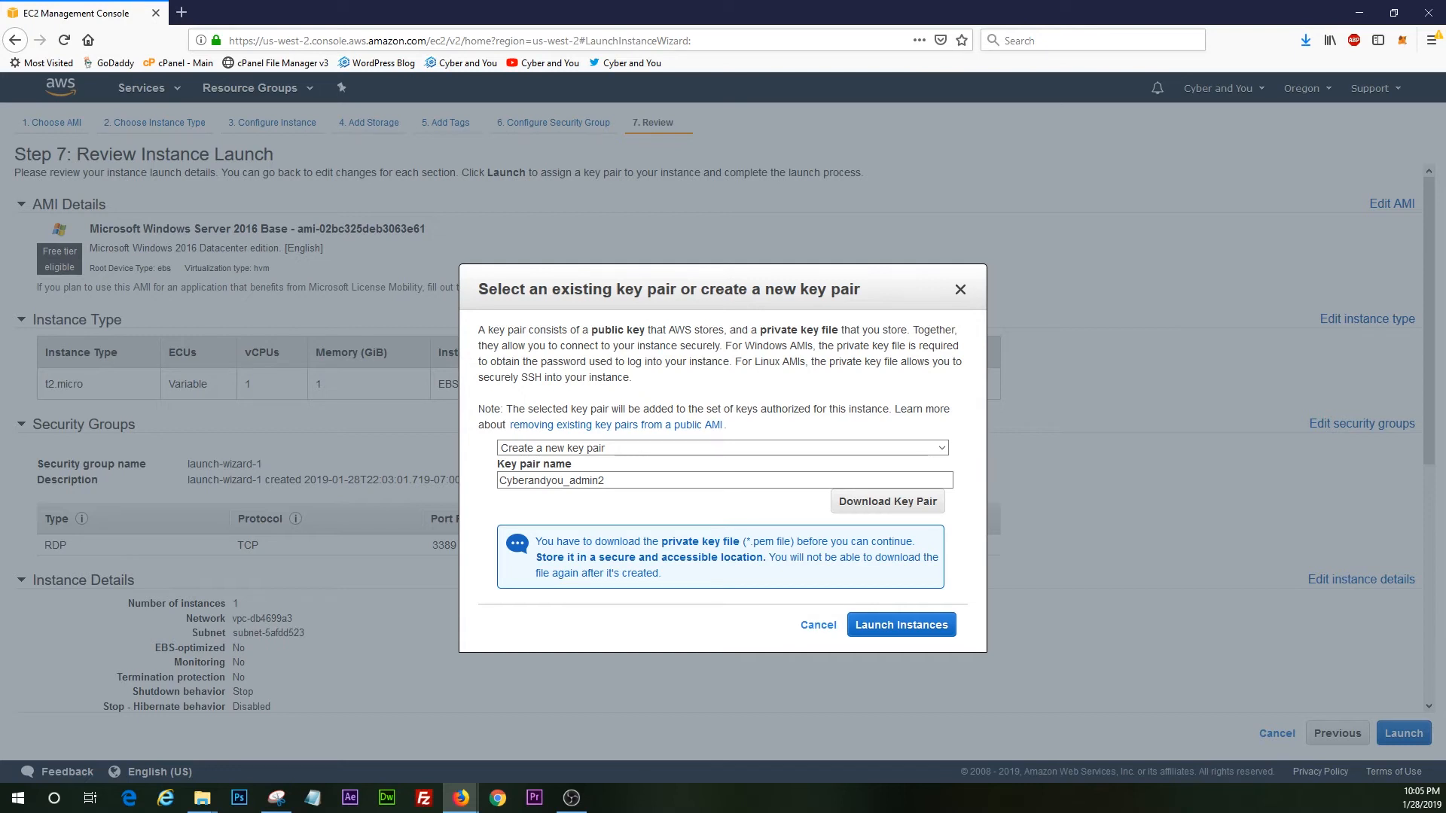
{"action": "mouse_move", "coordinate": [633, 574]}
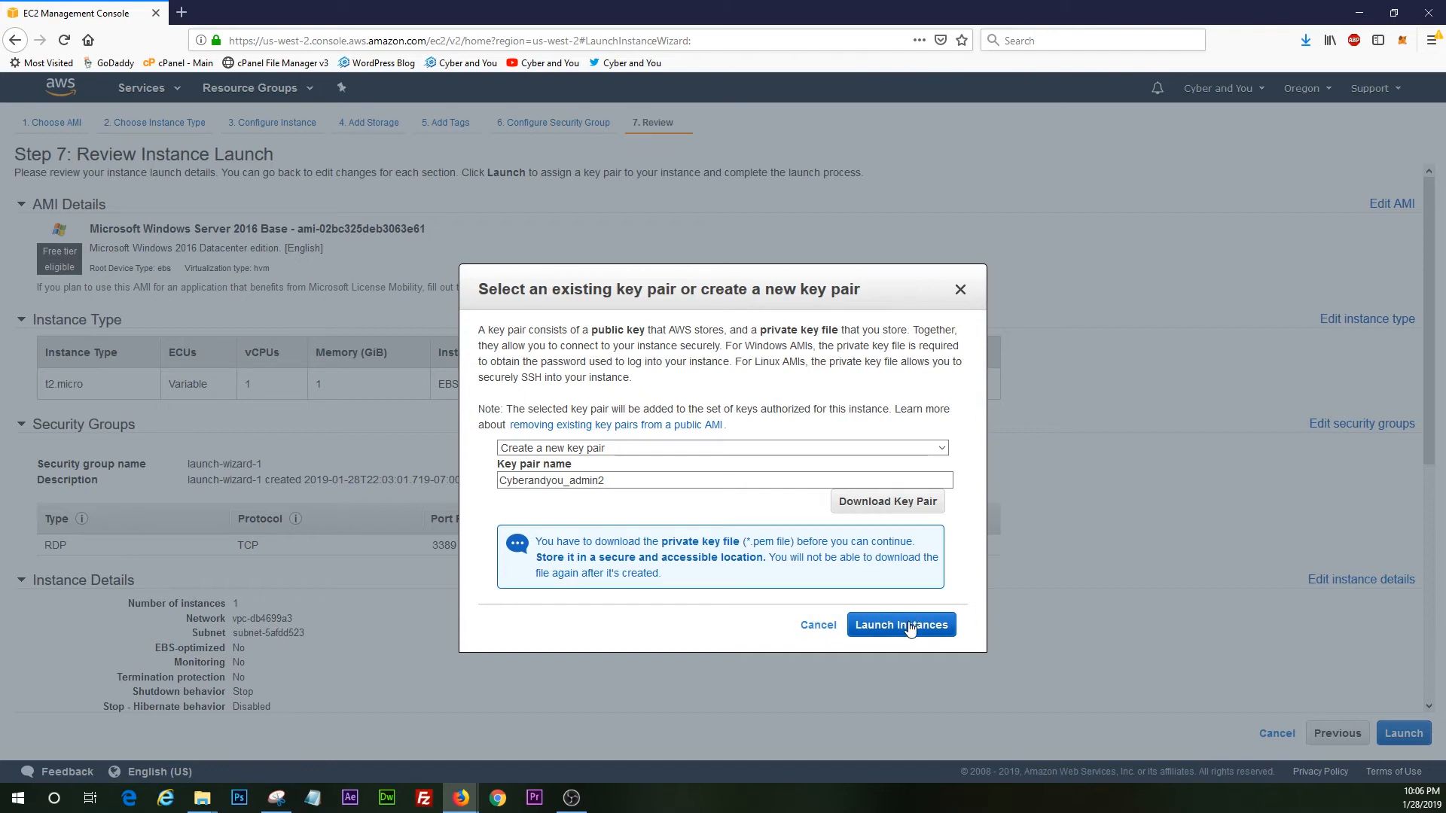
{"action": "left_click", "coordinate": [899, 624]}
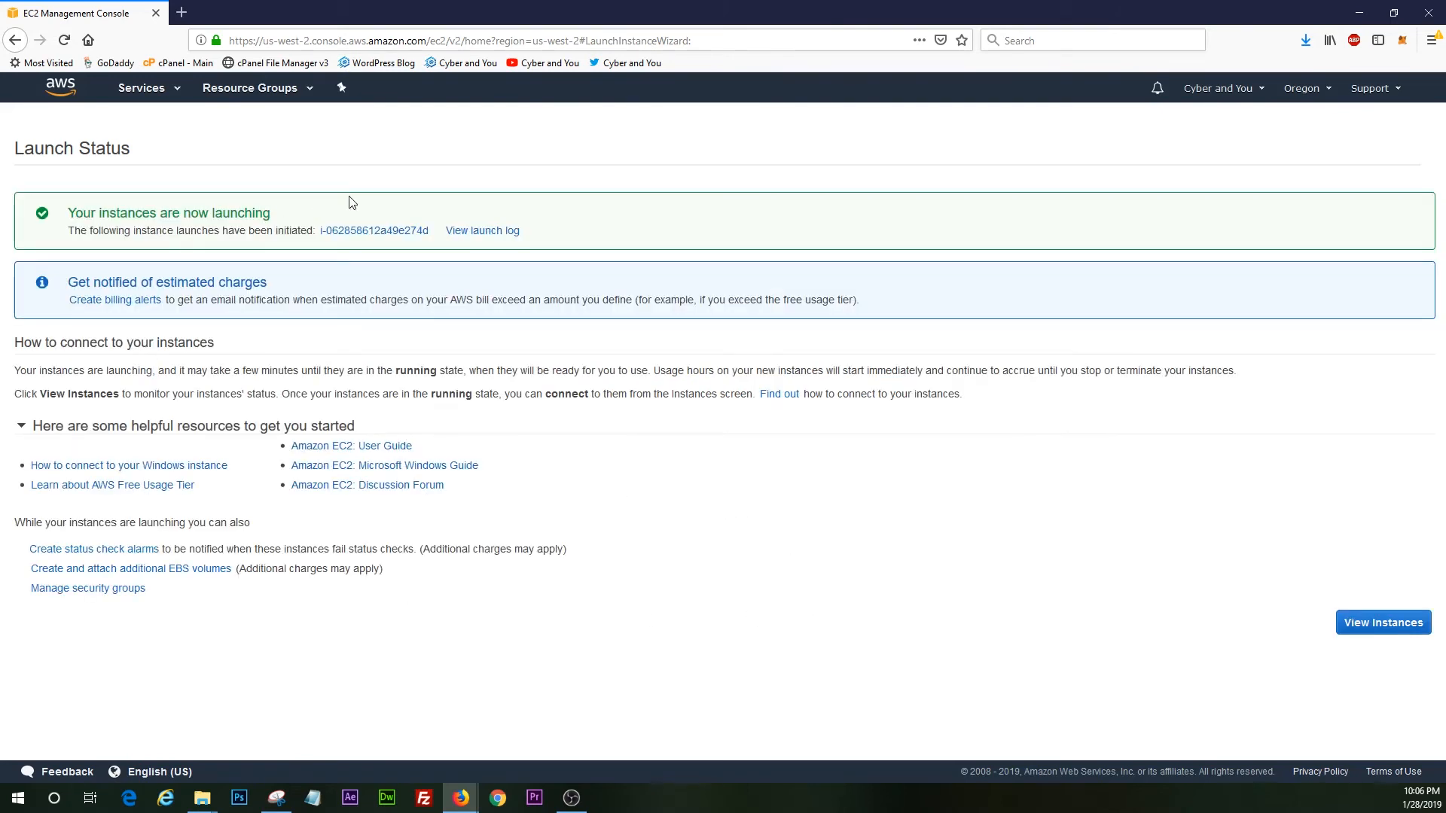
Open the EC2 Instances list and select the new running t2.micro instance
{"action": "left_click", "coordinate": [1381, 621]}
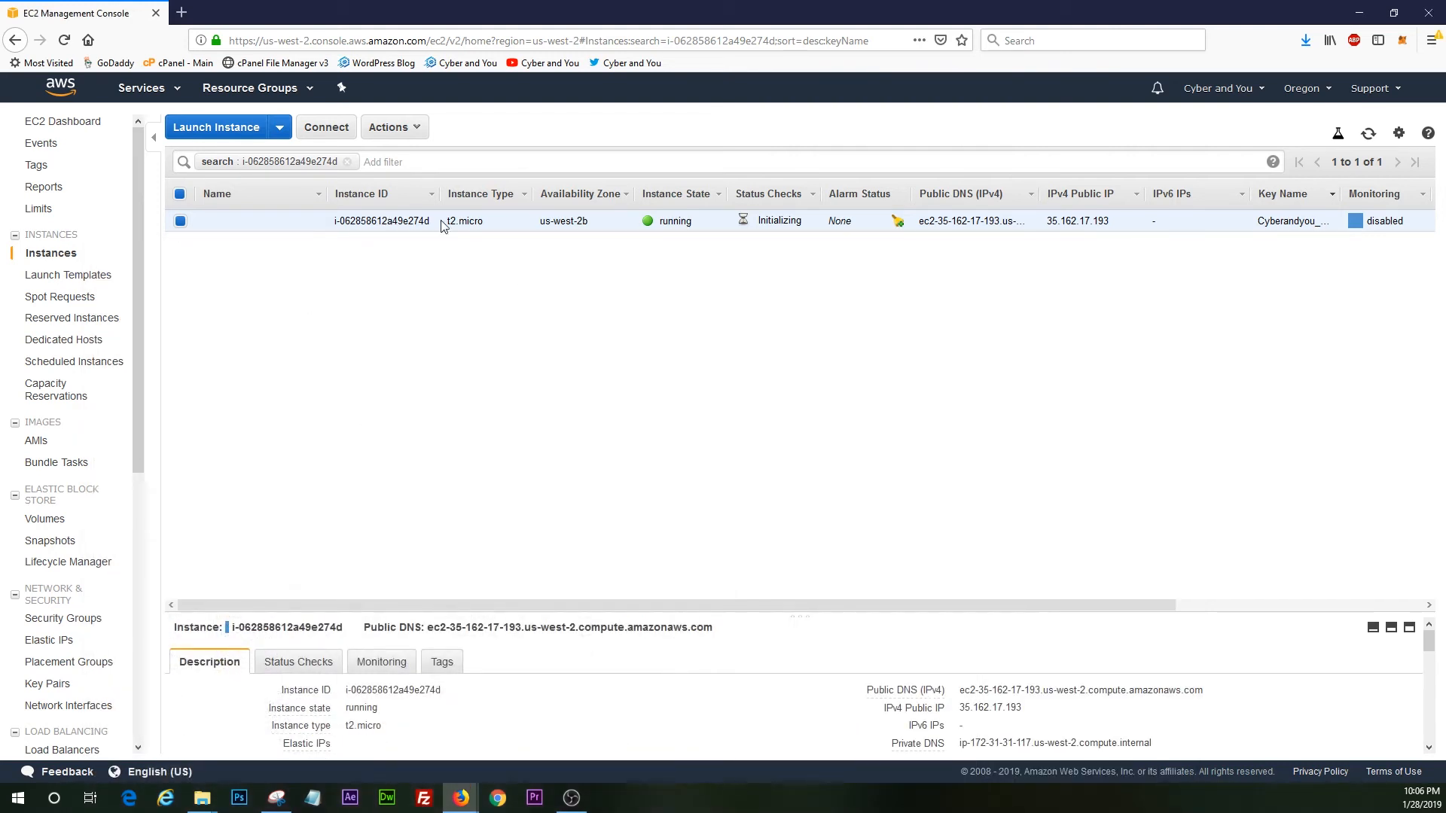
{"action": "mouse_move", "coordinate": [769, 243]}
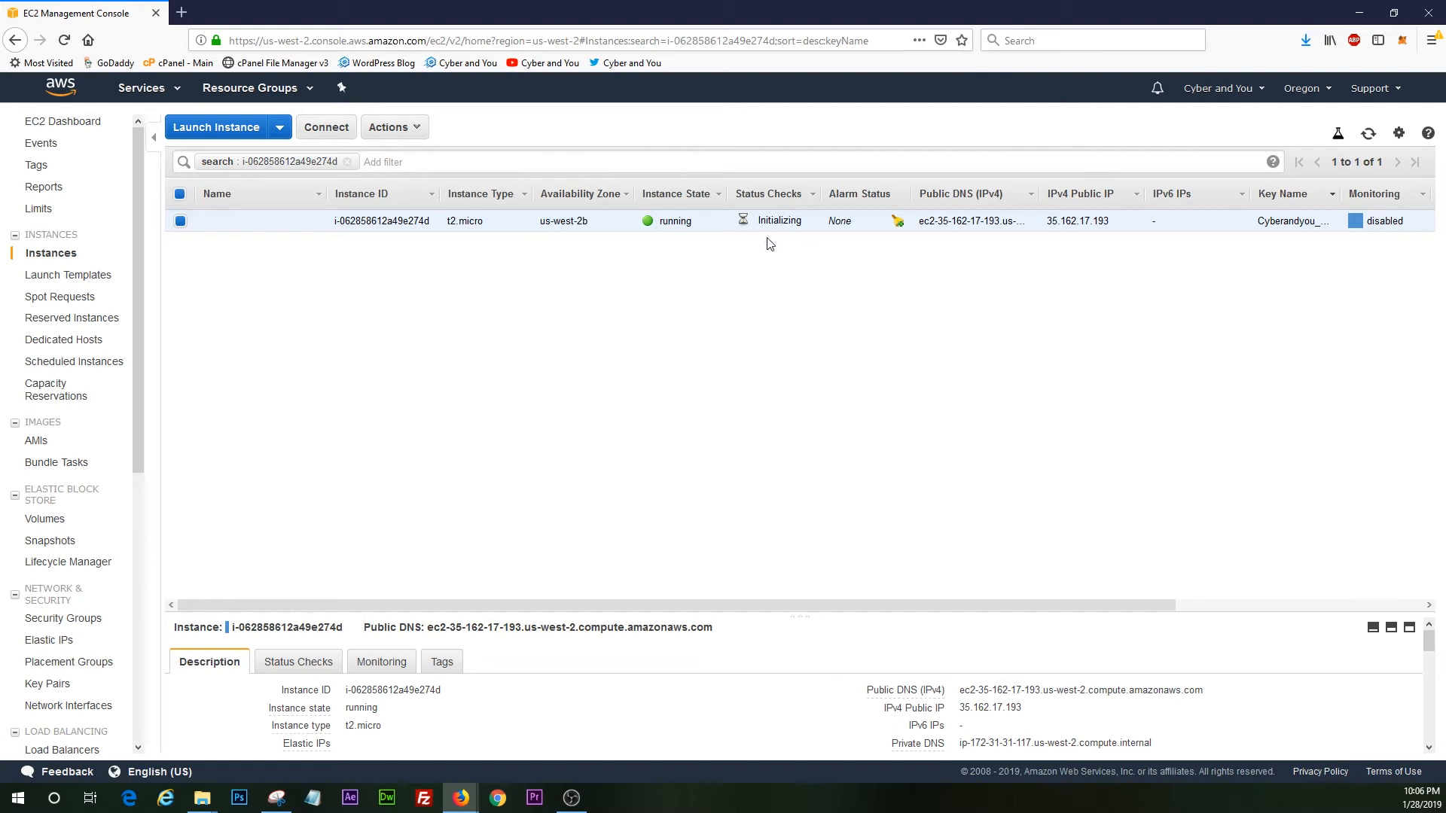
{"action": "mouse_move", "coordinate": [678, 225]}
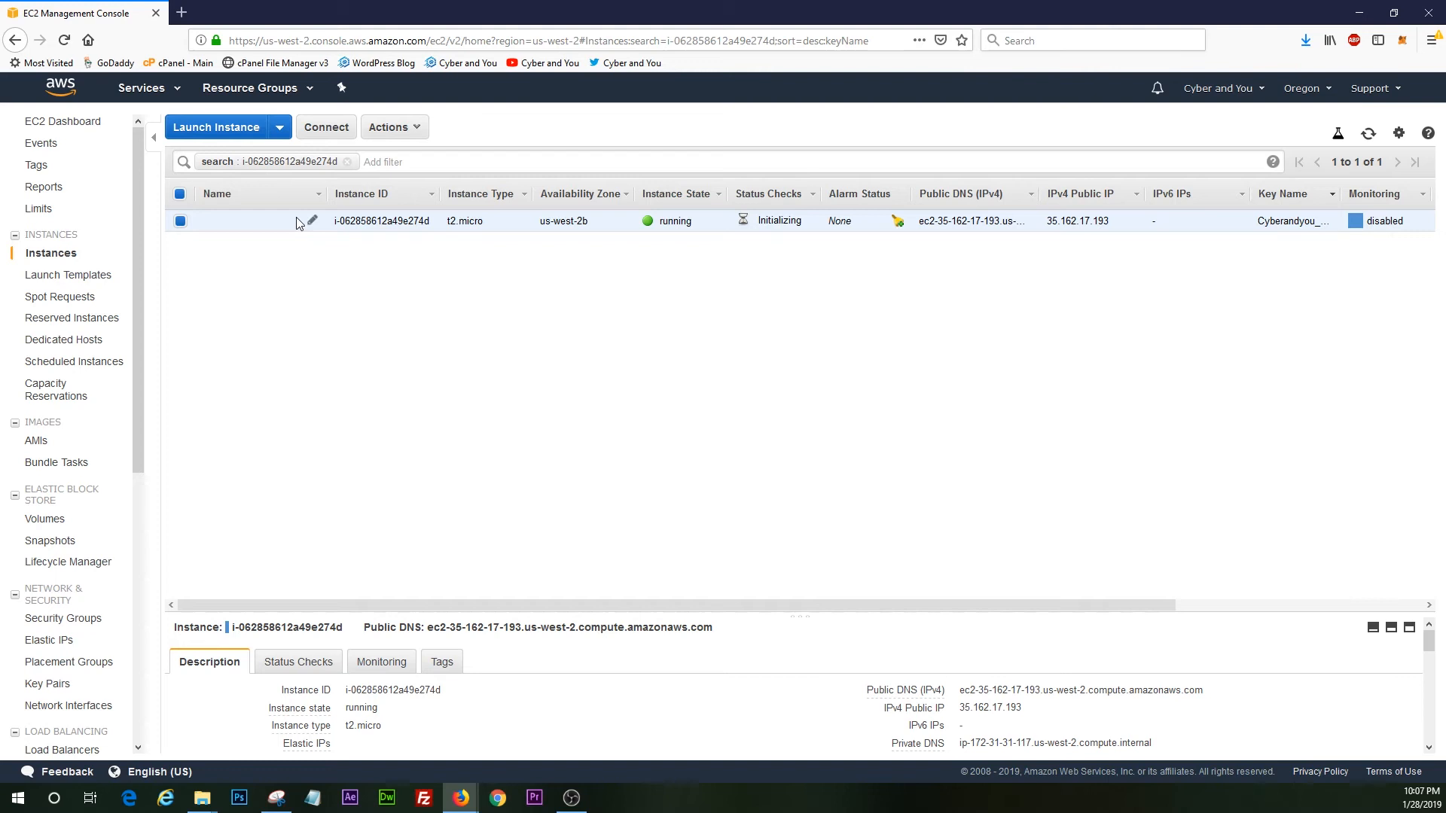
{"action": "left_click", "coordinate": [311, 220]}
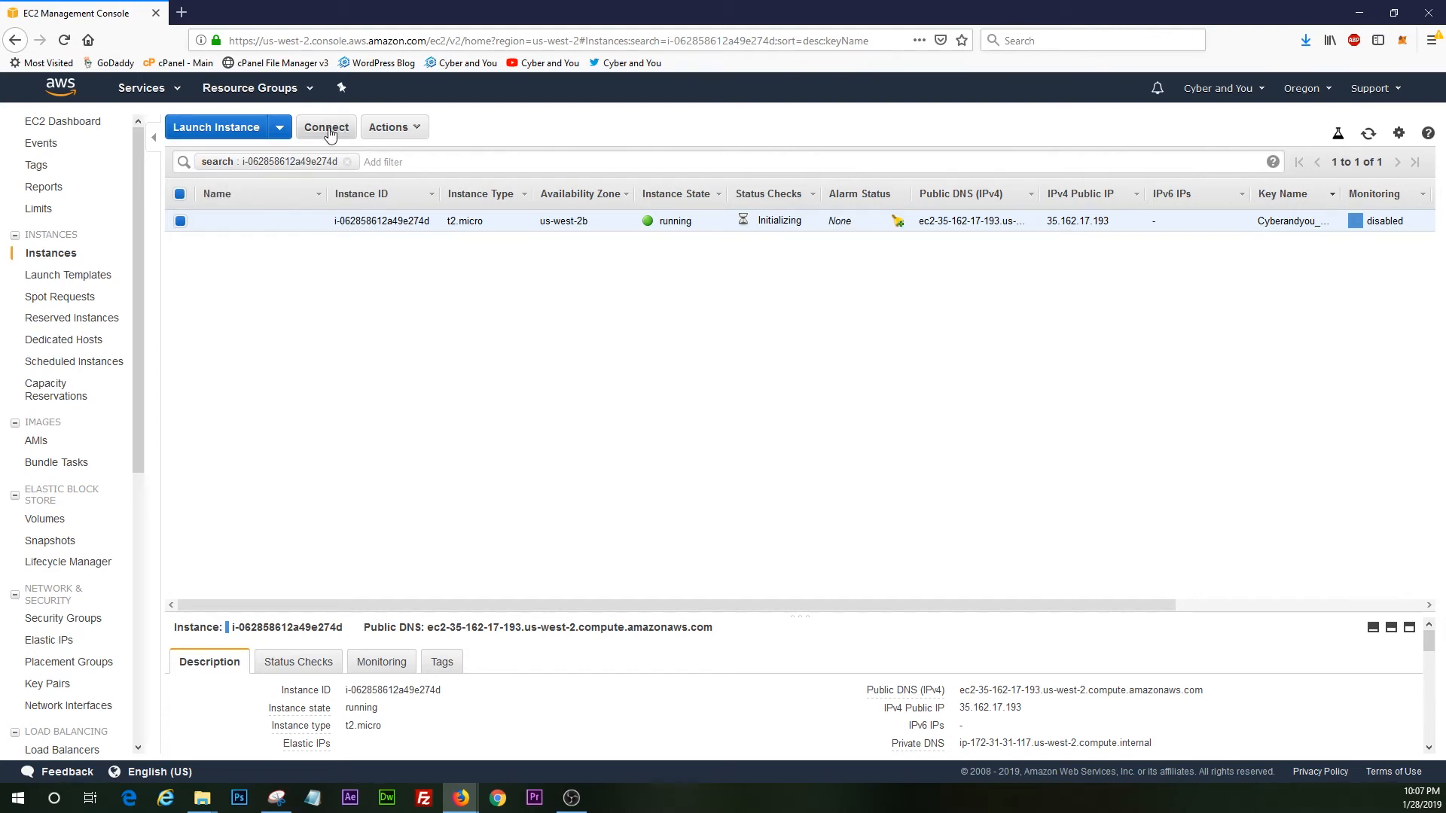
Request the instance's Administrator password from its connection details, which isn't available yet
{"action": "left_click", "coordinate": [324, 127]}
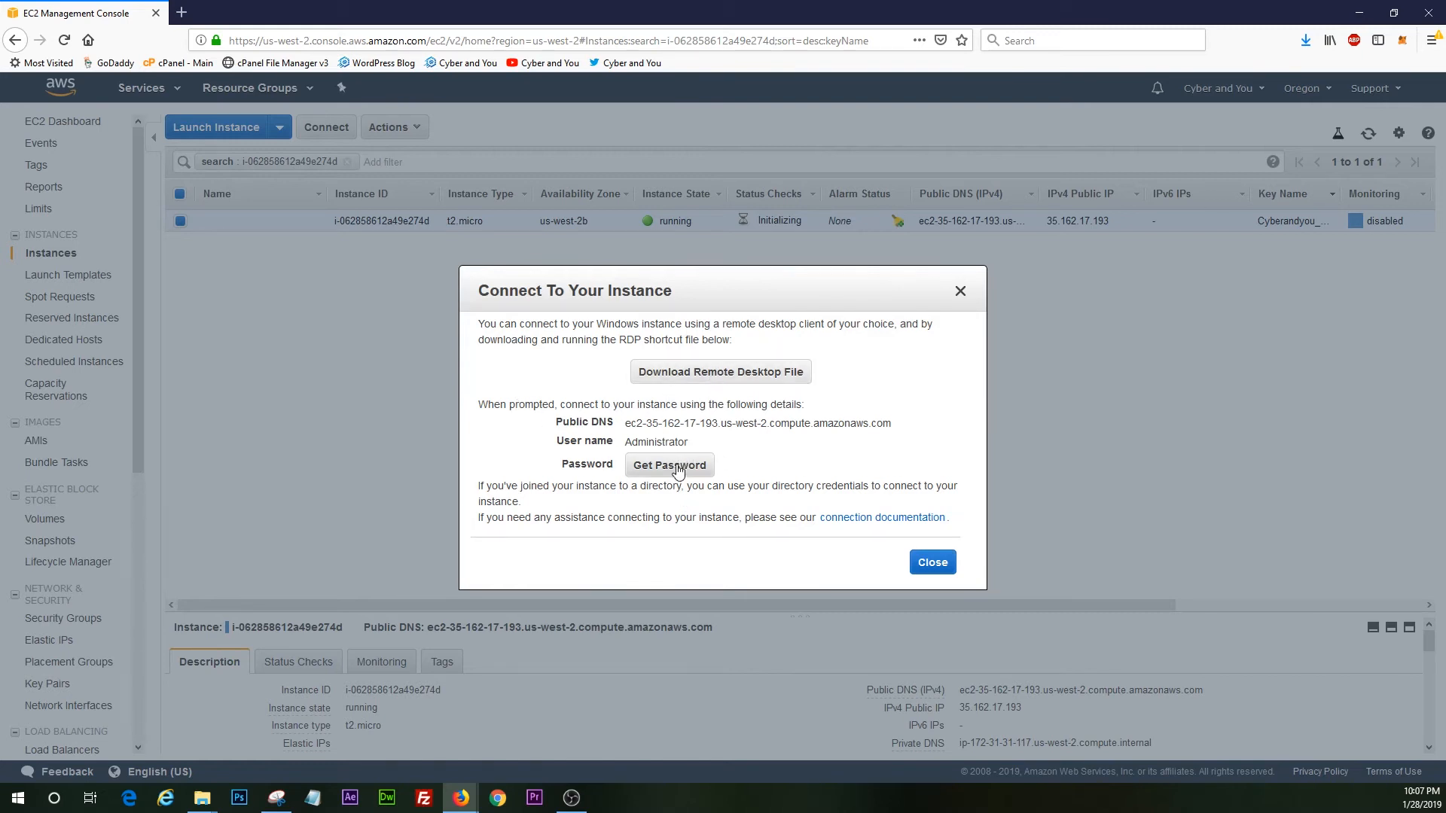
{"action": "left_click", "coordinate": [669, 464]}
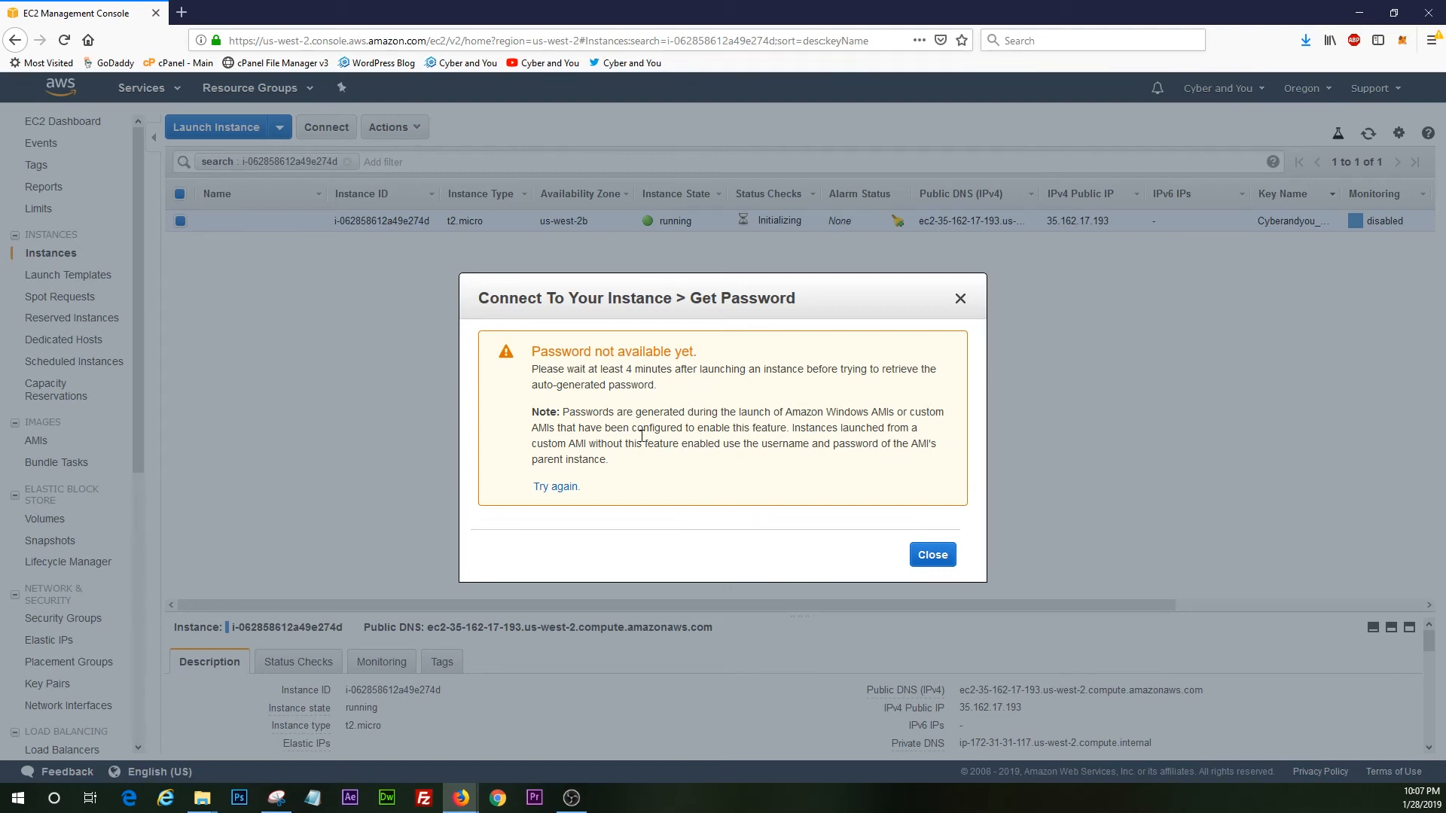
{"action": "mouse_move", "coordinate": [795, 537]}
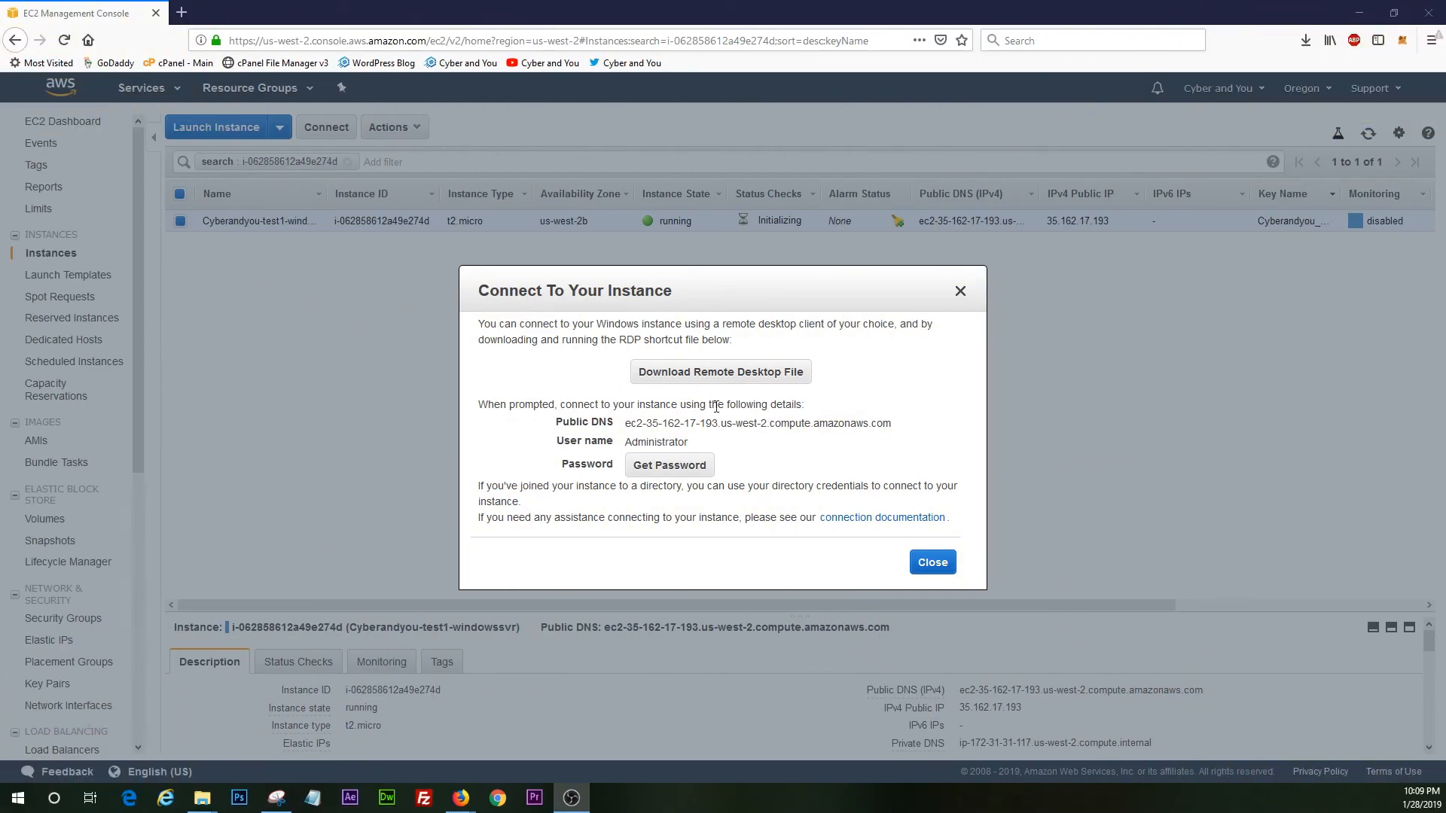
Decrypt the Administrator password using Cyberandyou_admin2.pem from Downloads and select it
{"action": "left_click", "coordinate": [668, 464]}
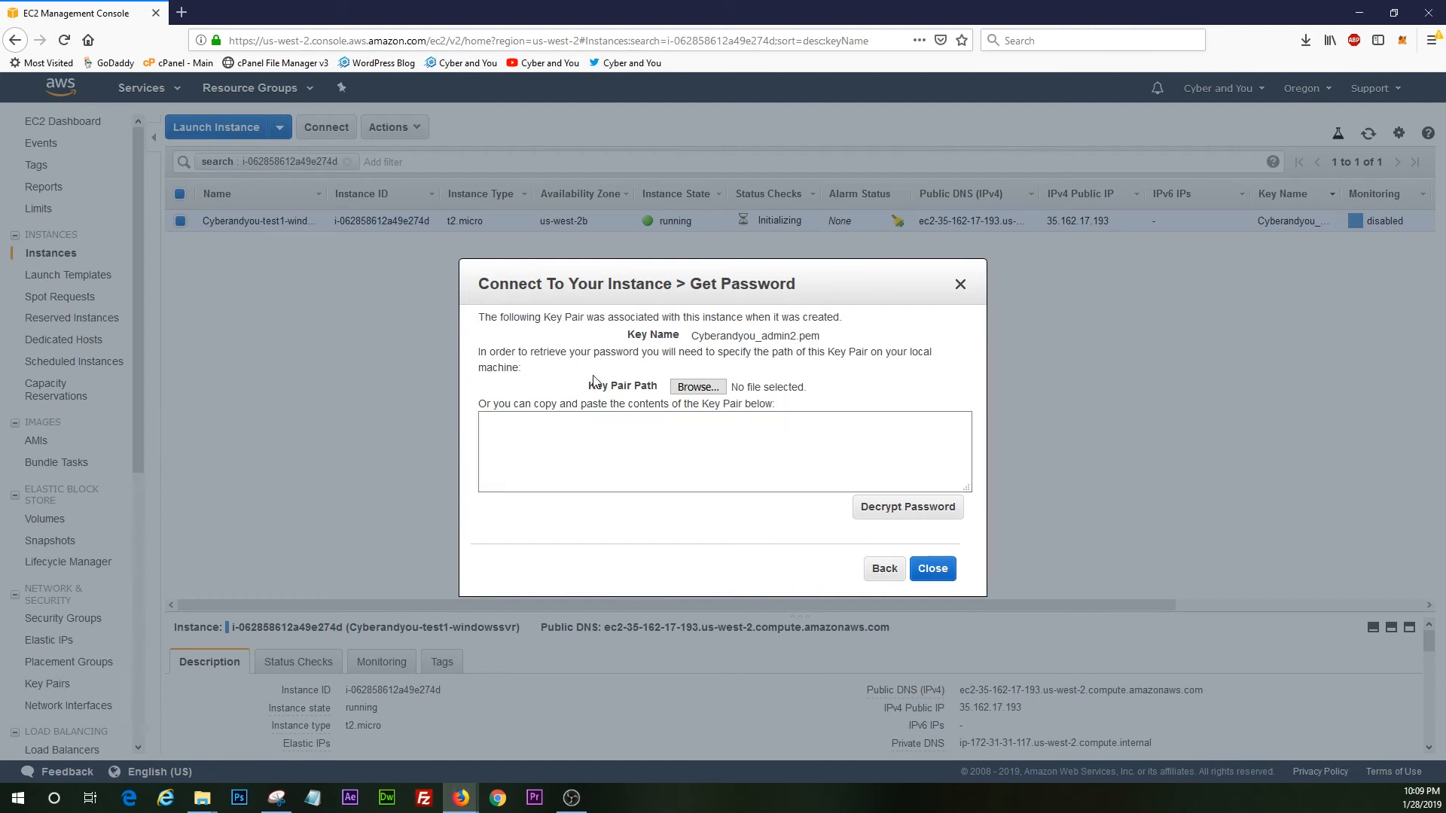
{"action": "mouse_move", "coordinate": [742, 348]}
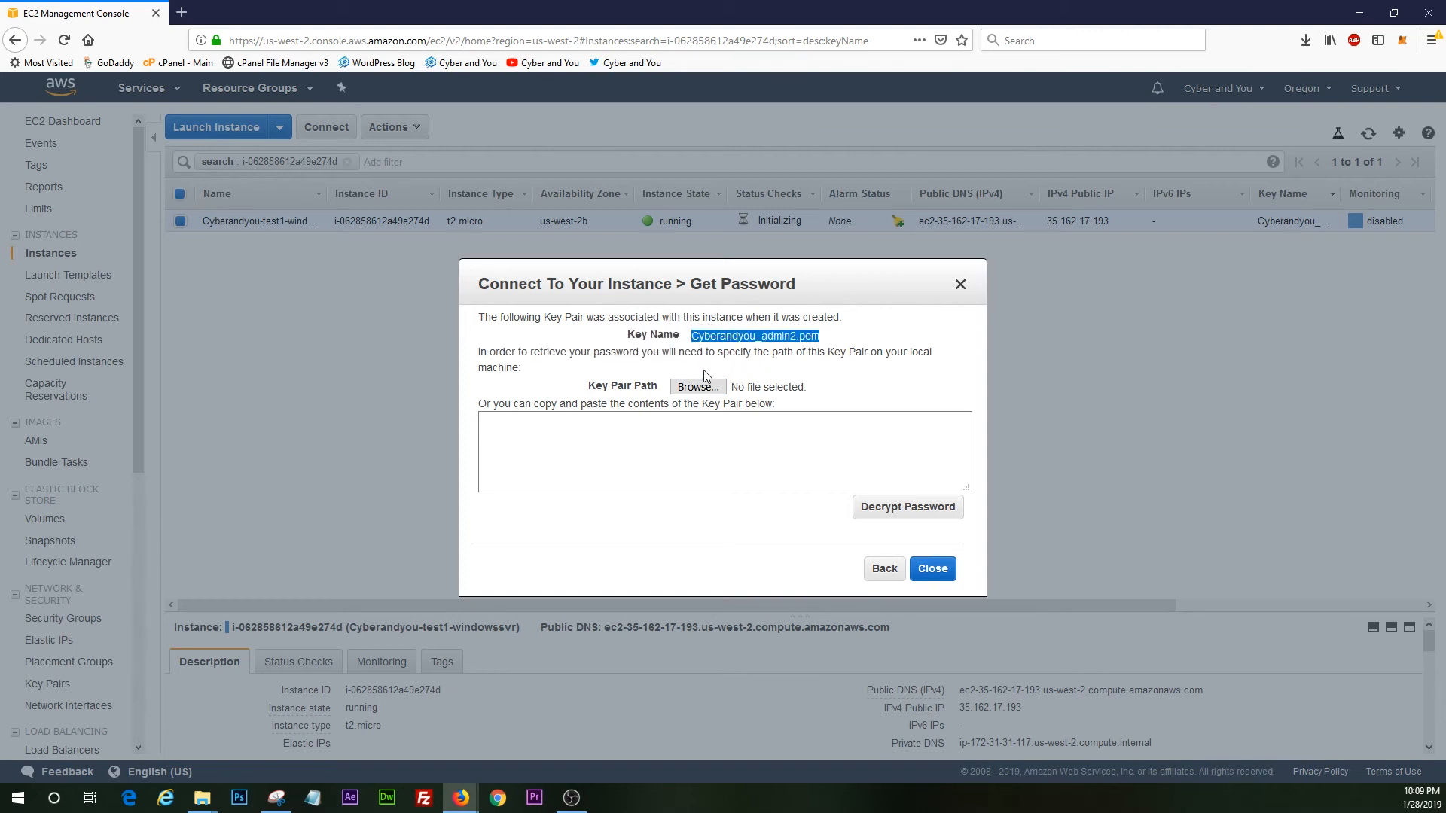
{"action": "left_click", "coordinate": [698, 386]}
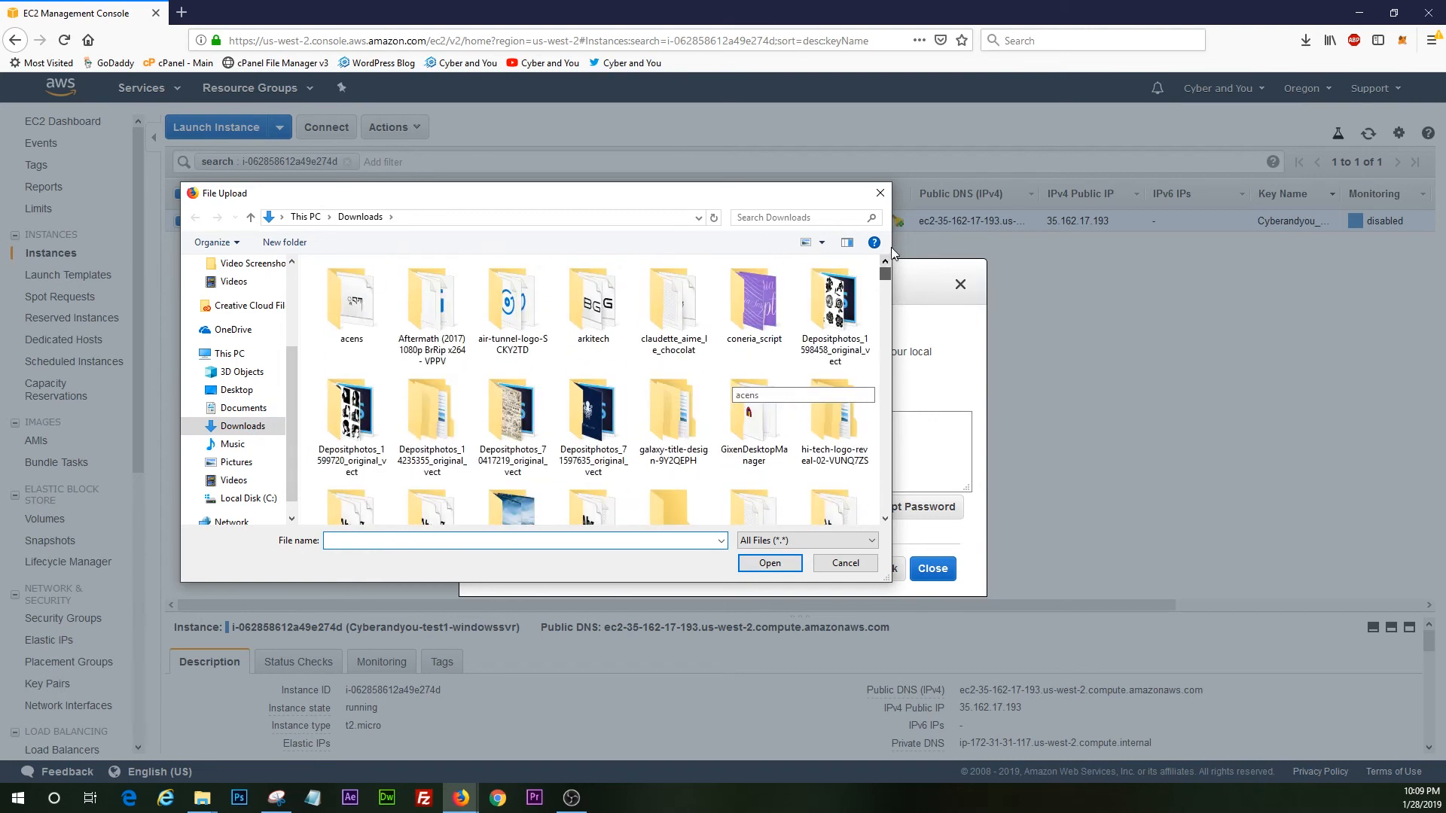
{"action": "scroll", "scroll_direction": "down", "scroll_amount": 3}
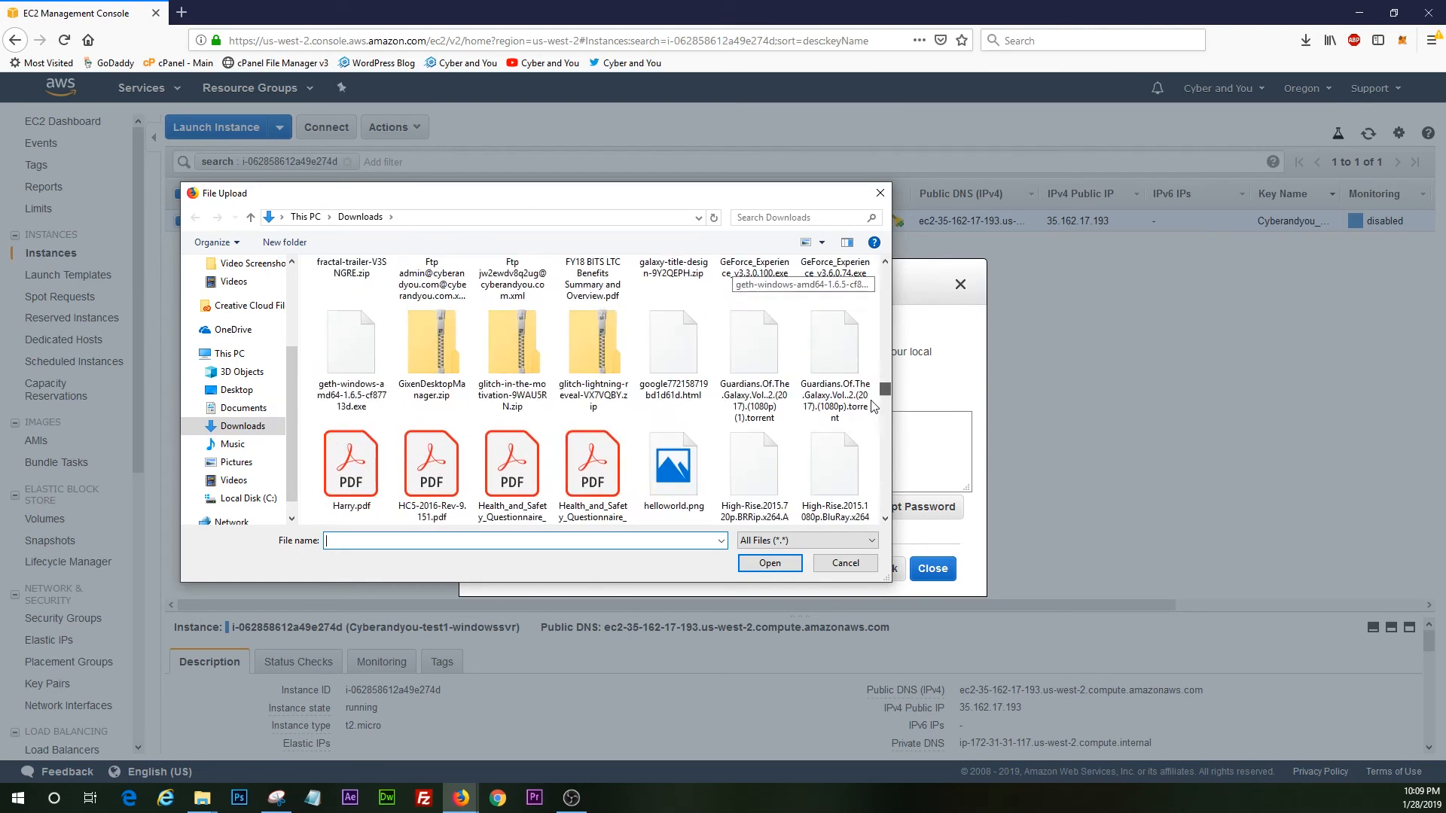
{"action": "scroll", "scroll_direction": "down", "scroll_amount": 3}
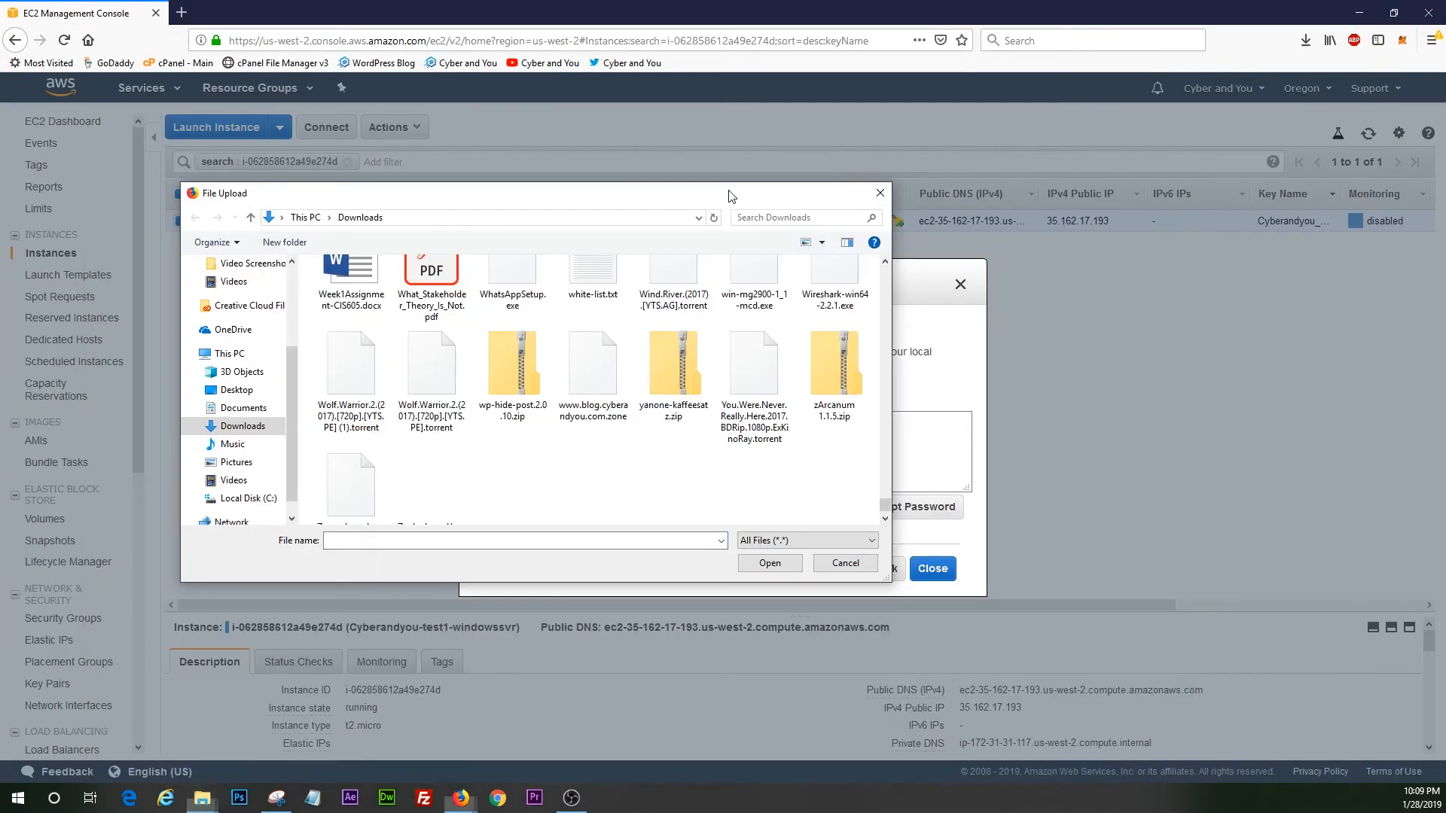
{"action": "left_click", "coordinate": [842, 562]}
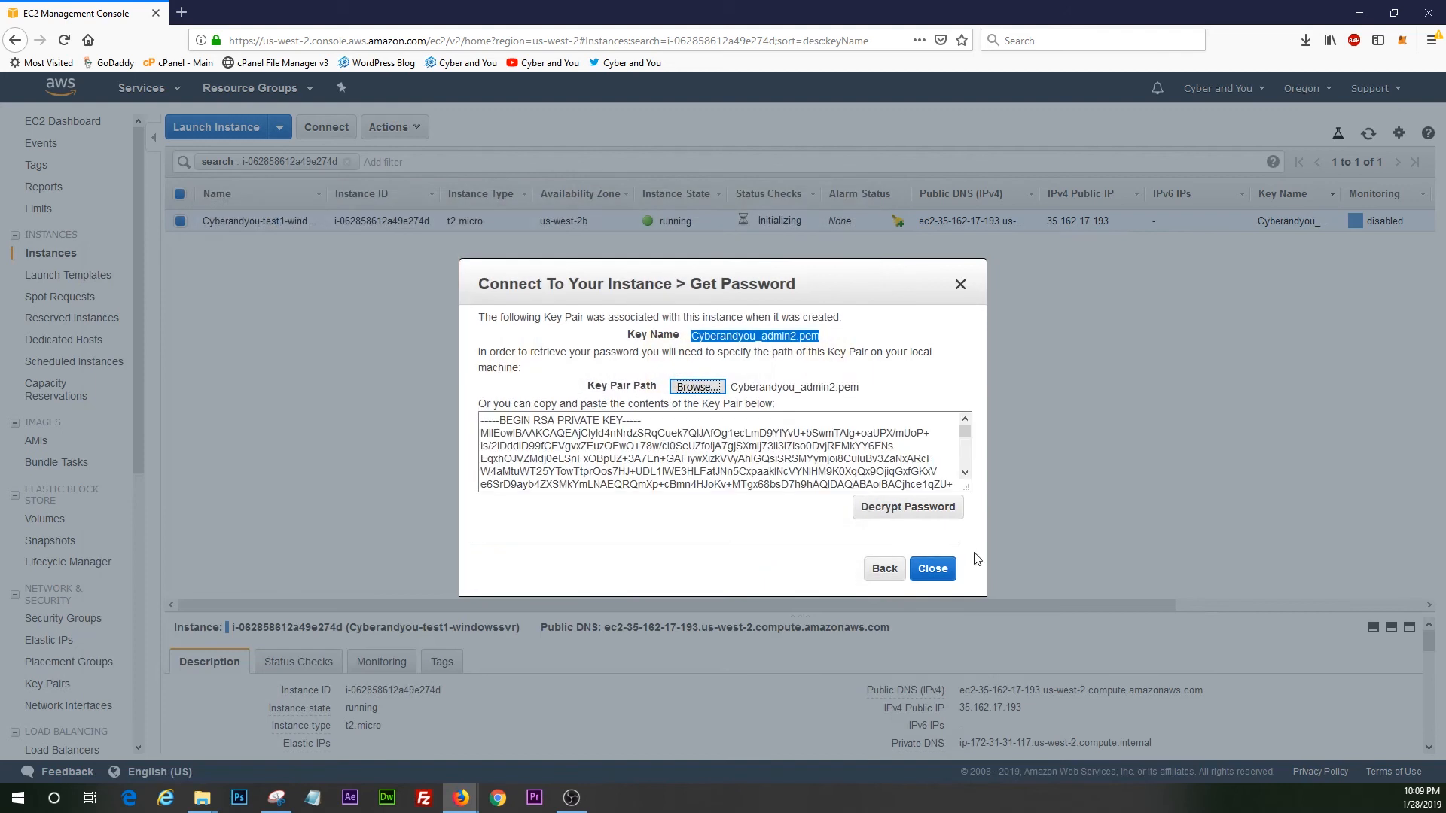
{"action": "left_click", "coordinate": [906, 506]}
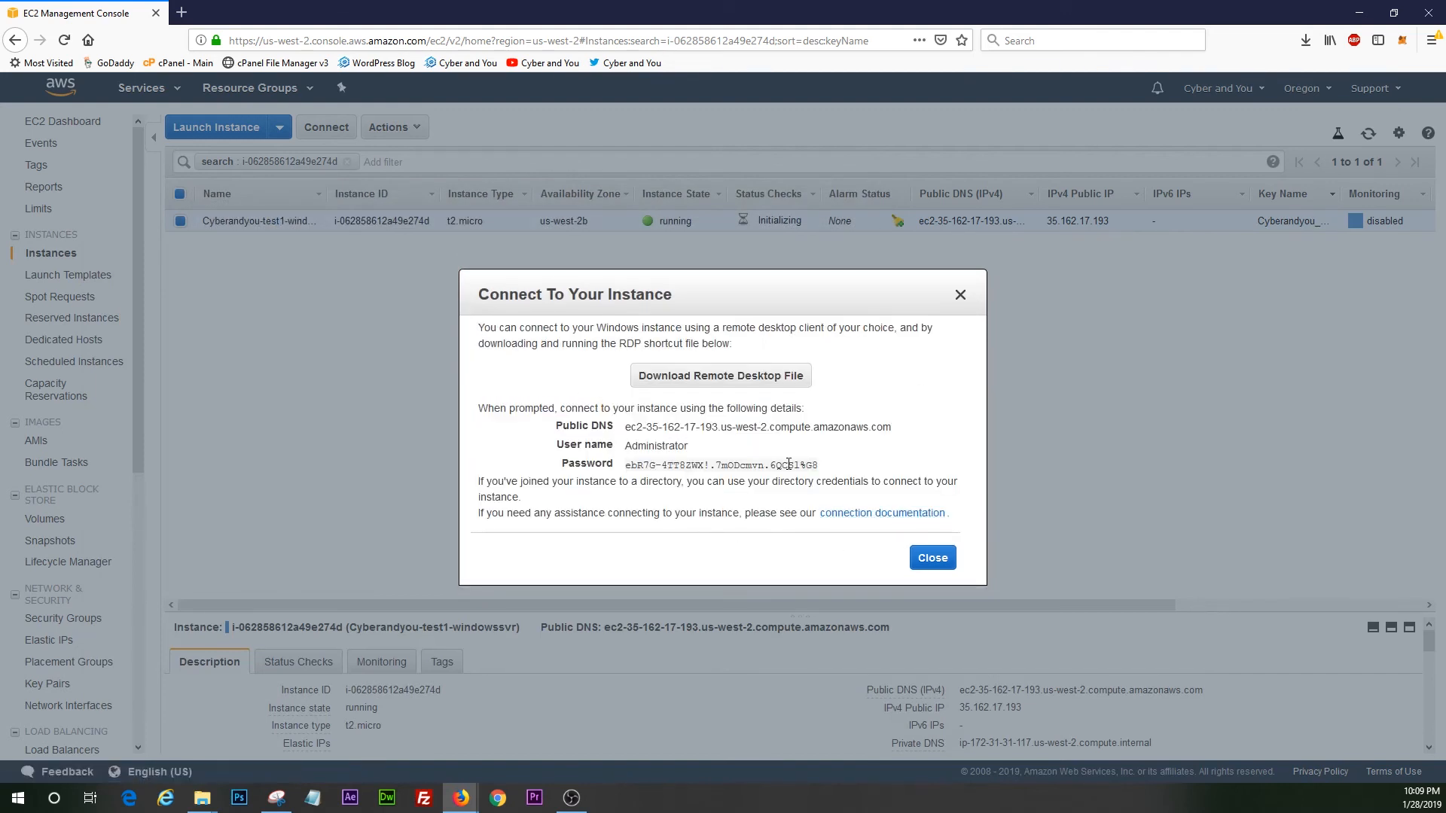
{"action": "mouse_move", "coordinate": [829, 476]}
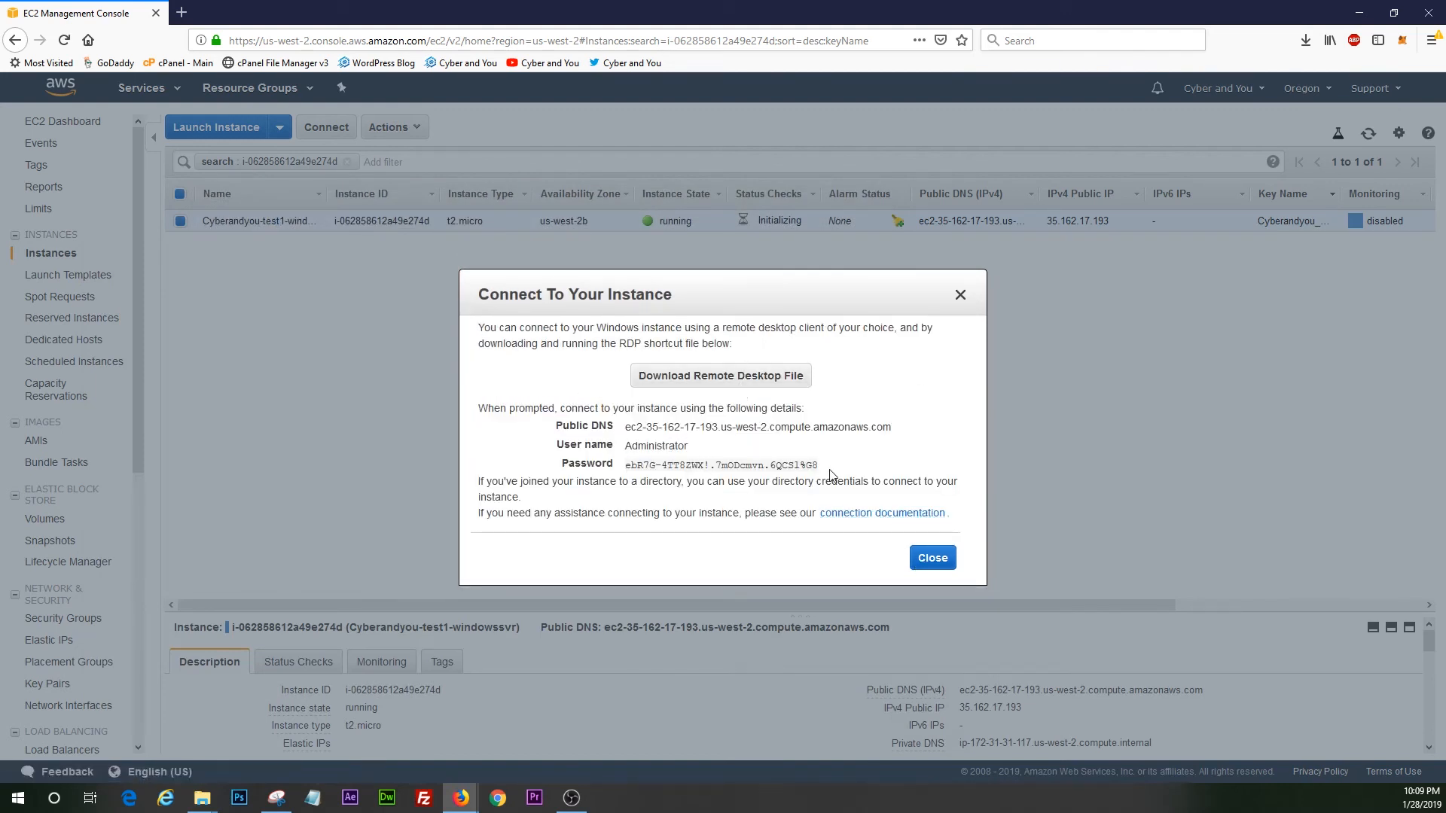
{"action": "left_click", "coordinate": [826, 465]}
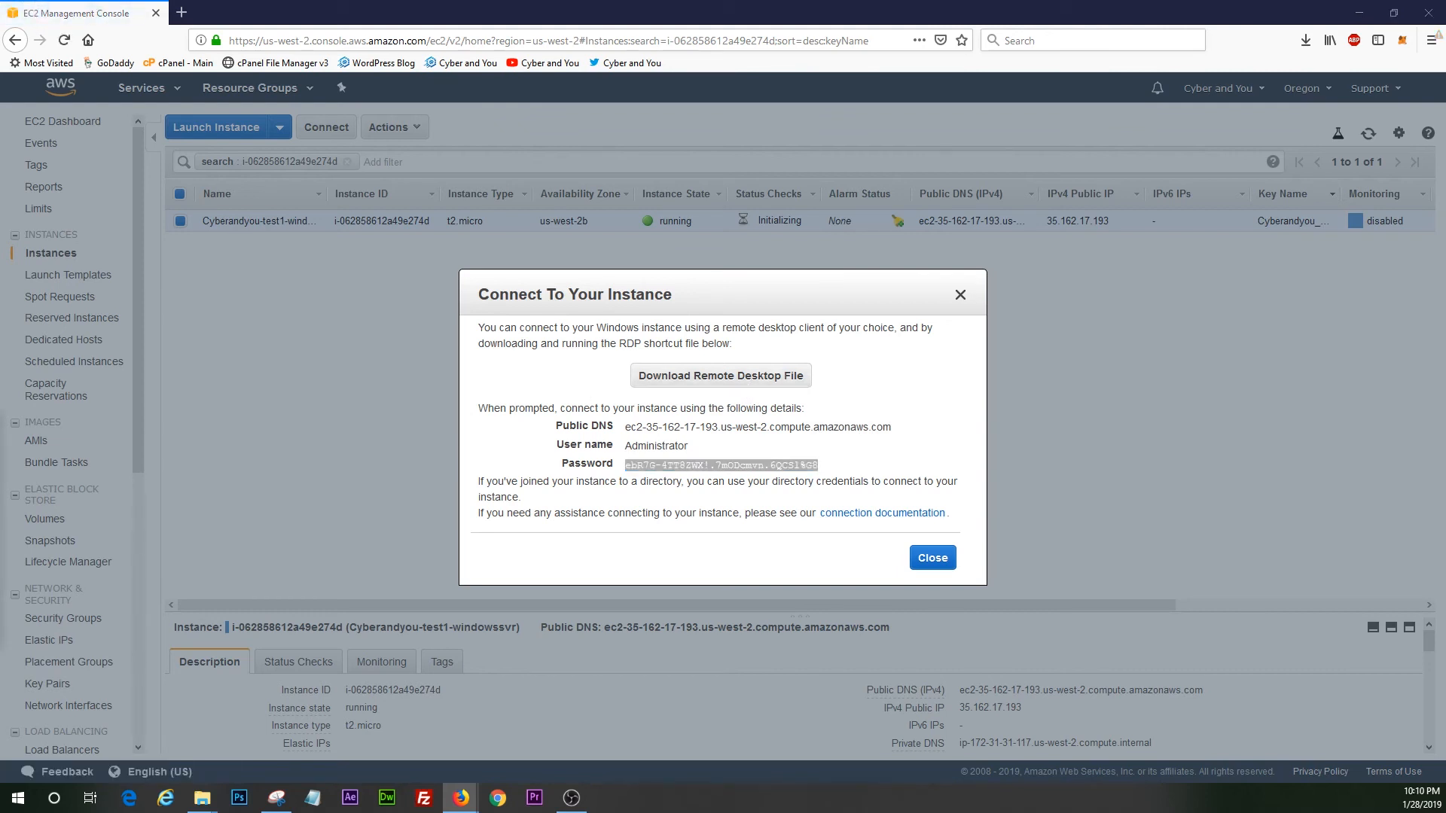
Download the RDP file, open it in Remote Desktop Connection, and accept the unknown publisher
{"action": "left_click", "coordinate": [720, 375]}
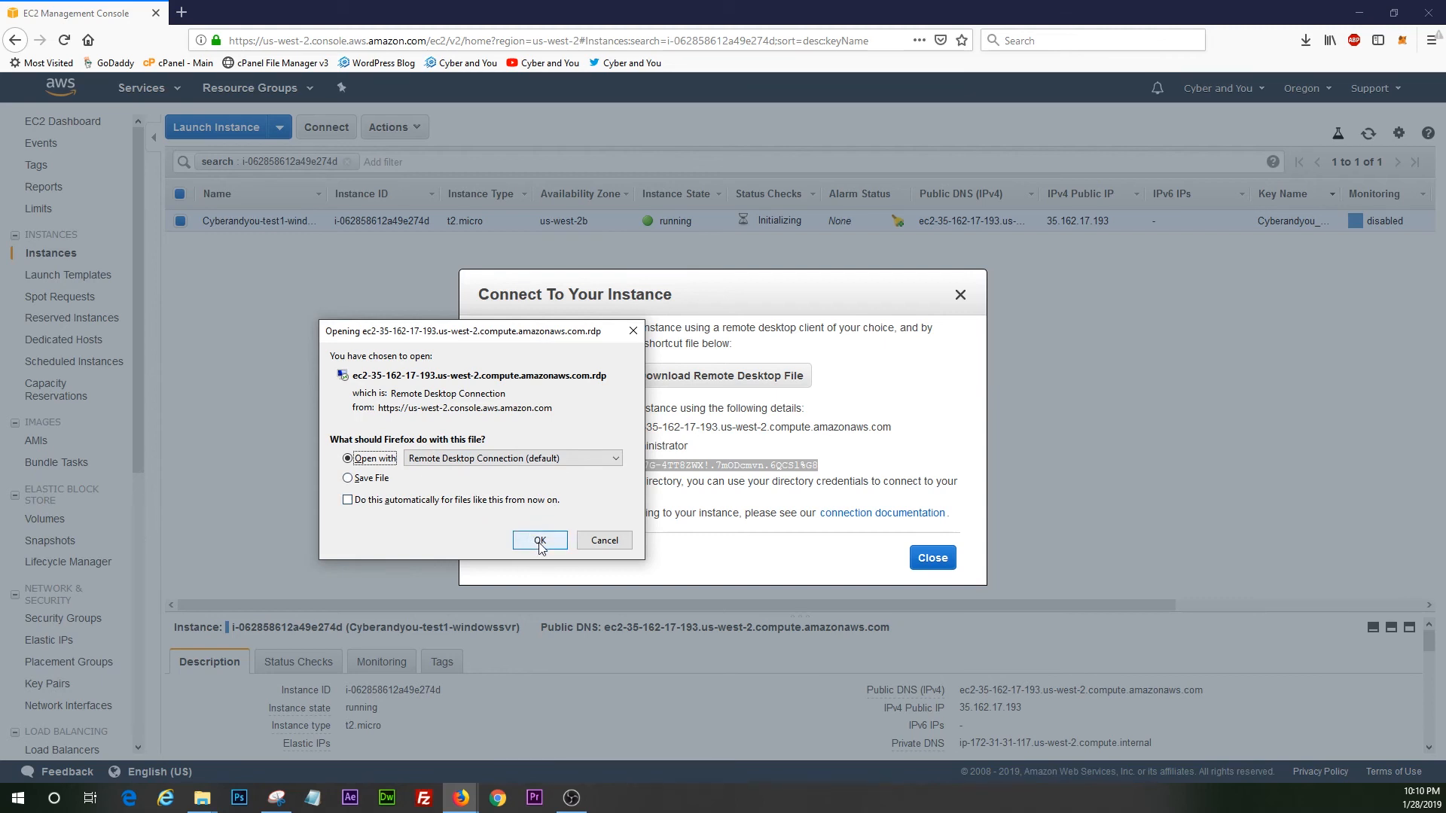
{"action": "left_click", "coordinate": [539, 540]}
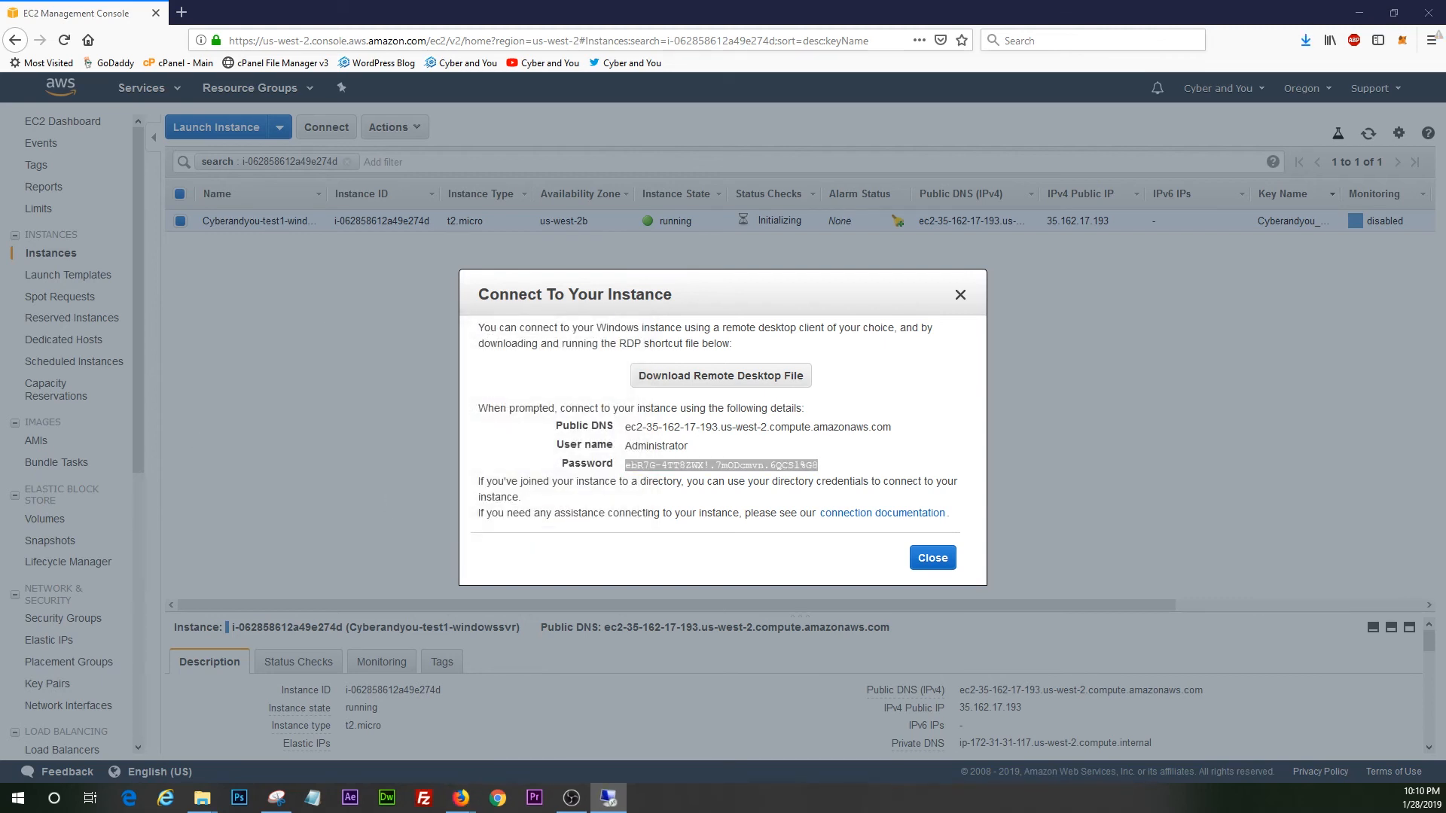
{"action": "left_click", "coordinate": [720, 375]}
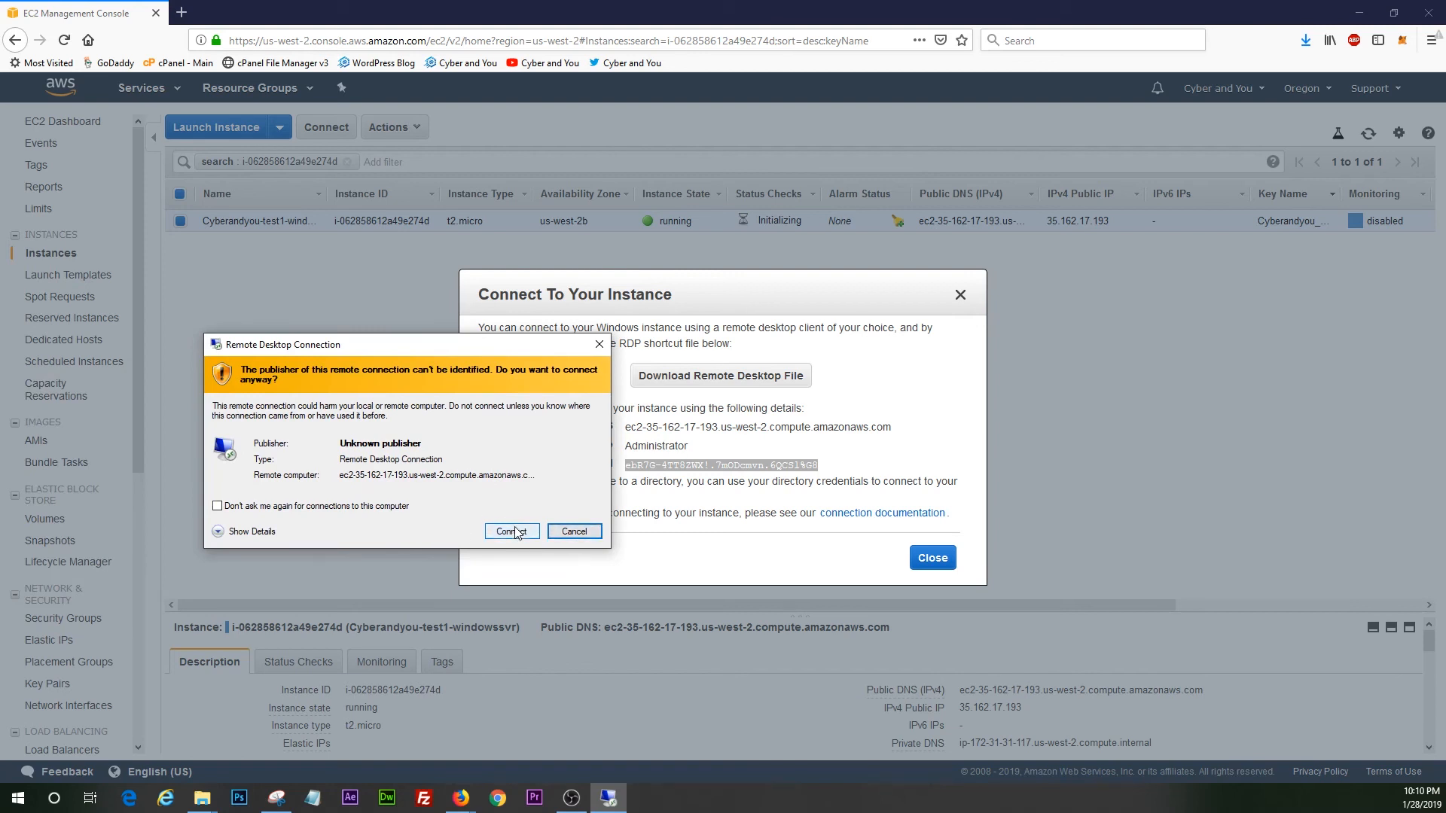
{"action": "left_click", "coordinate": [507, 531]}
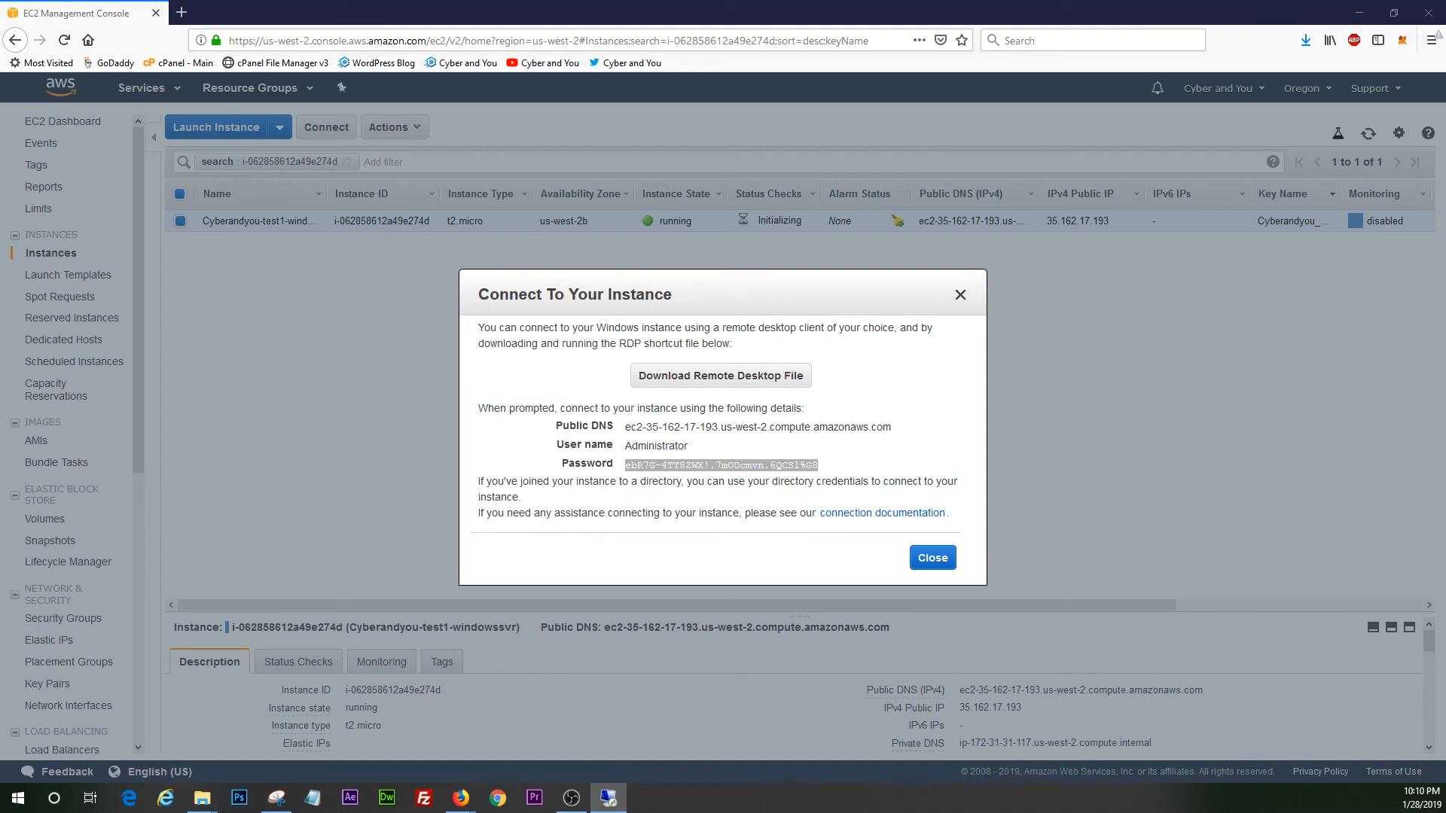
{"action": "left_click", "coordinate": [720, 375]}
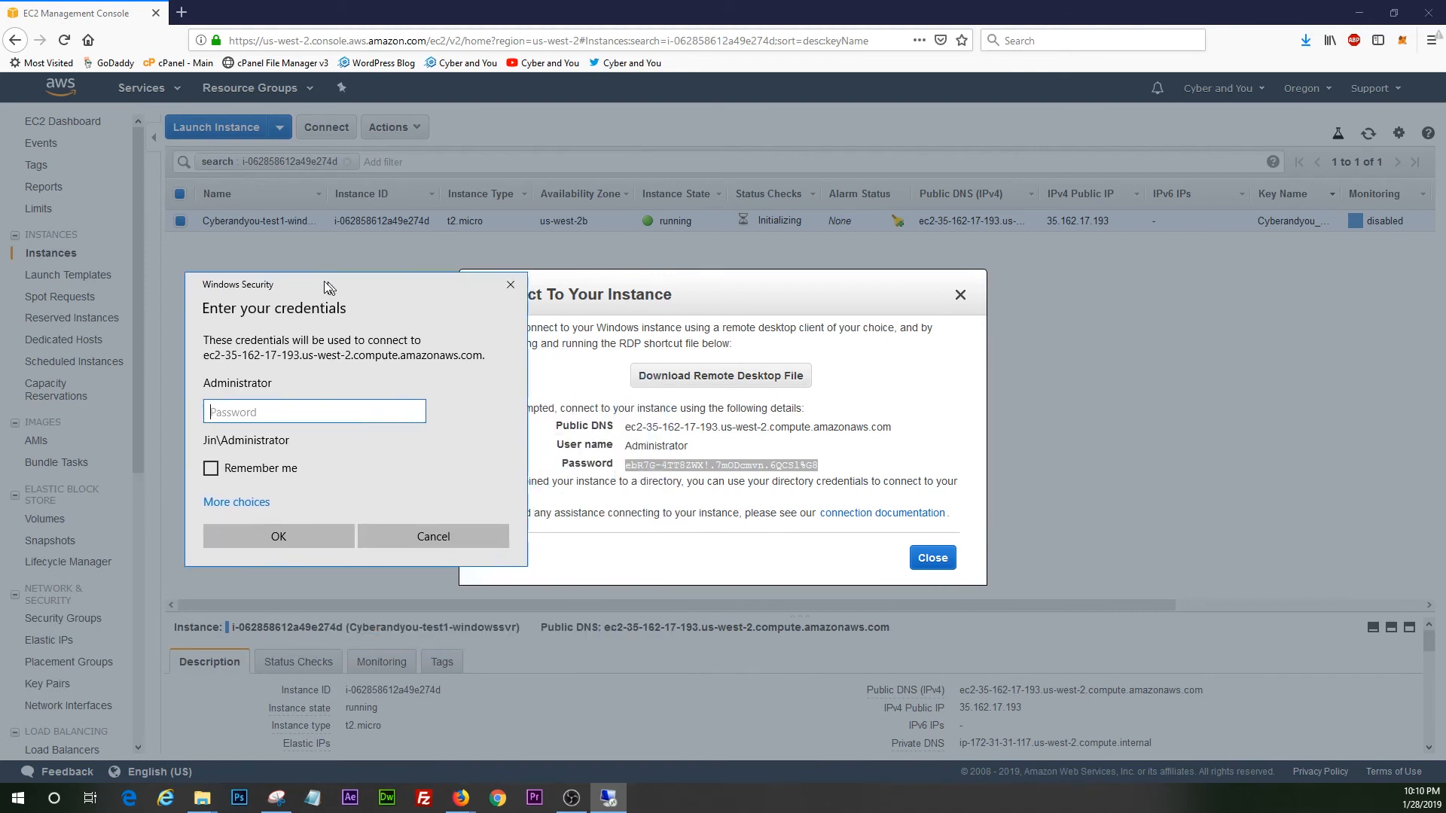
Sign in as Administrator with the decrypted password and permanently trust the remote certificate
{"action": "left_click_drag", "start_coordinate": [330, 283], "coordinate": [153, 273]}
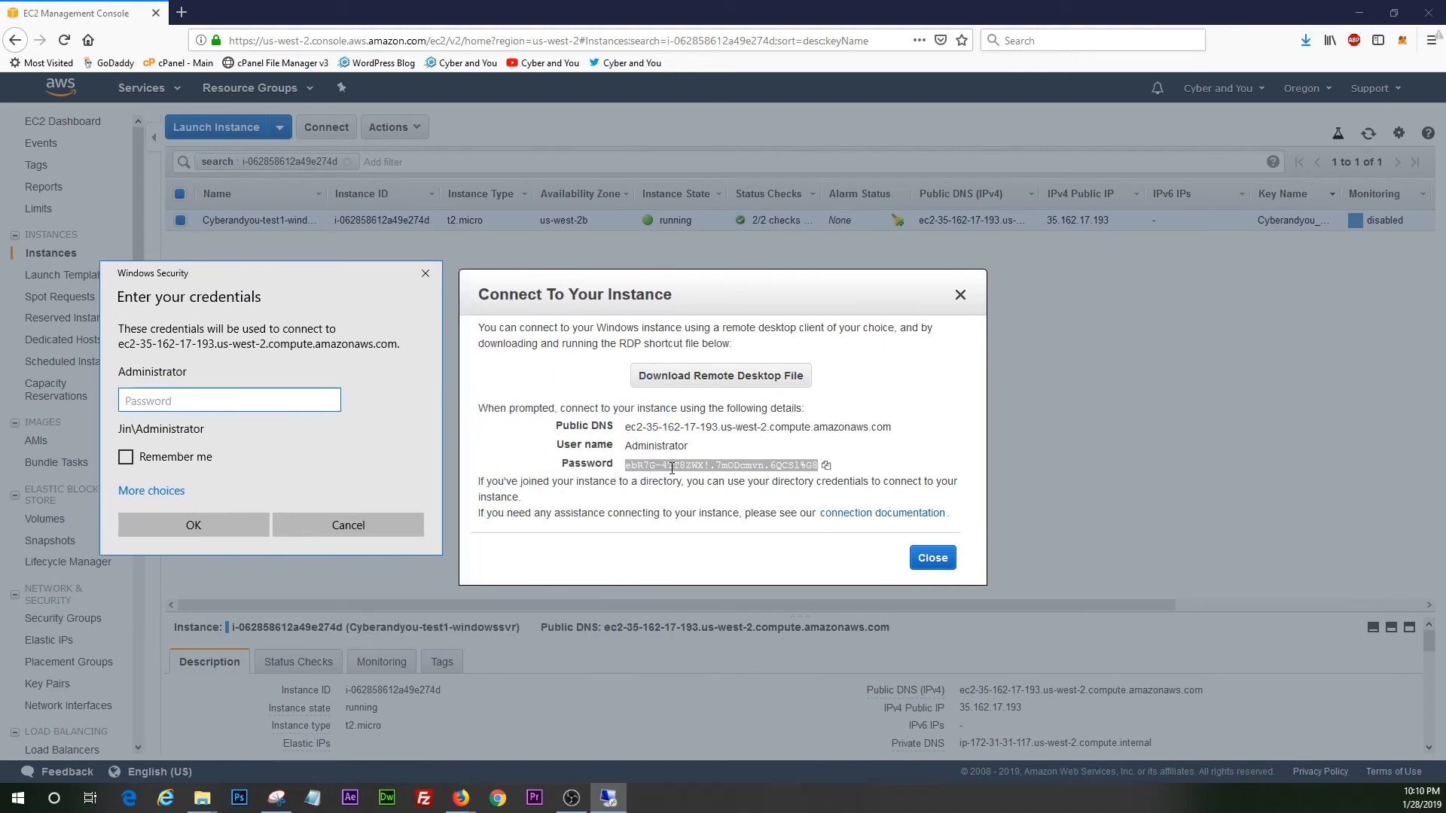
{"action": "left_click", "coordinate": [229, 399]}
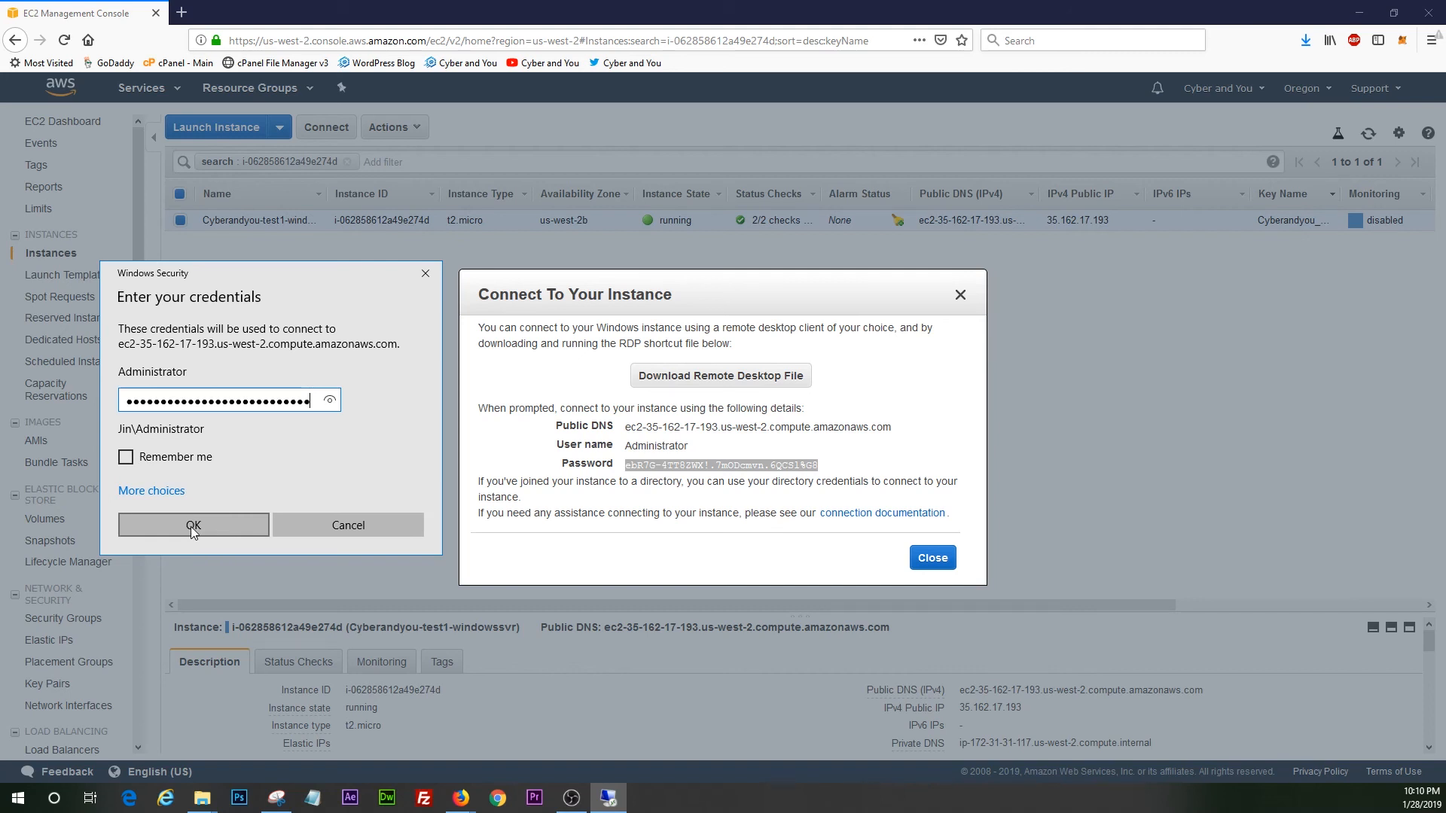
{"action": "left_click", "coordinate": [193, 524]}
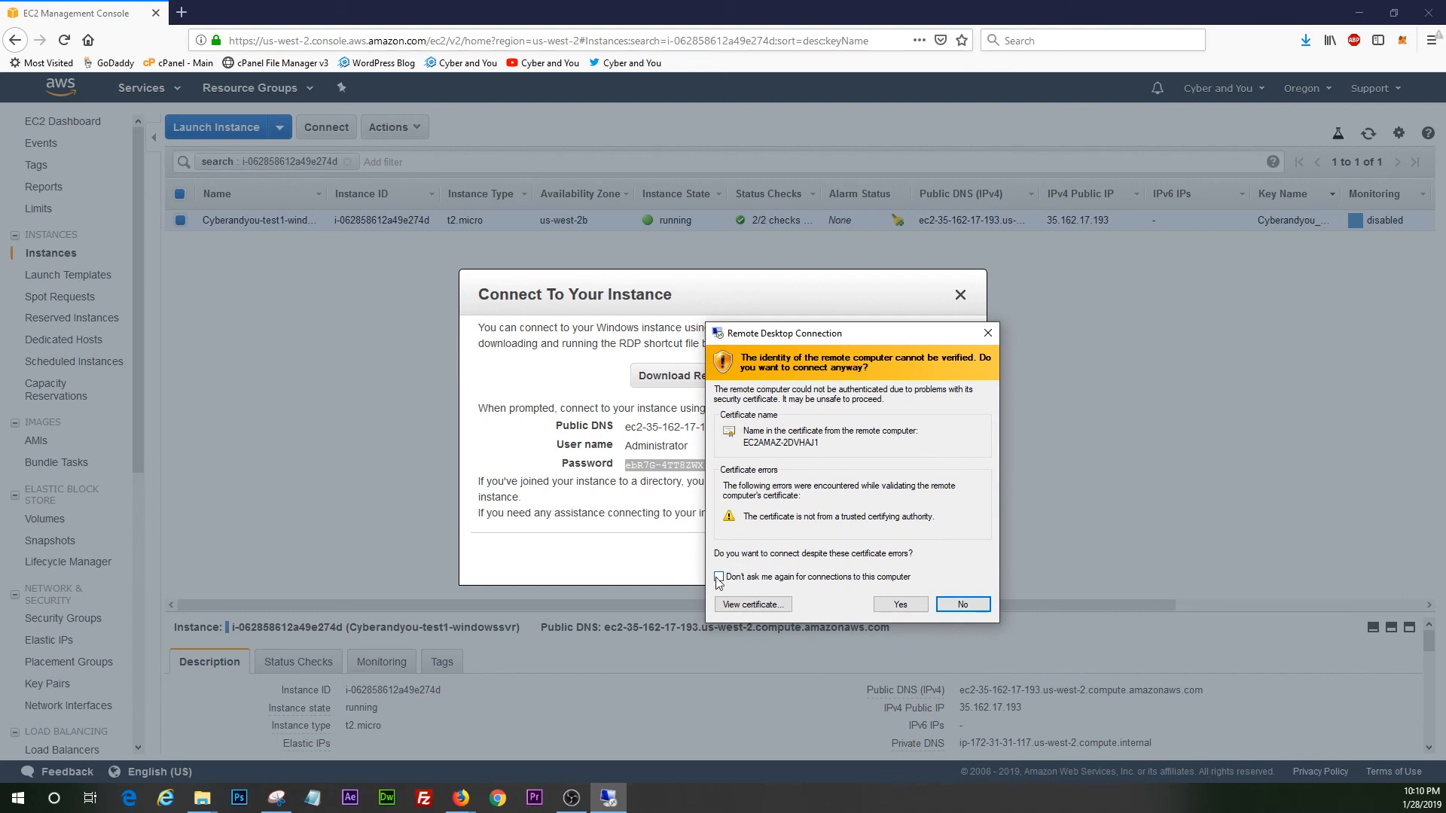
{"action": "left_click", "coordinate": [718, 576]}
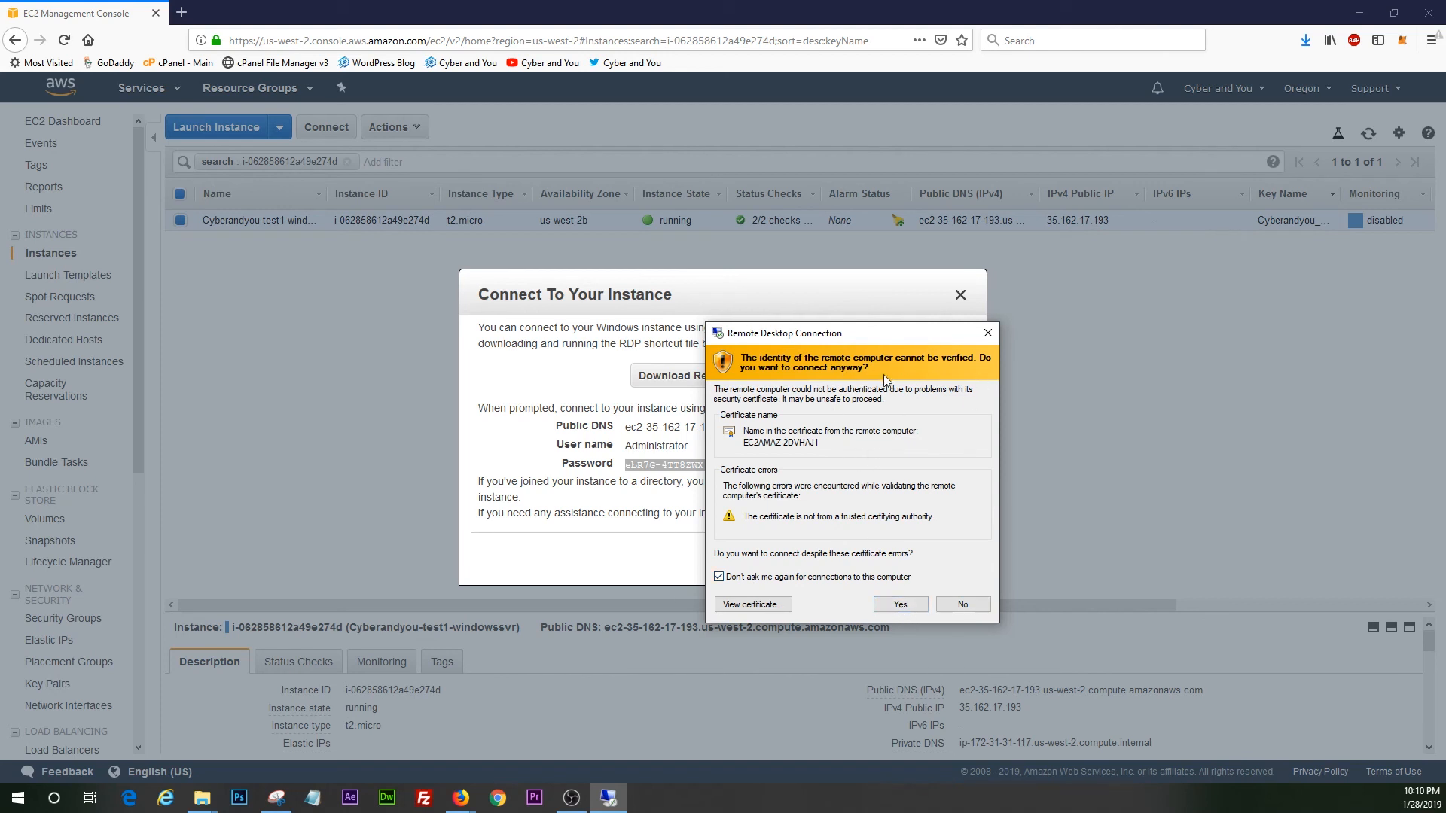
{"action": "mouse_move", "coordinate": [896, 298]}
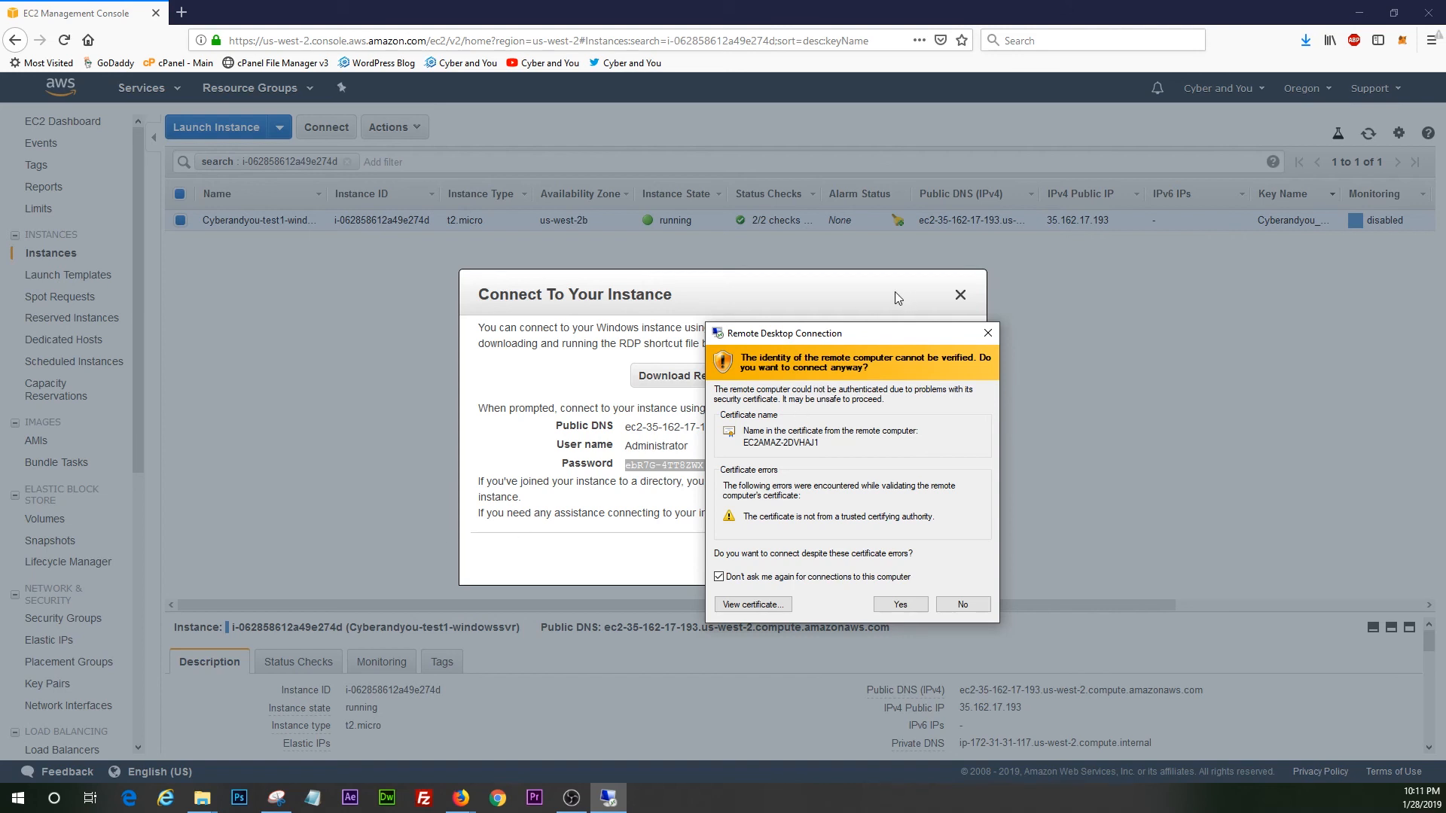
{"action": "mouse_move", "coordinate": [890, 407]}
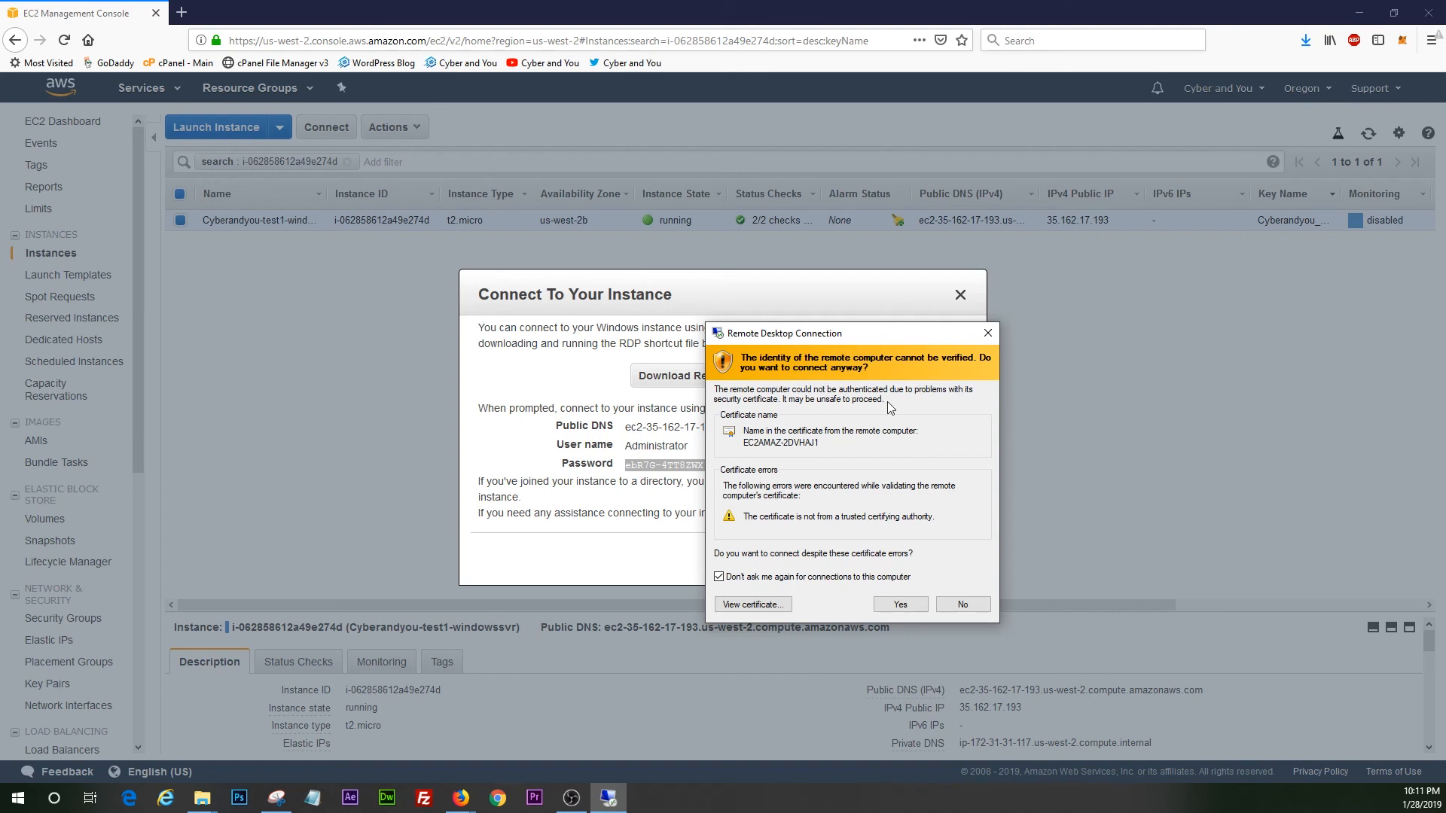
{"action": "mouse_move", "coordinate": [993, 534]}
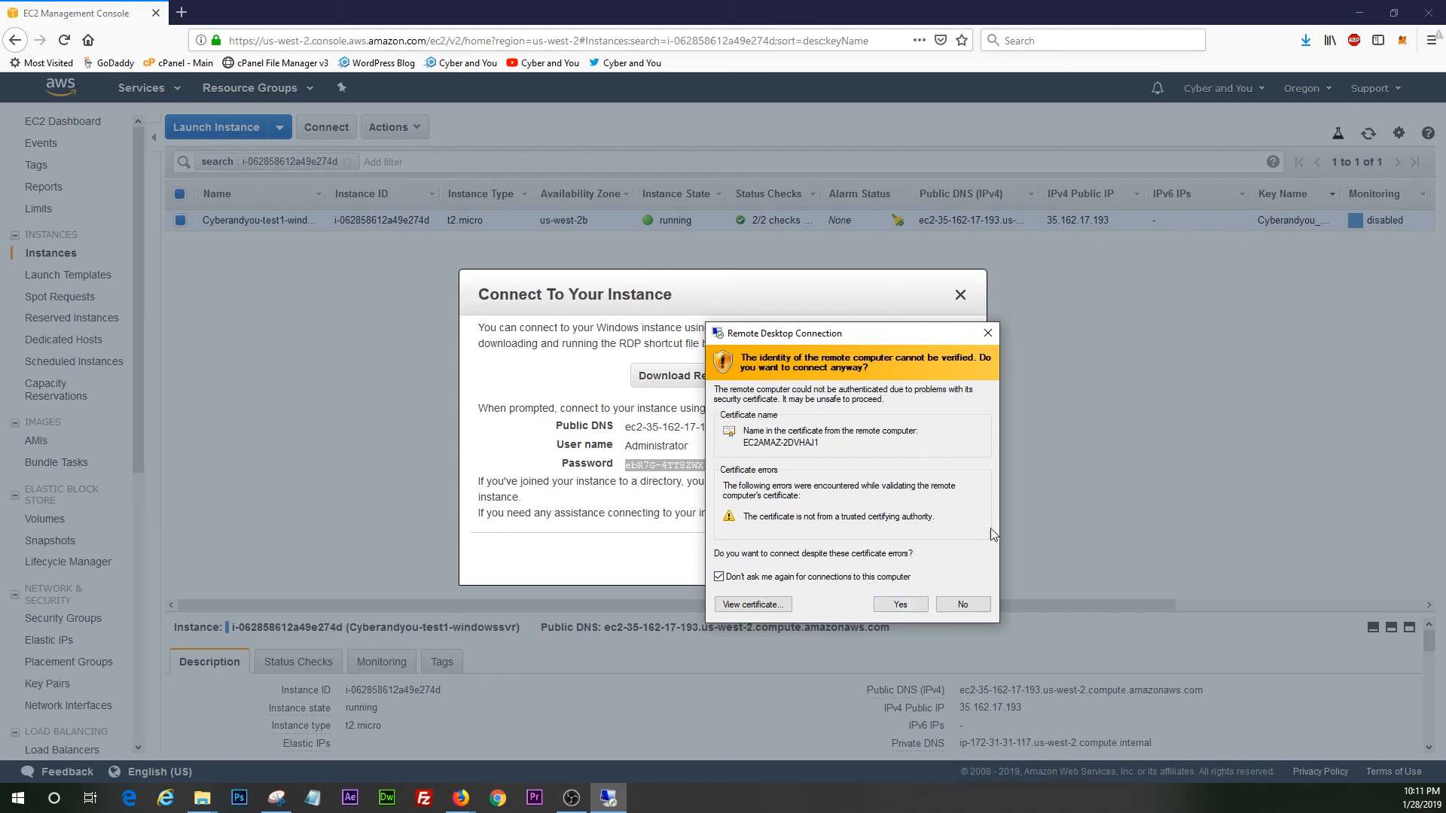
{"action": "left_click", "coordinate": [899, 603]}
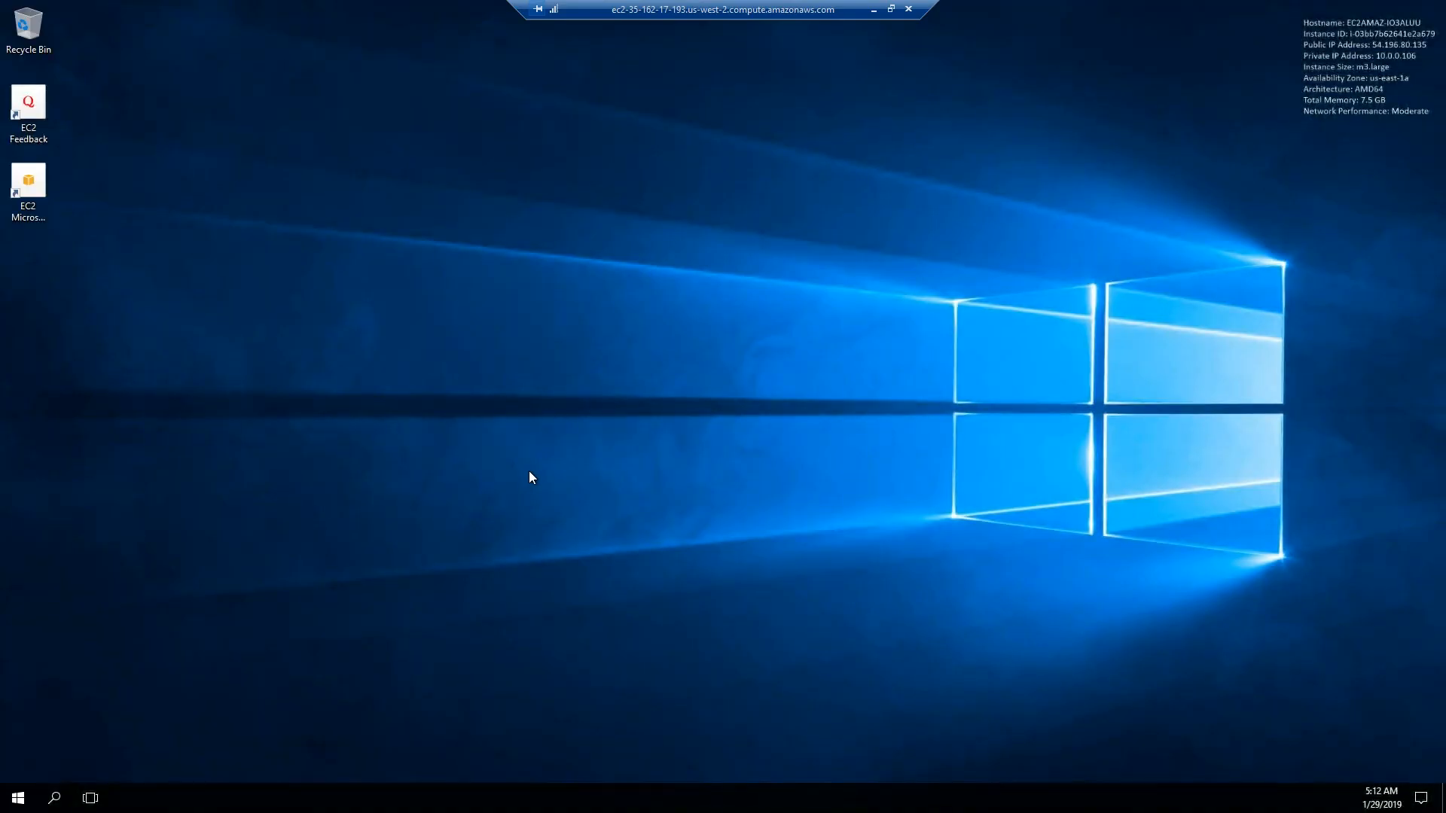
{"action": "mouse_move", "coordinate": [1196, 212]}
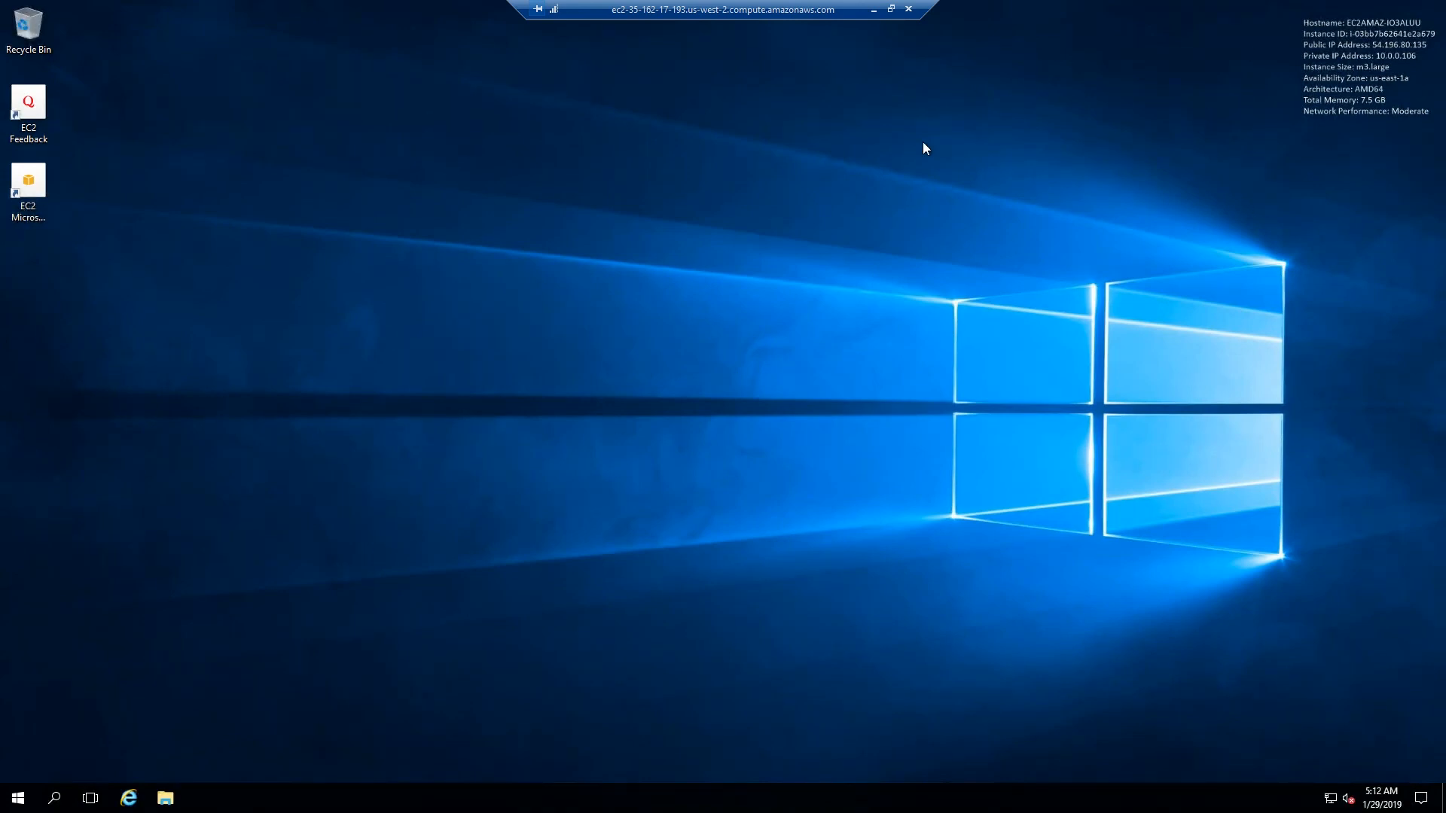
Close the cmd.exe window on the remote Windows Server desktop
{"action": "left_click", "coordinate": [200, 797]}
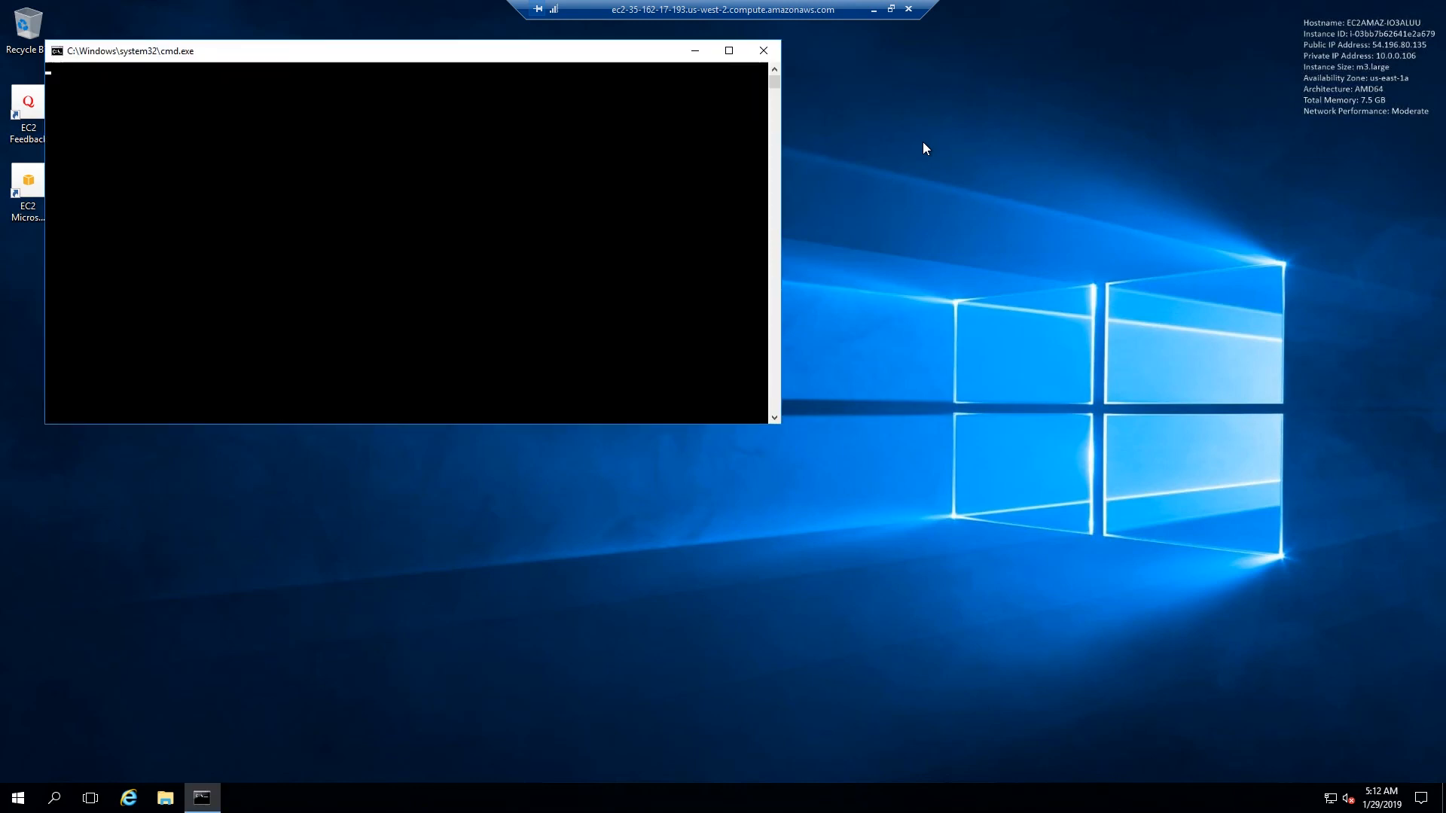
{"action": "left_click", "coordinate": [762, 51]}
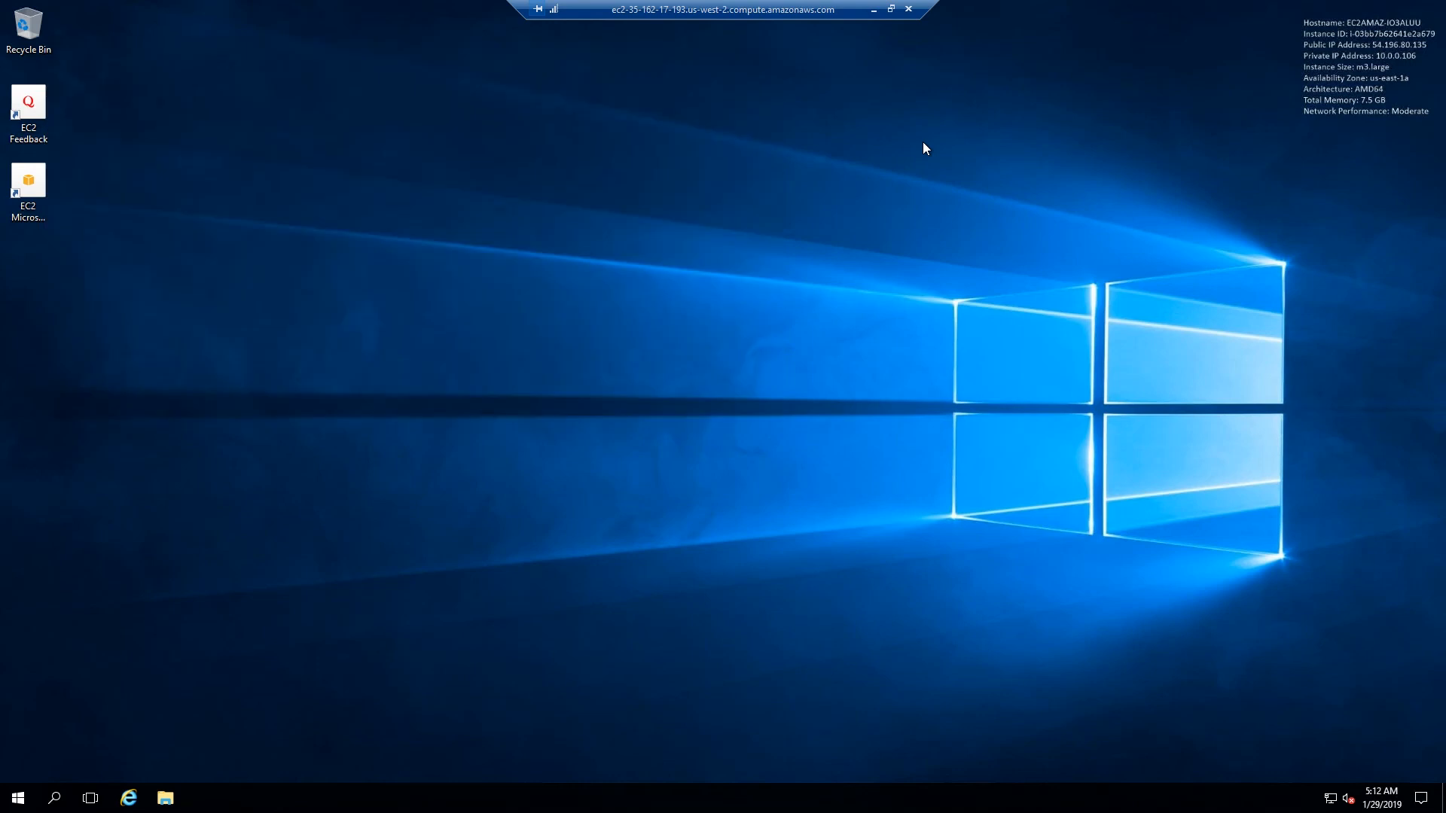